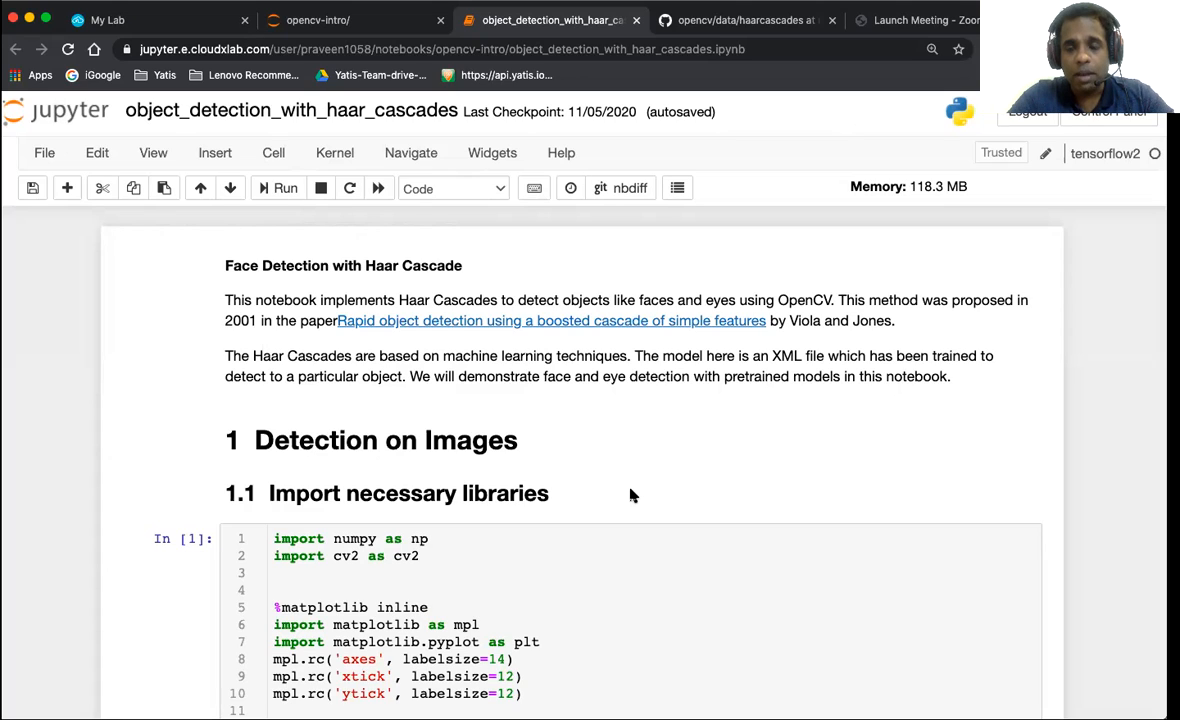
mouse_move(612, 492)
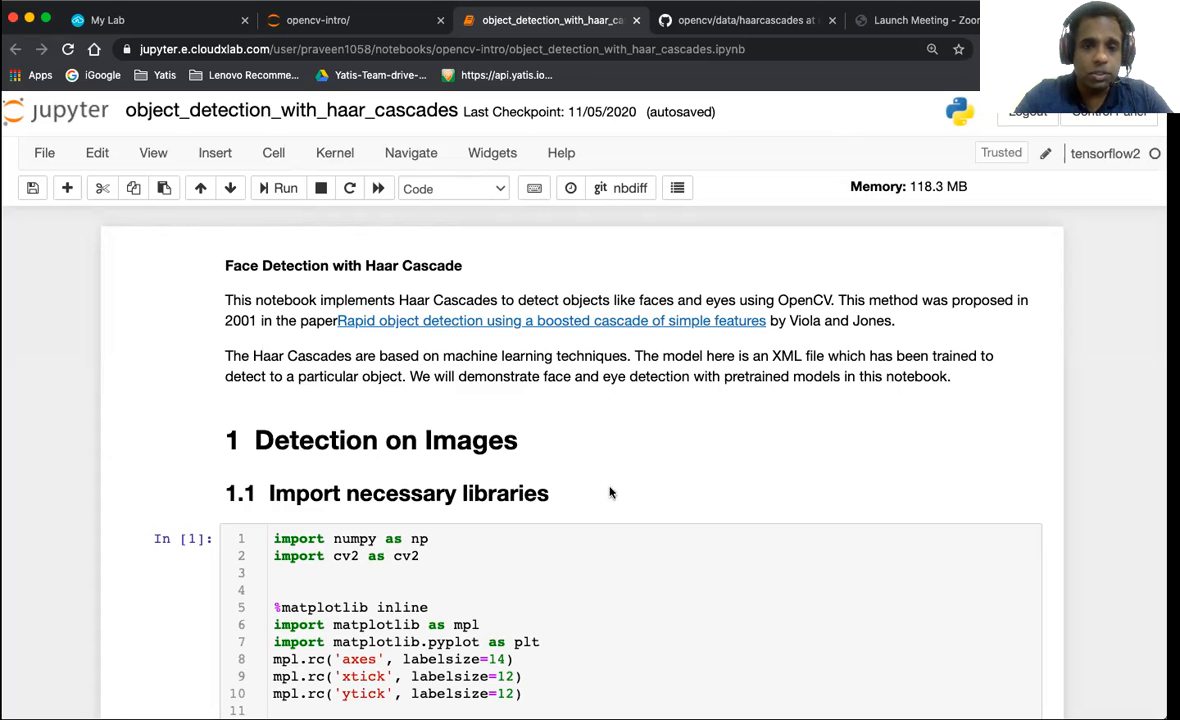
mouse_move(570, 324)
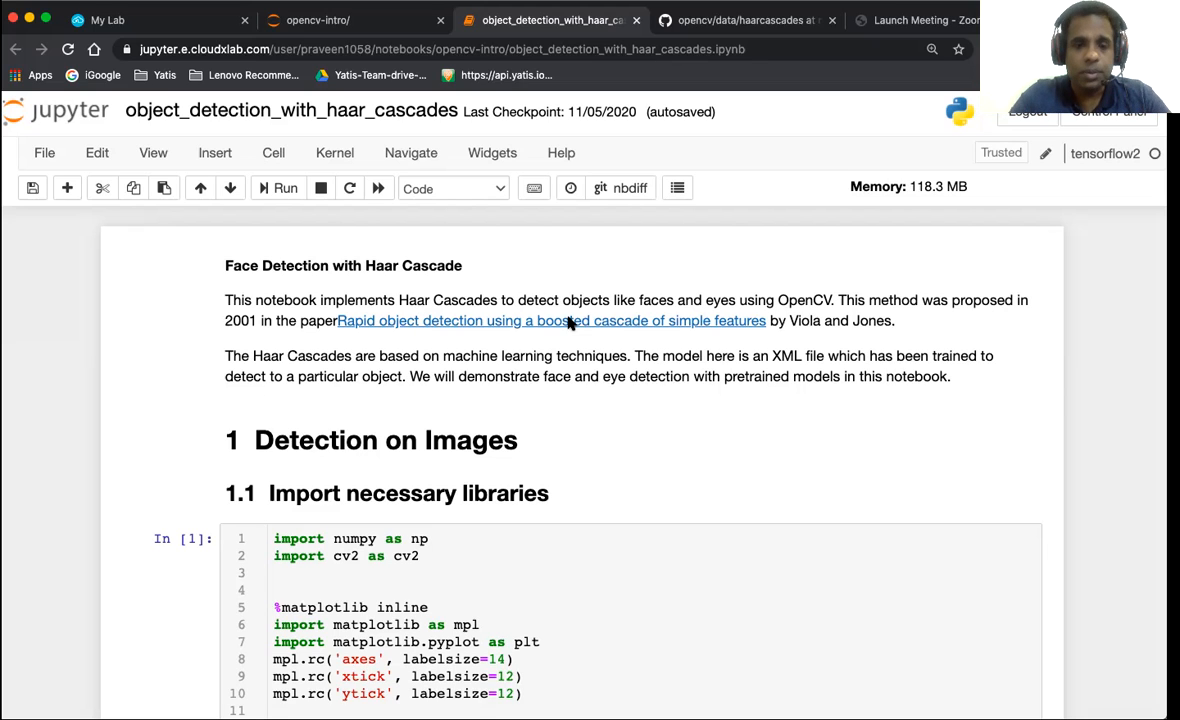
Scroll past the imports to section 1.2 and its cell loading the face and eye cascade XML files.
scroll("down", 3)
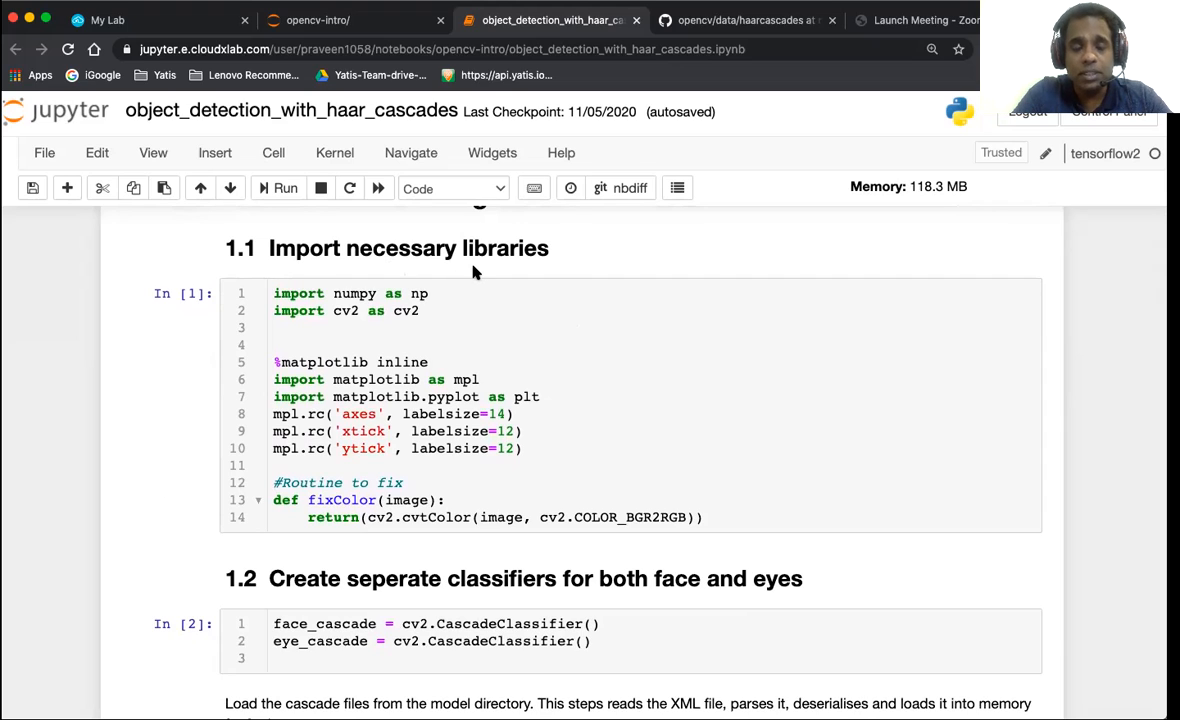
mouse_move(372, 336)
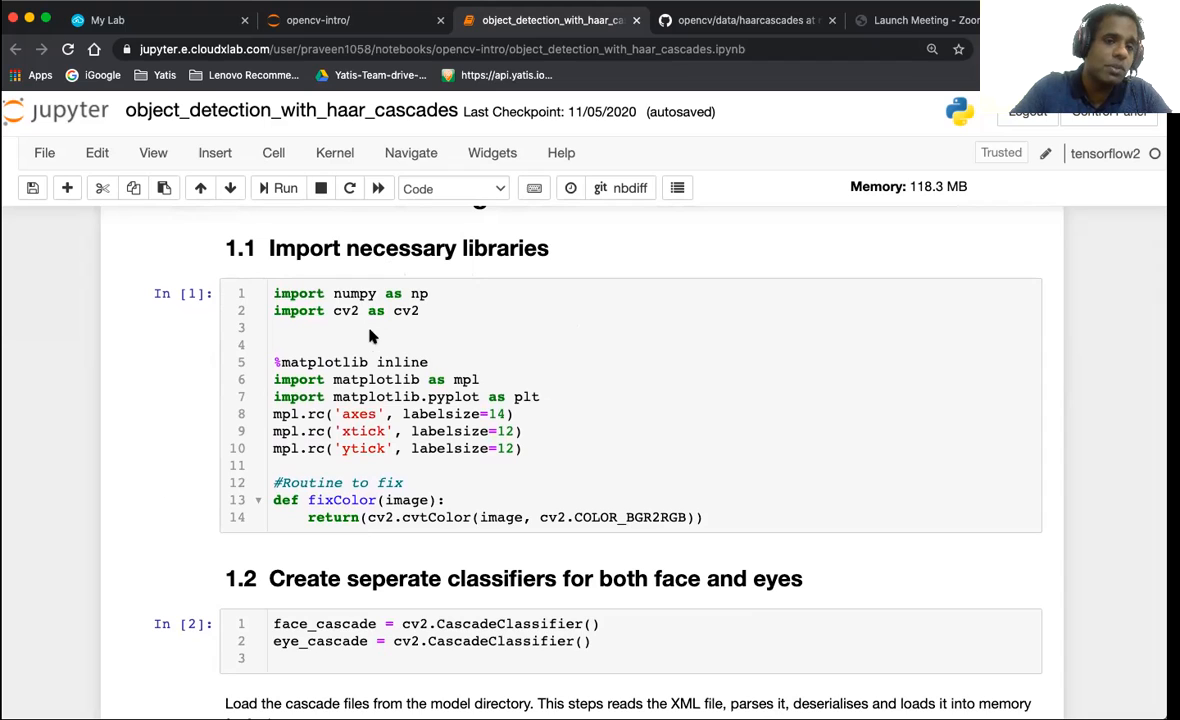
mouse_move(364, 348)
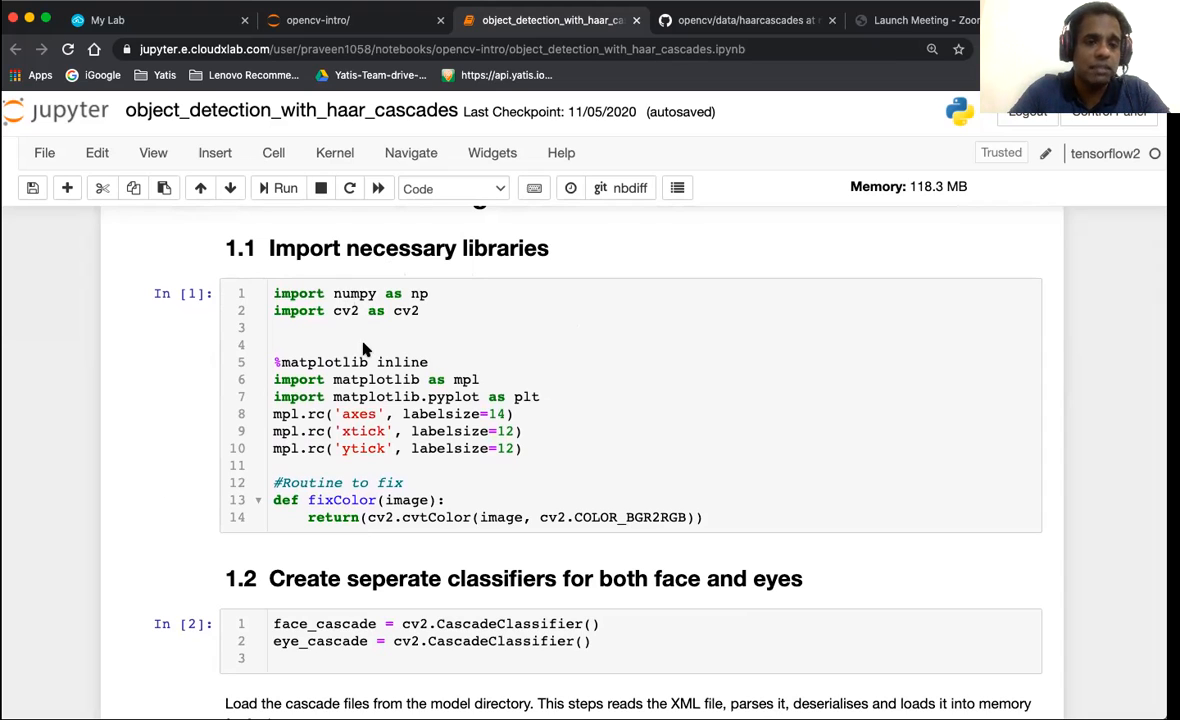
mouse_move(376, 362)
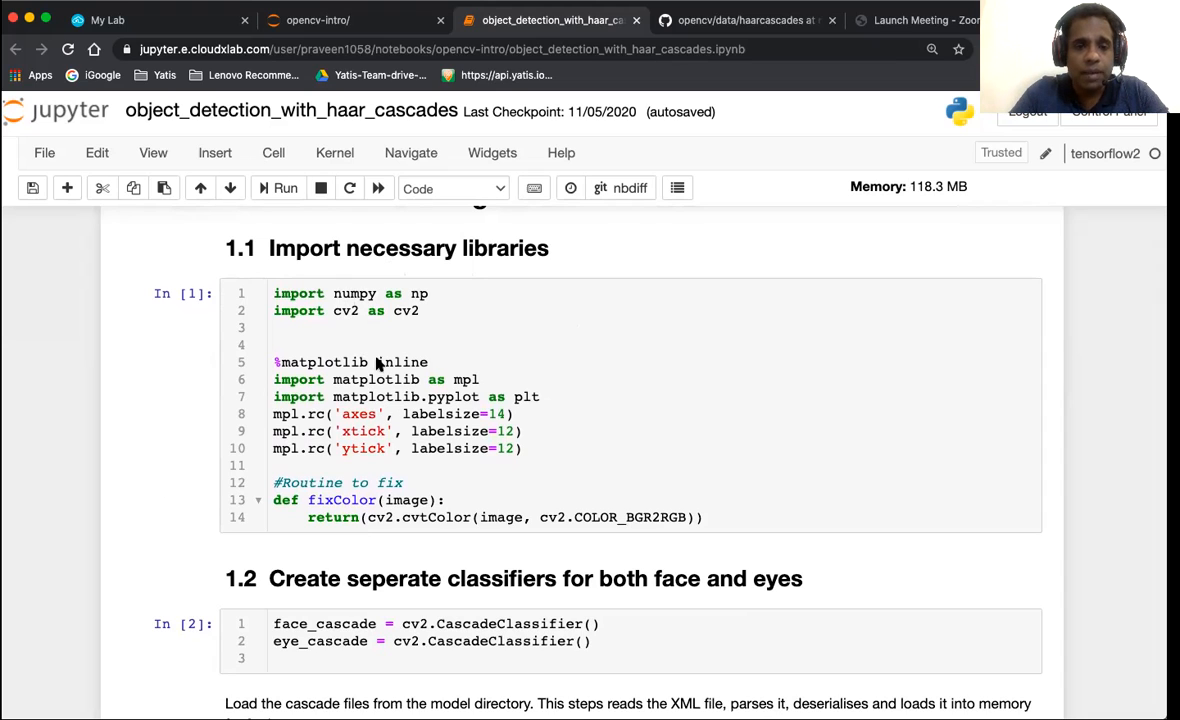
mouse_move(408, 424)
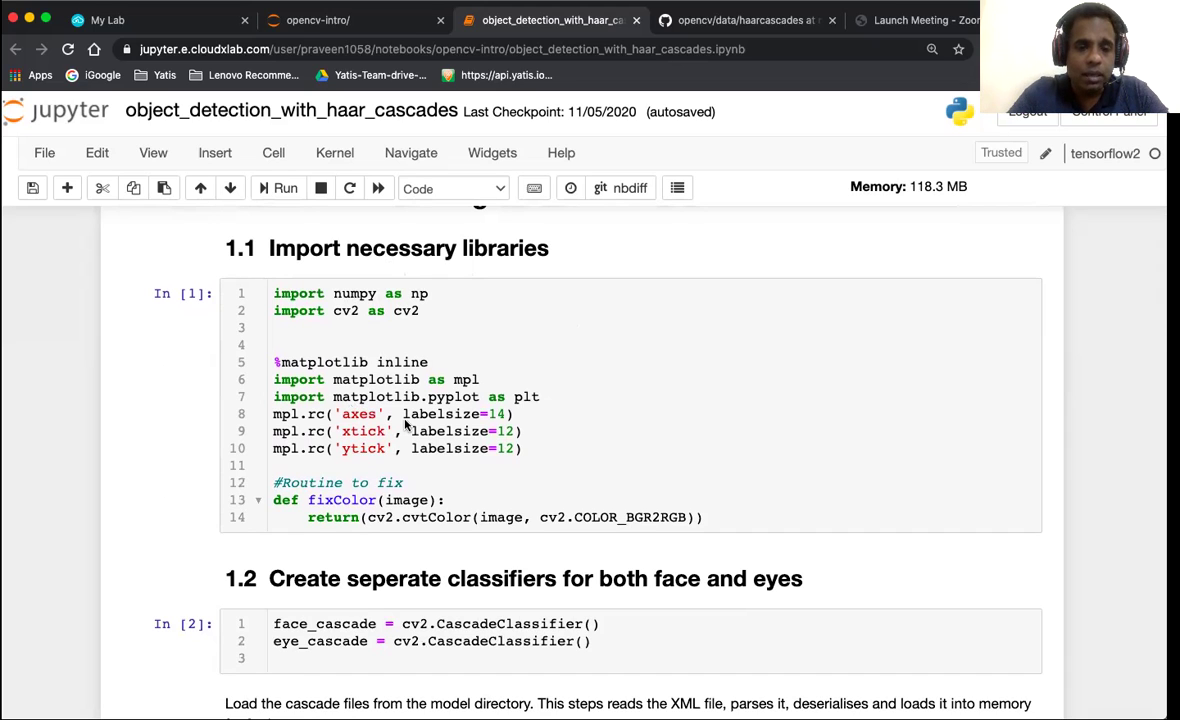
scroll("down", 3)
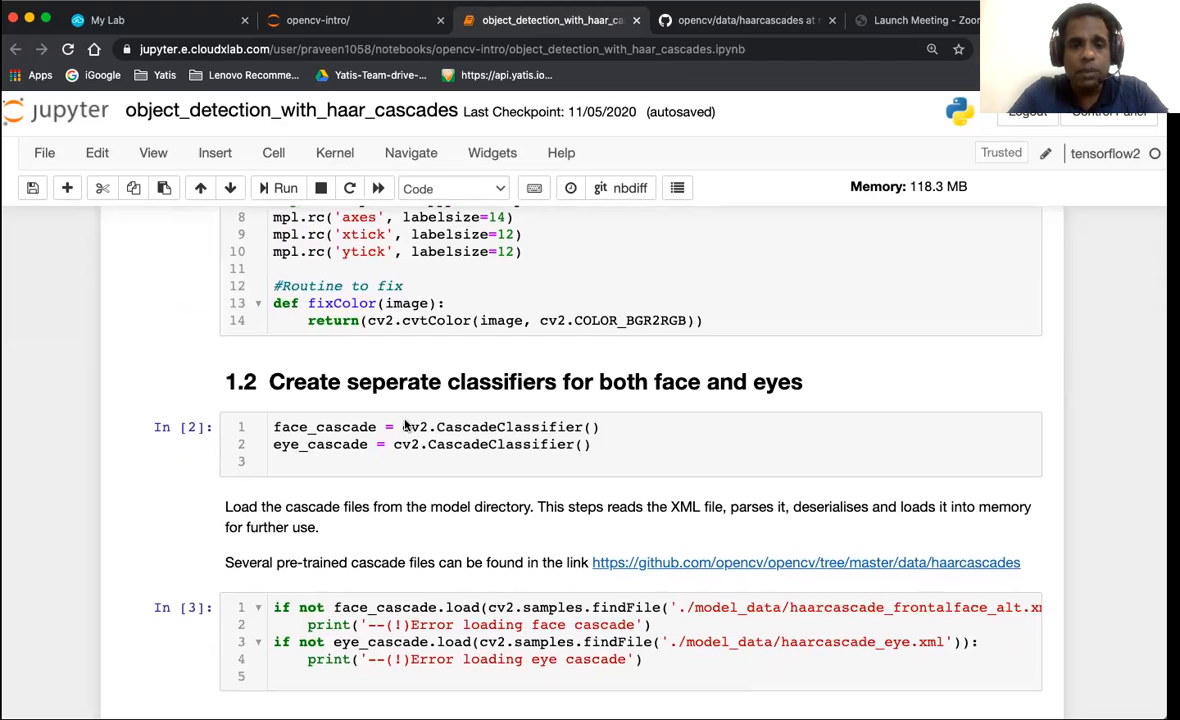
mouse_move(352, 414)
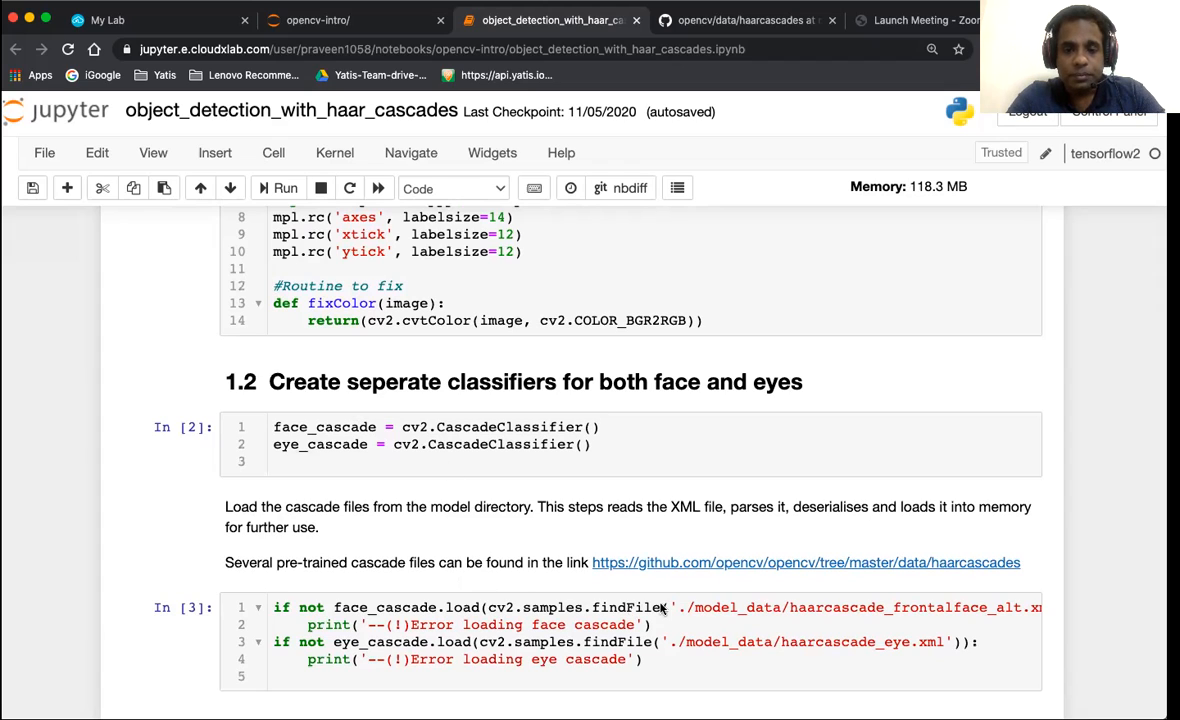
mouse_move(772, 230)
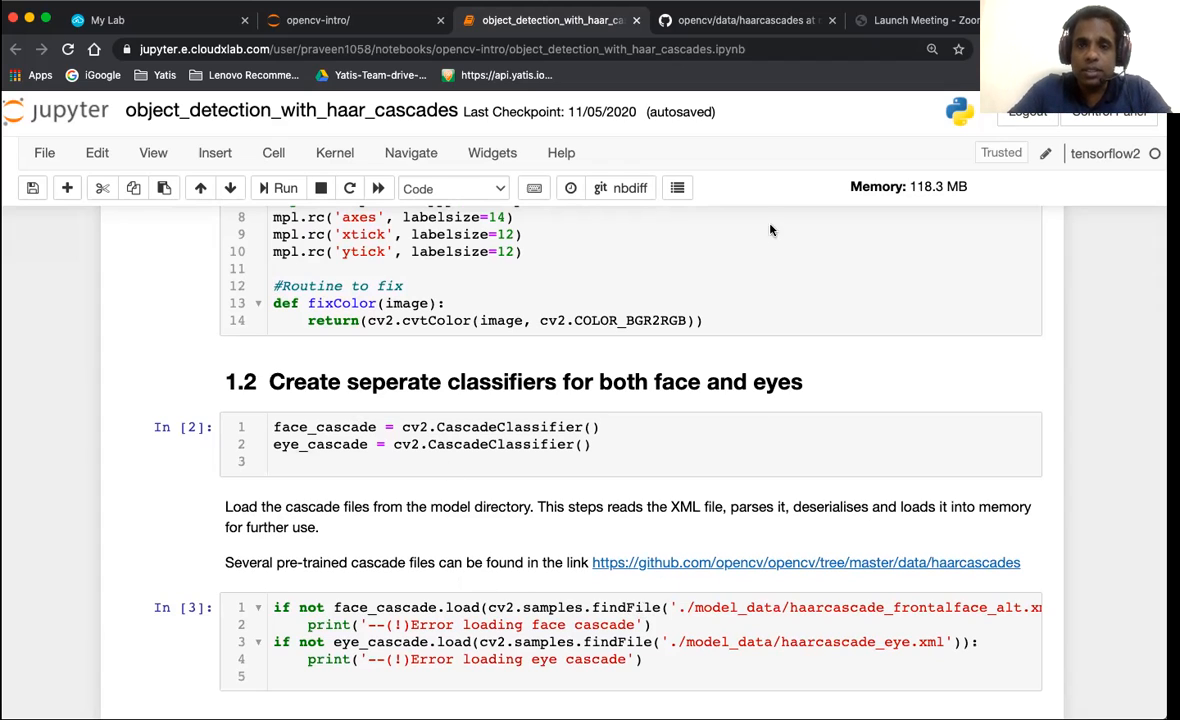
mouse_move(694, 586)
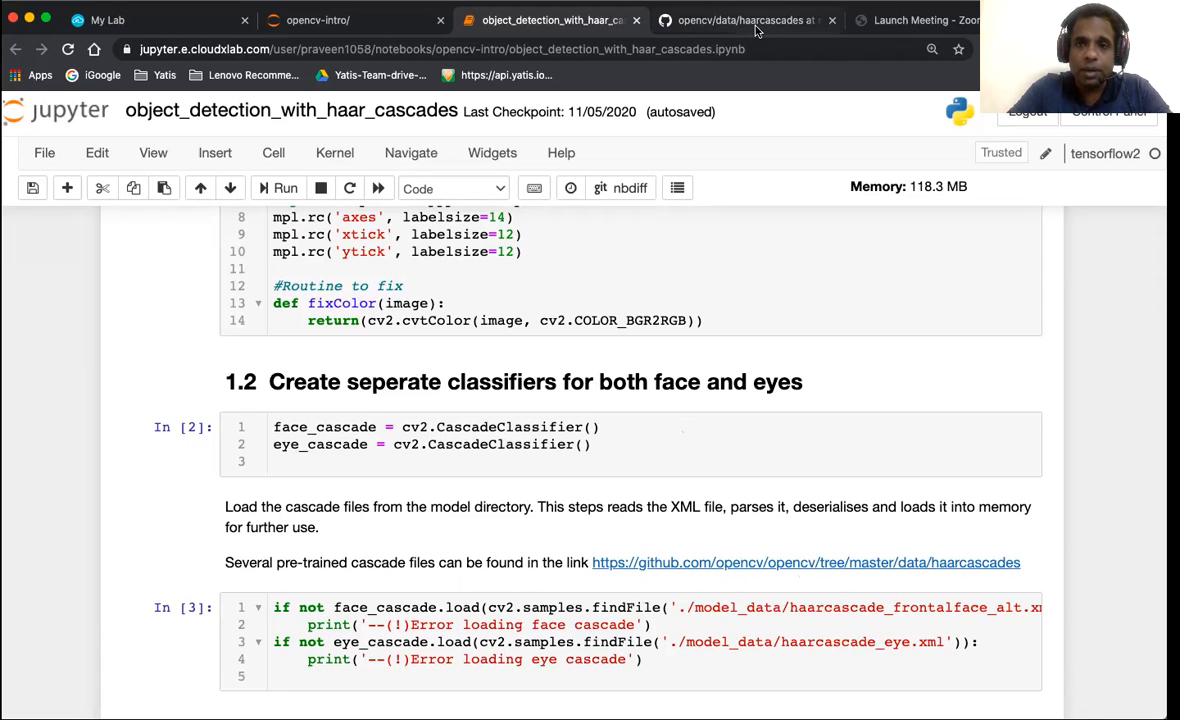
Switch to the GitHub opencv/data/haarcascades tab and browse the pre-trained cascade XML files.
left_click(734, 22)
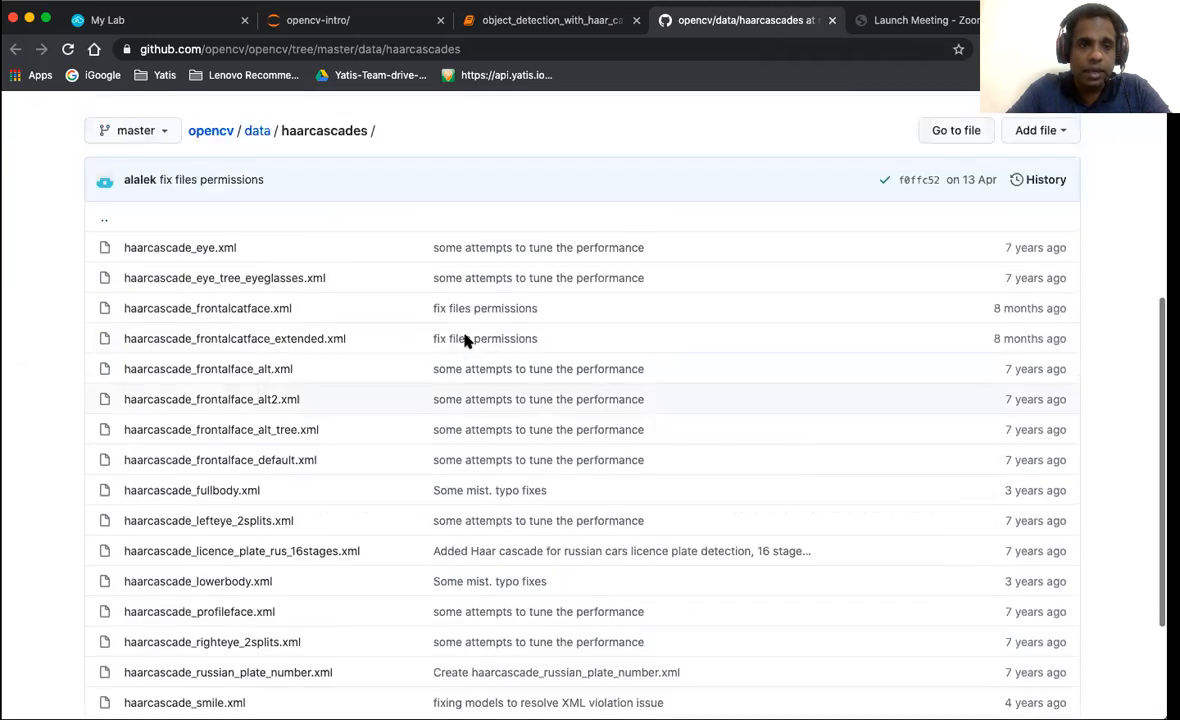
scroll("down", 3)
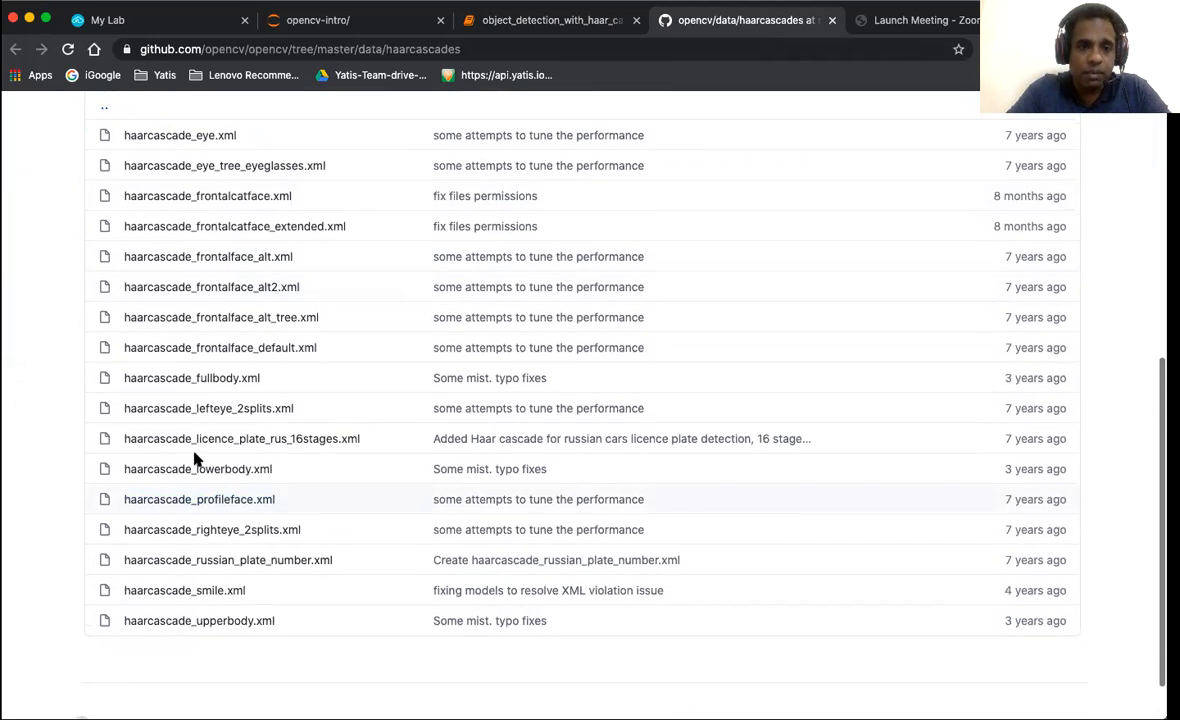
mouse_move(308, 408)
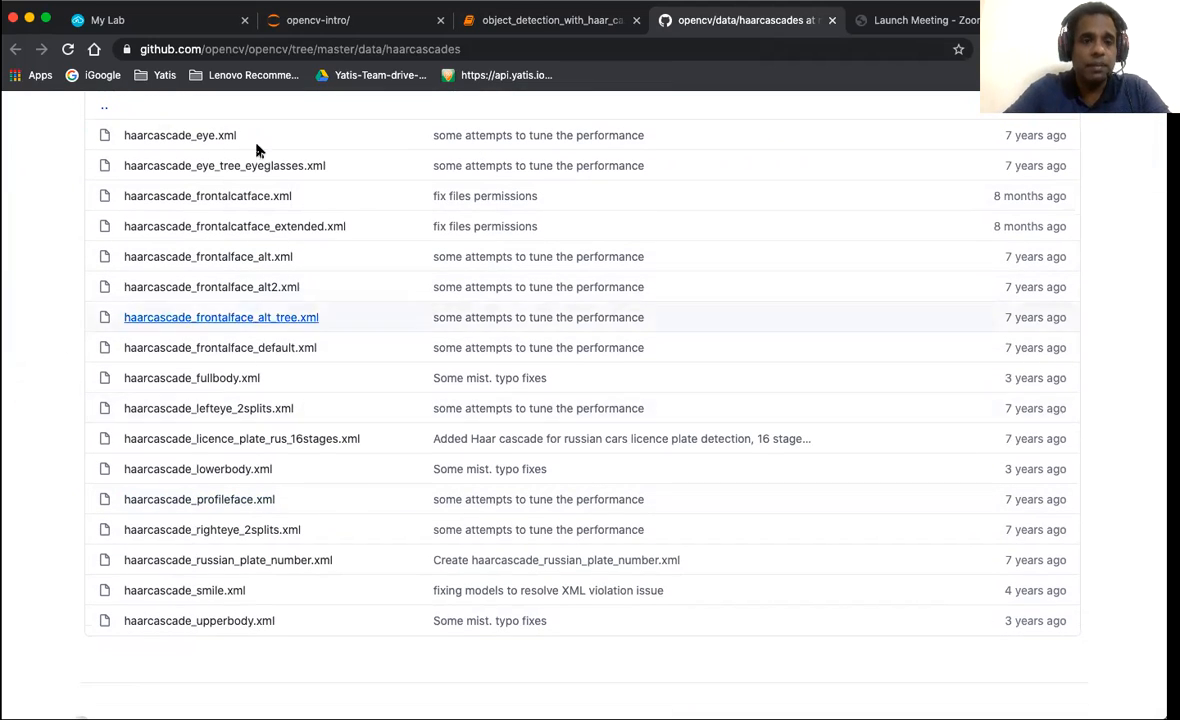
mouse_move(298, 528)
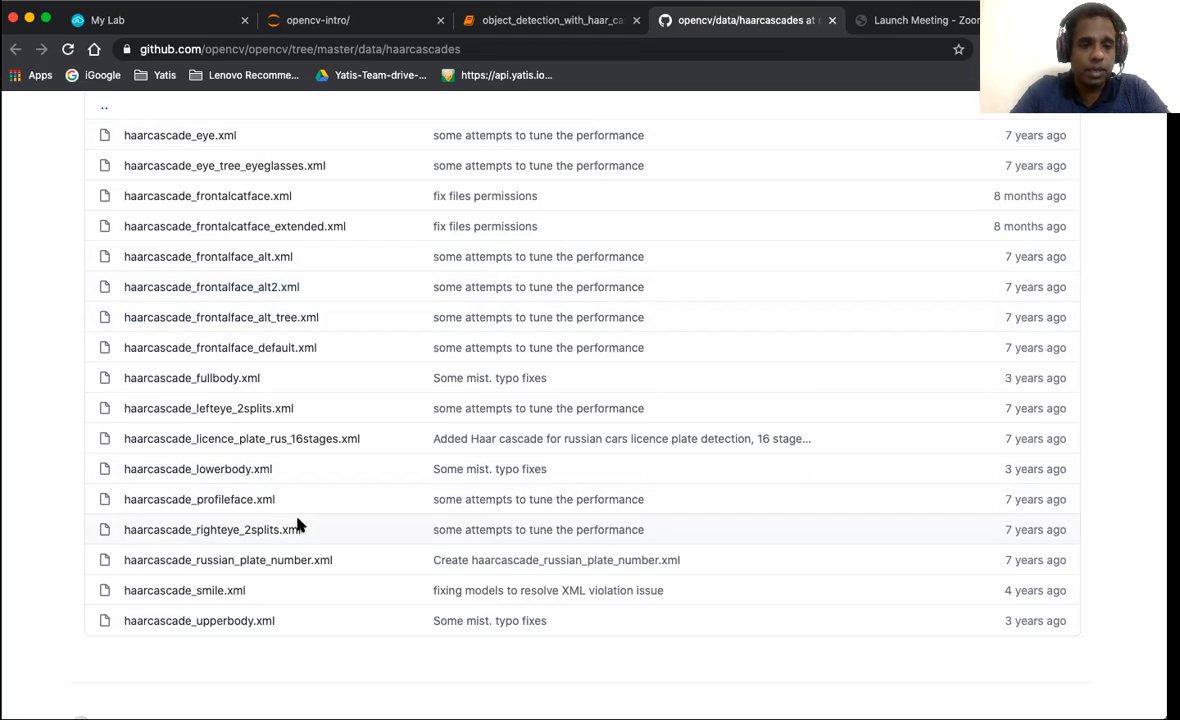
mouse_move(296, 604)
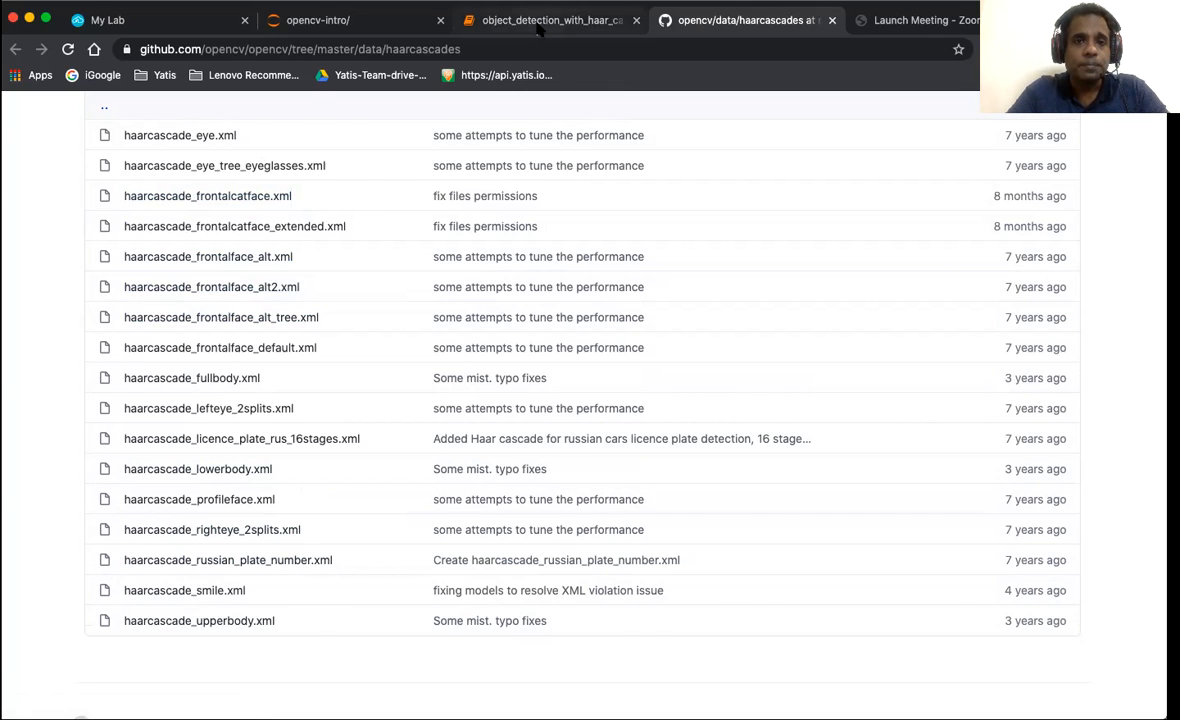
Return to the haar cascades notebook at the In [3] cell loading the face and eye cascades.
left_click(548, 20)
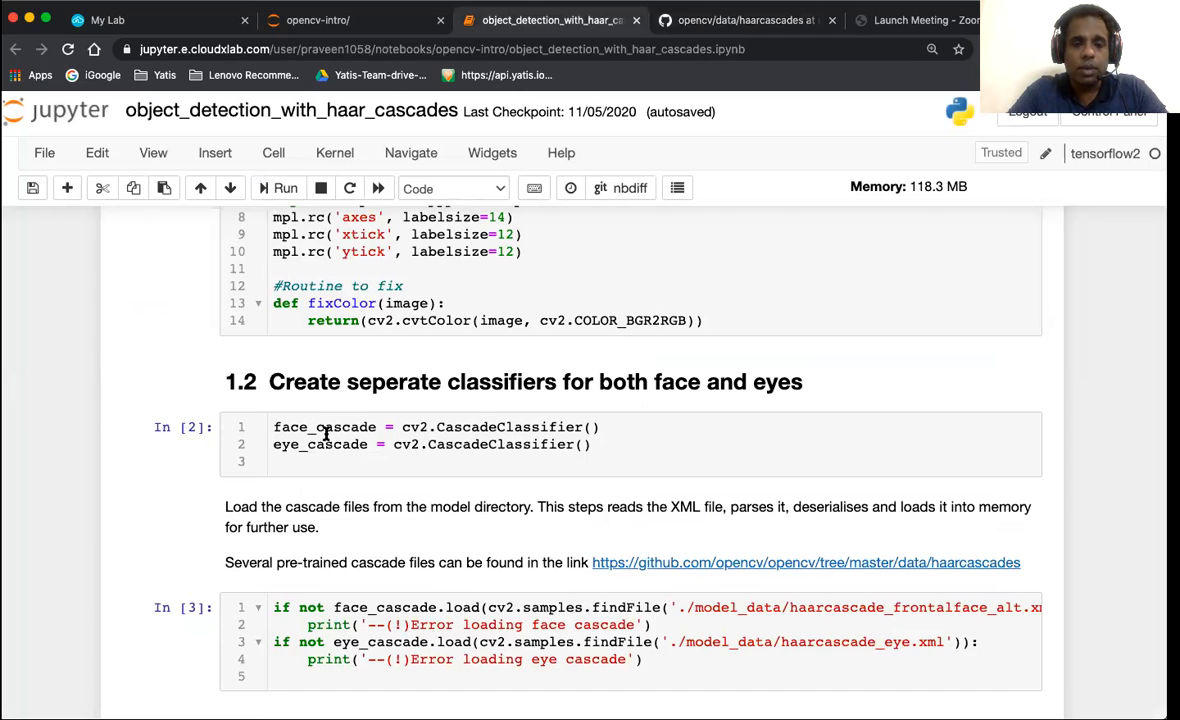
mouse_move(362, 428)
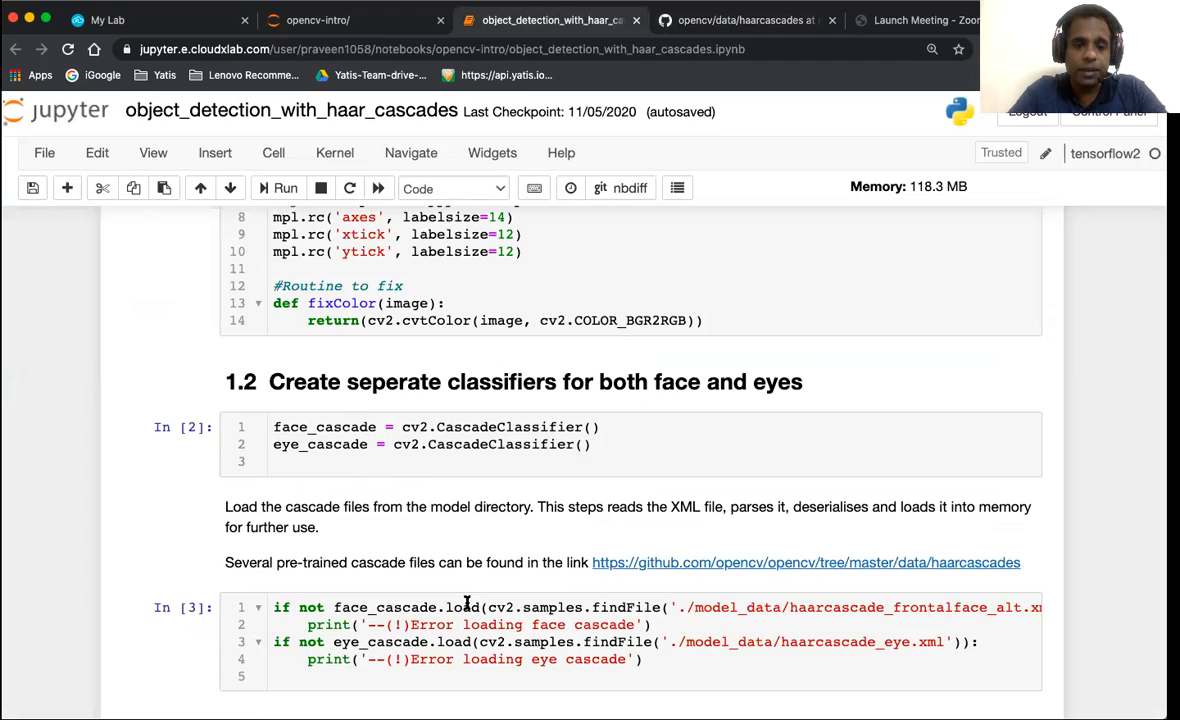
scroll("down", 3)
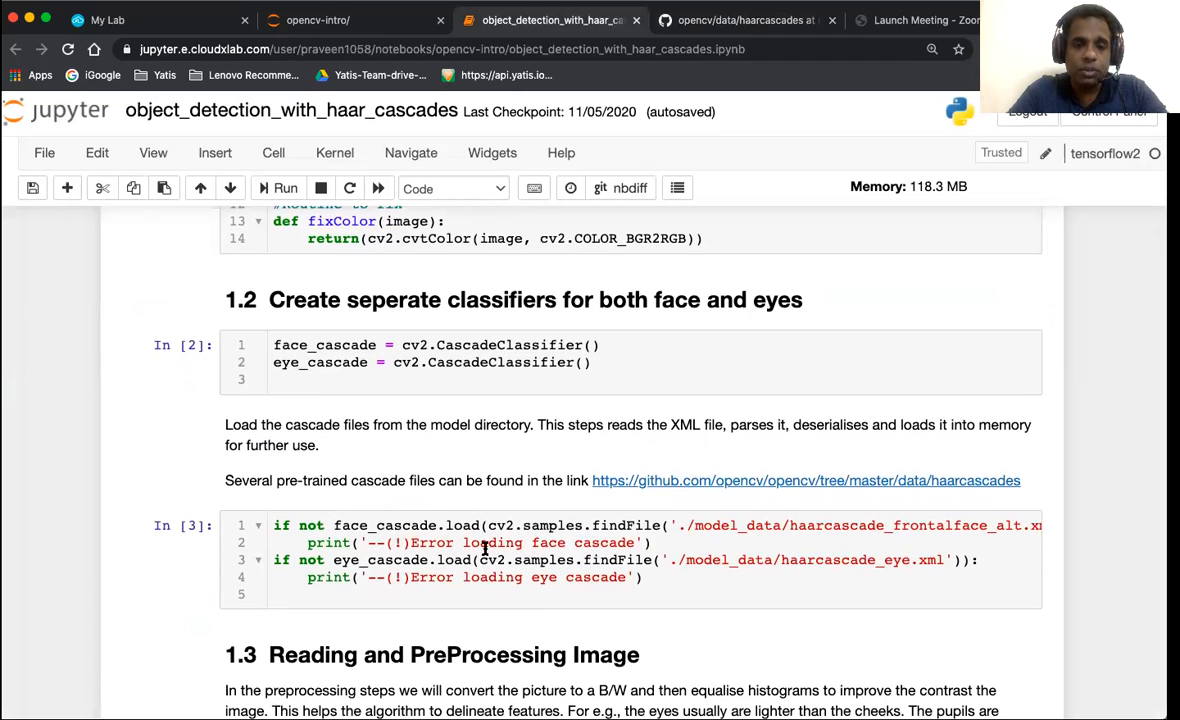
mouse_move(582, 560)
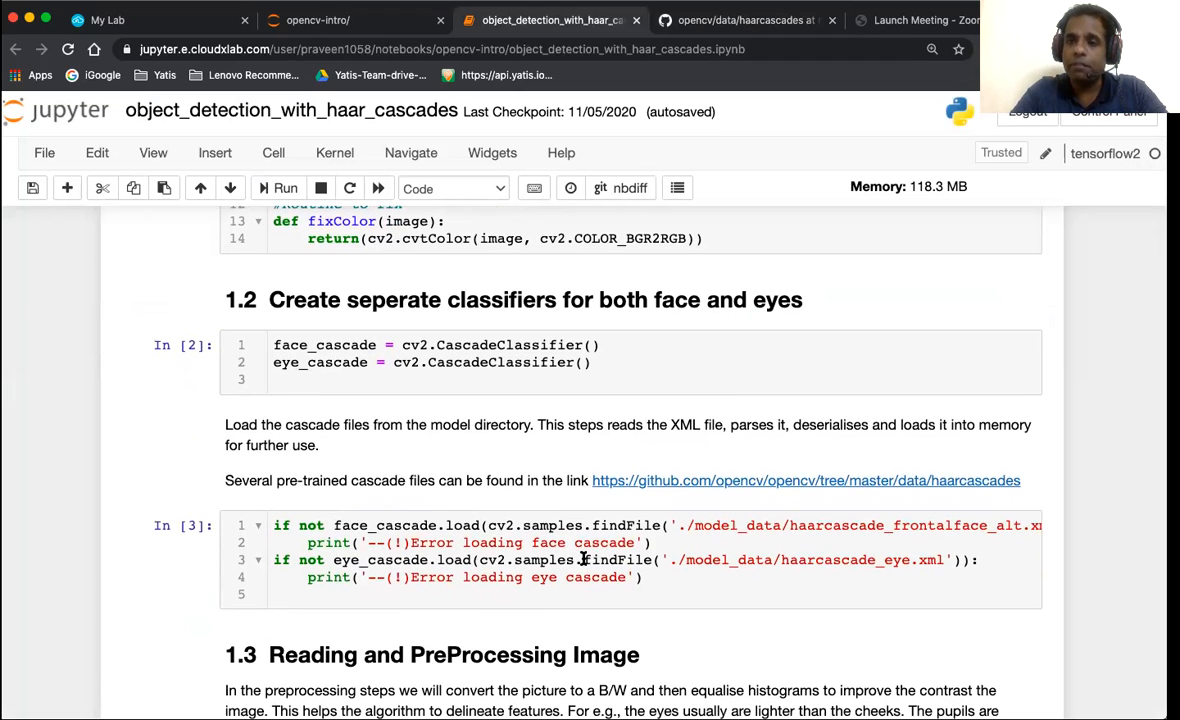
mouse_move(484, 542)
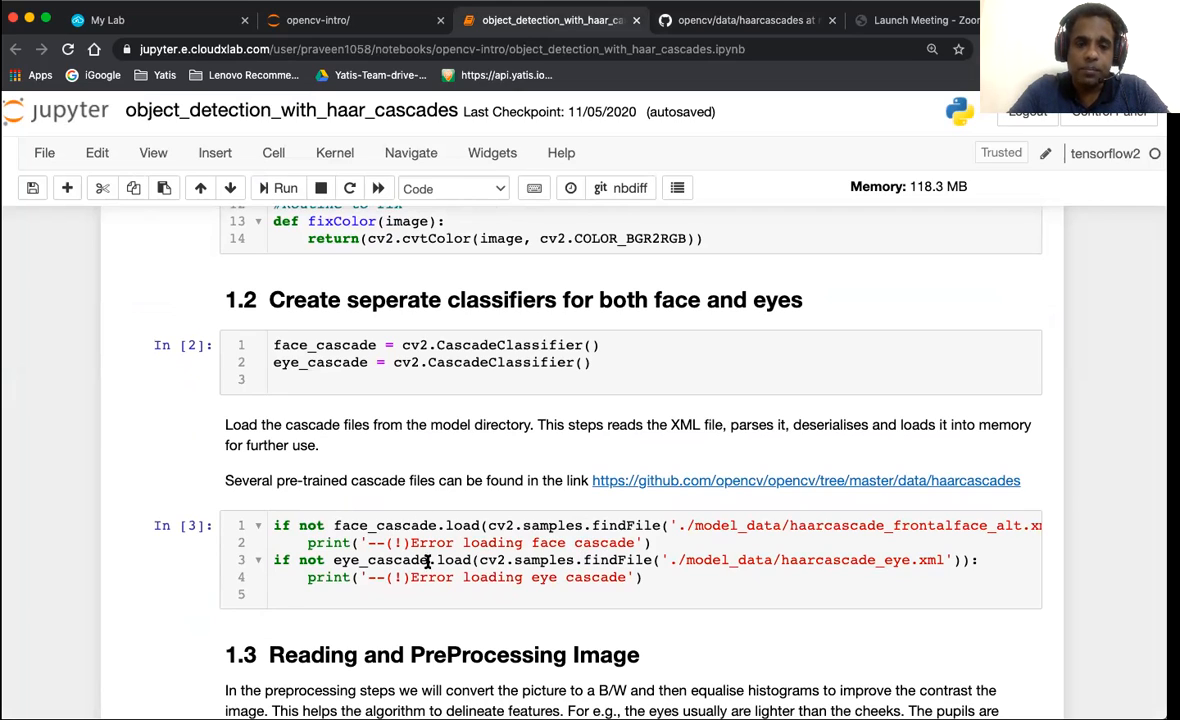
mouse_move(450, 524)
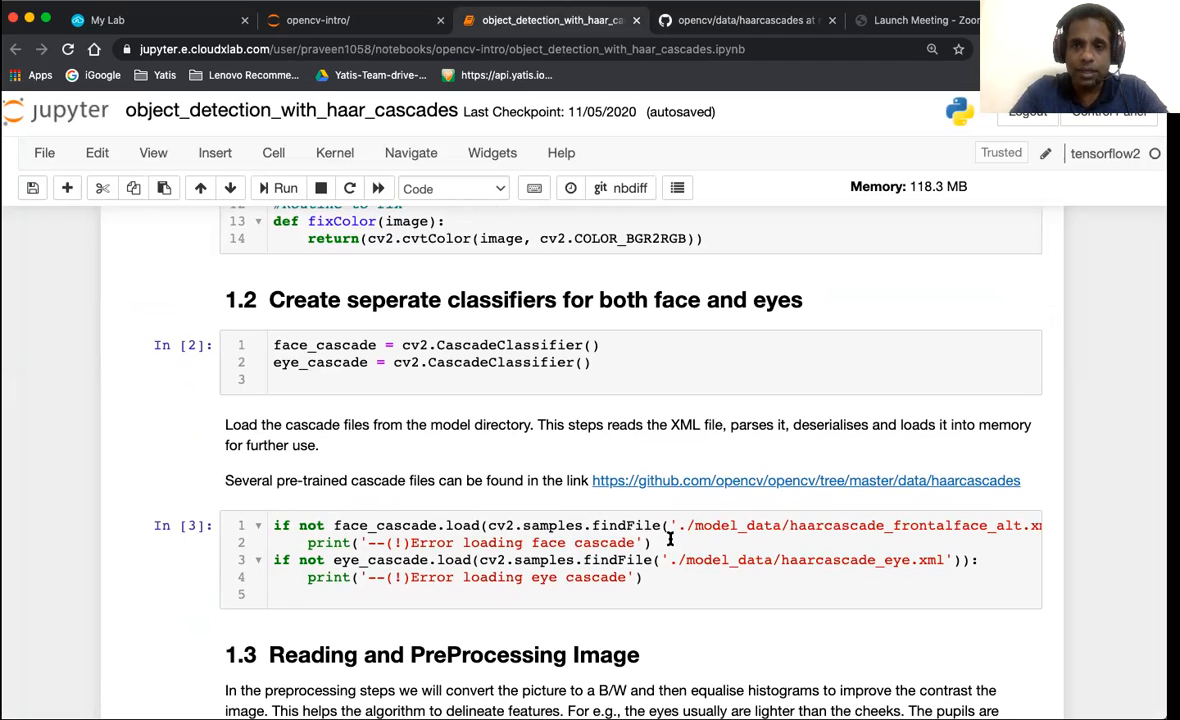
mouse_move(606, 560)
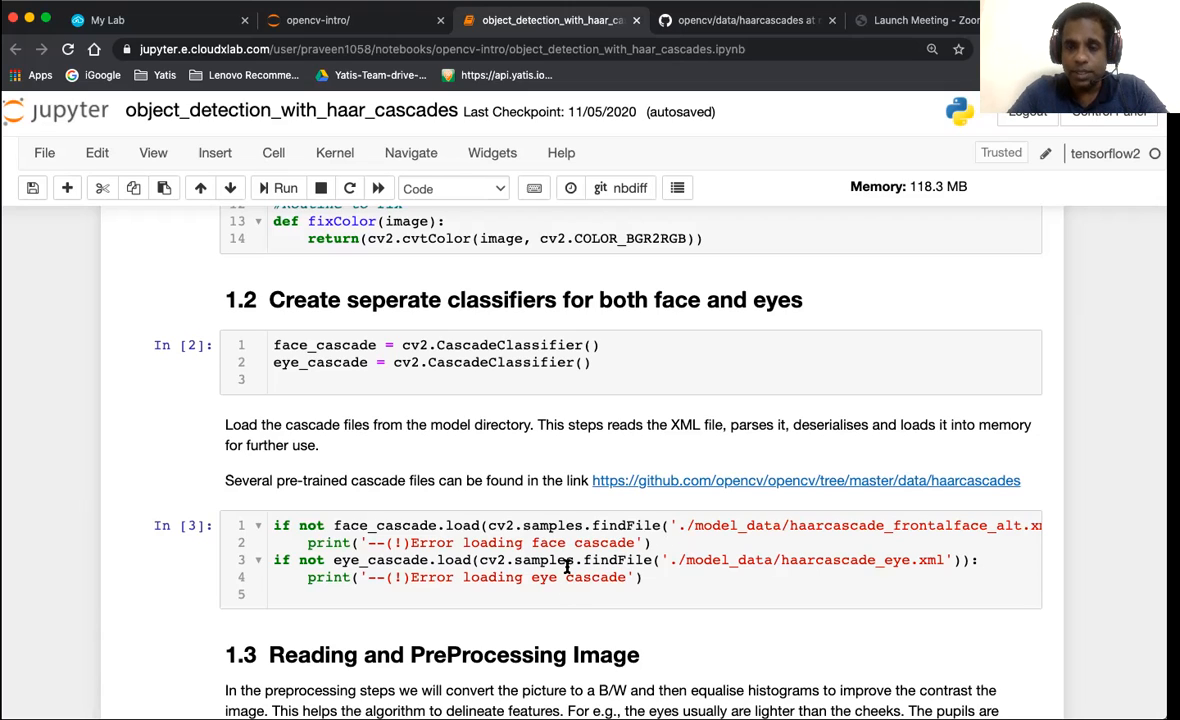
scroll("down", 3)
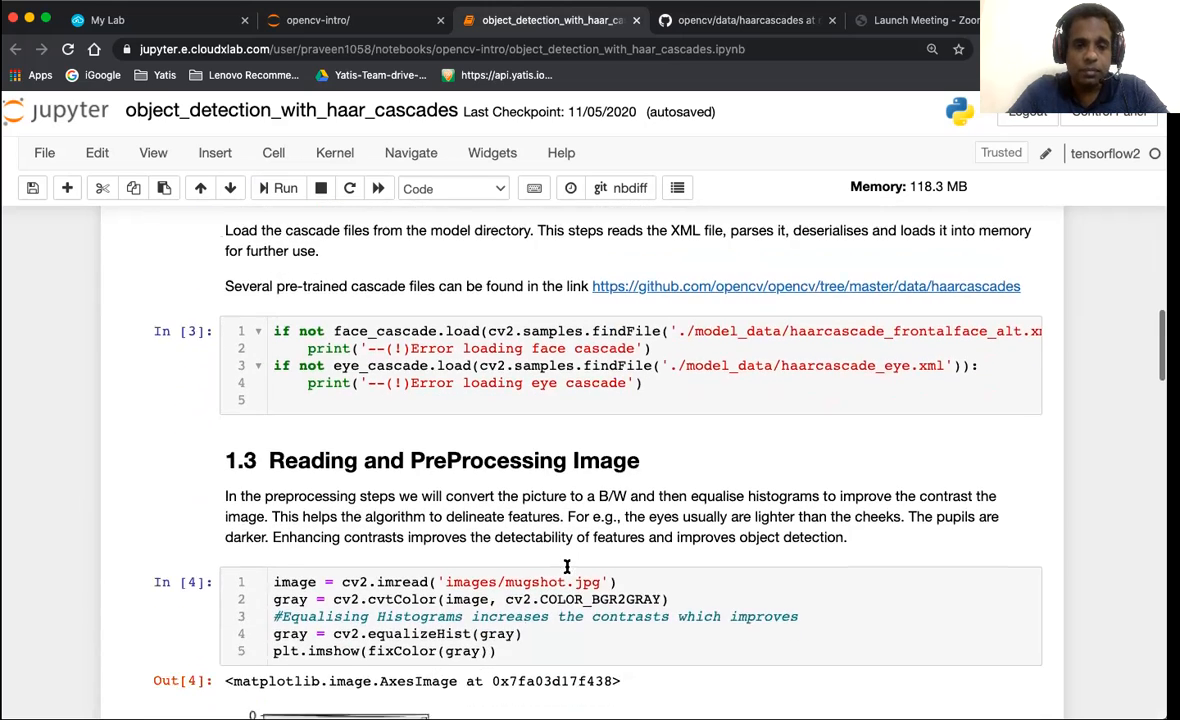
scroll("down", 3)
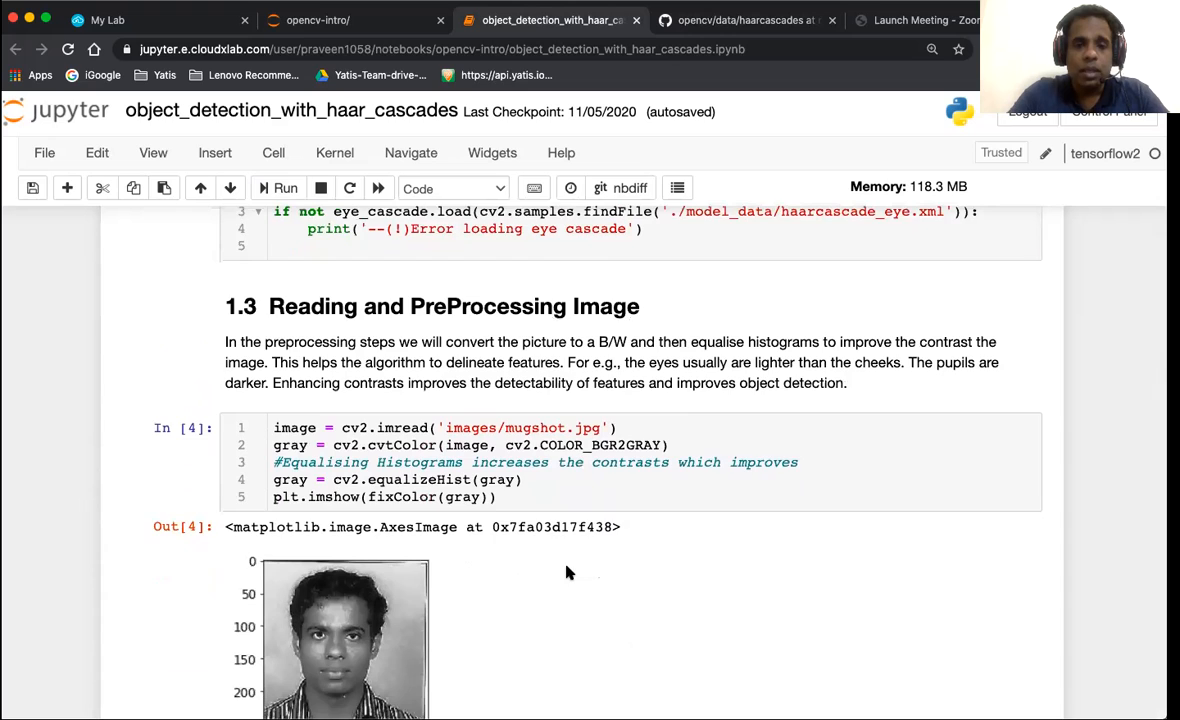
scroll("down", 3)
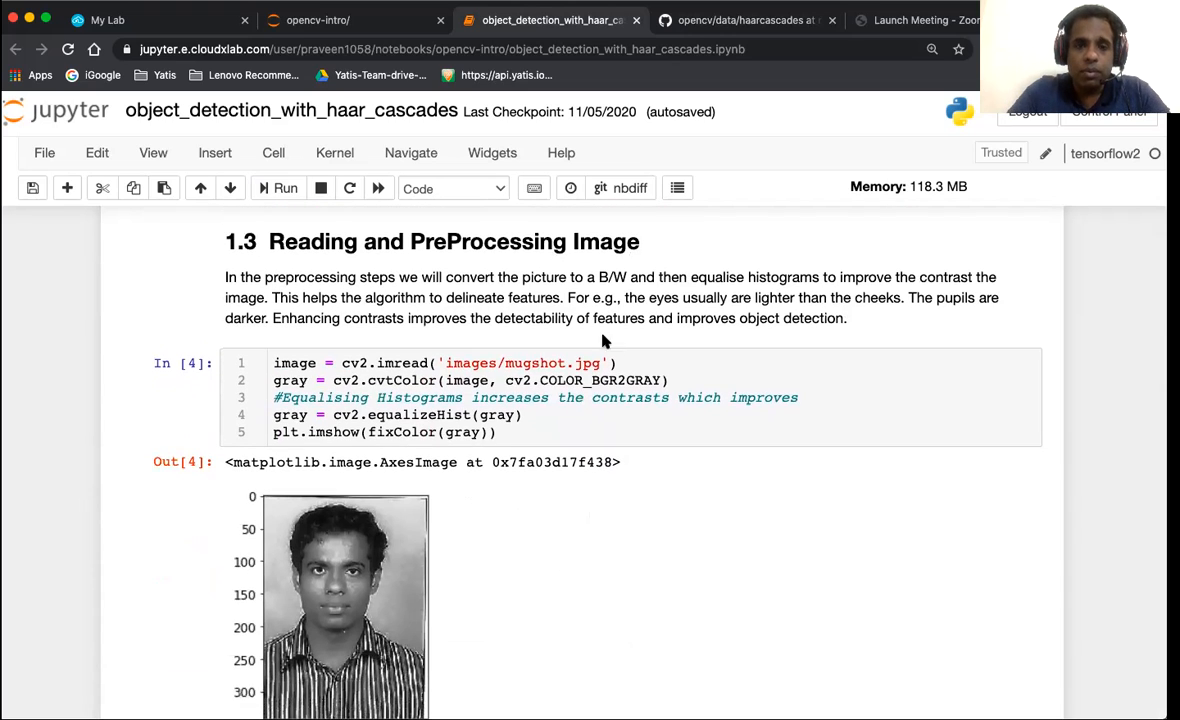
mouse_move(356, 228)
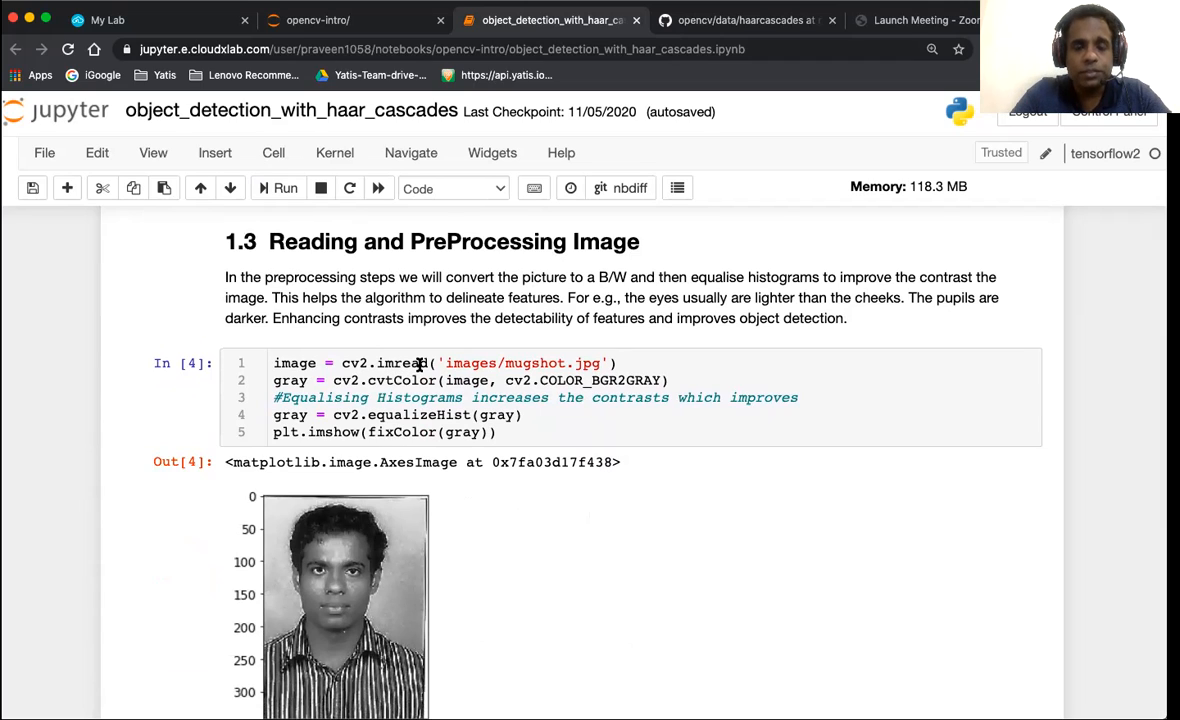
mouse_move(372, 396)
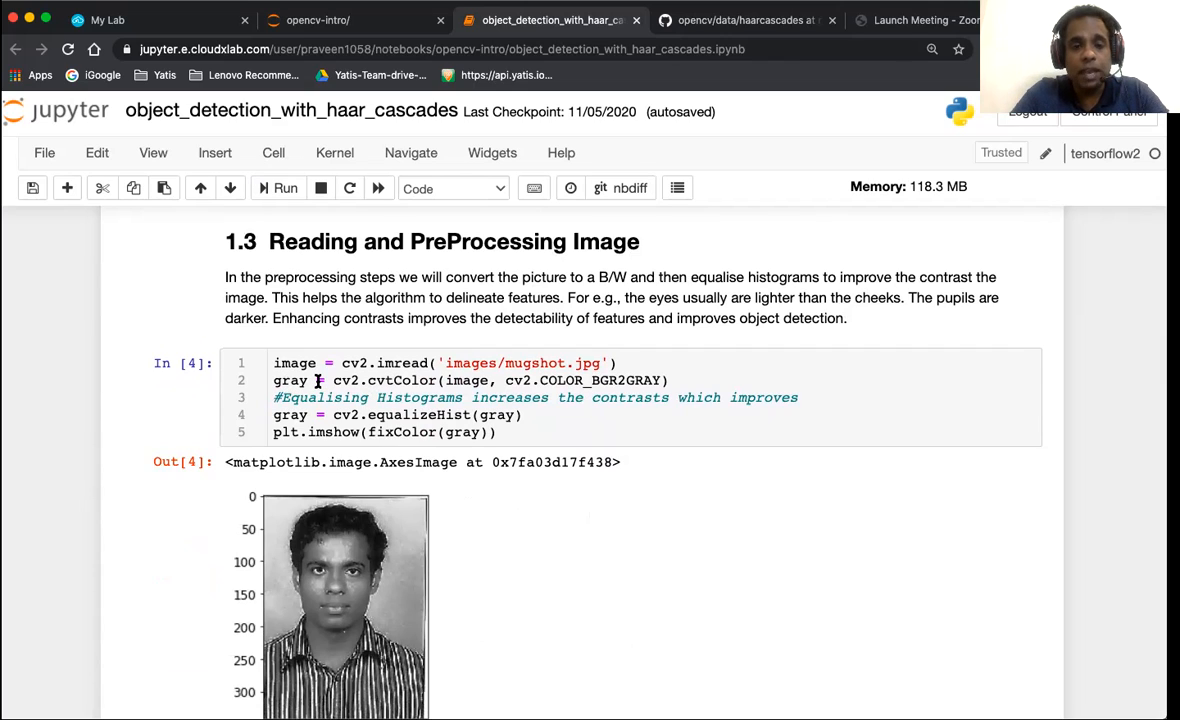
mouse_move(430, 380)
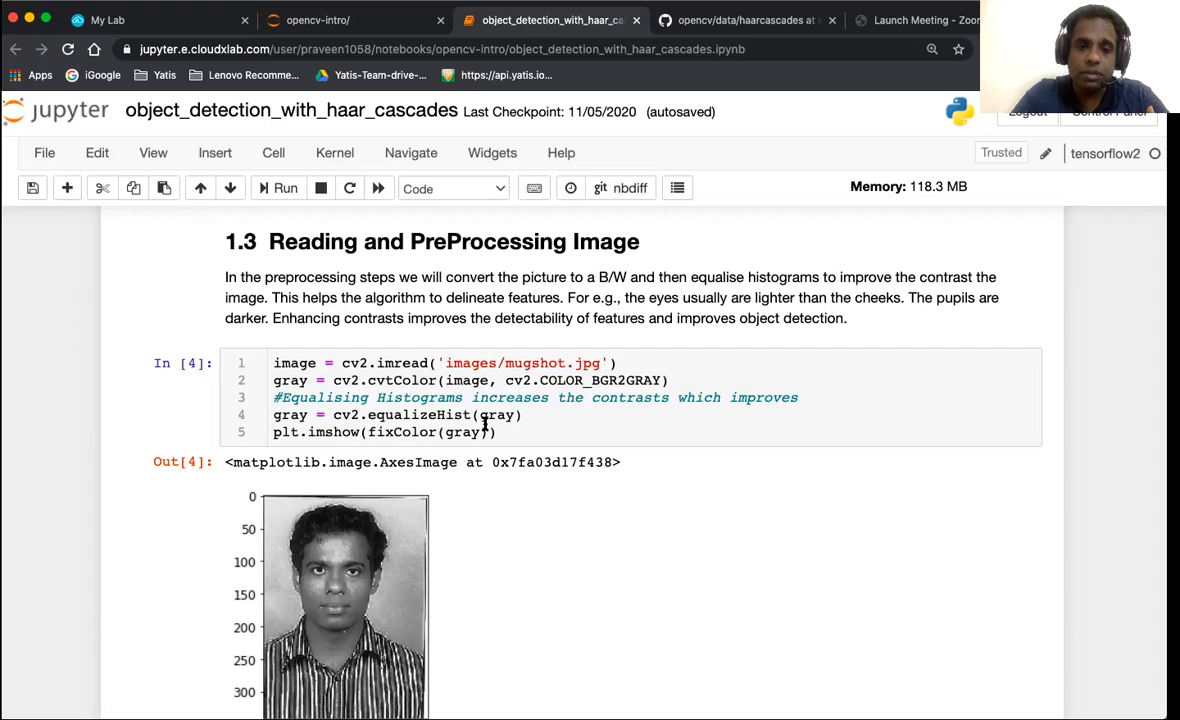
Scroll to section 1.4 Apply Cascade Filters with scaleFactor, minWindows and the detectMultiScale cells.
scroll("down", 3)
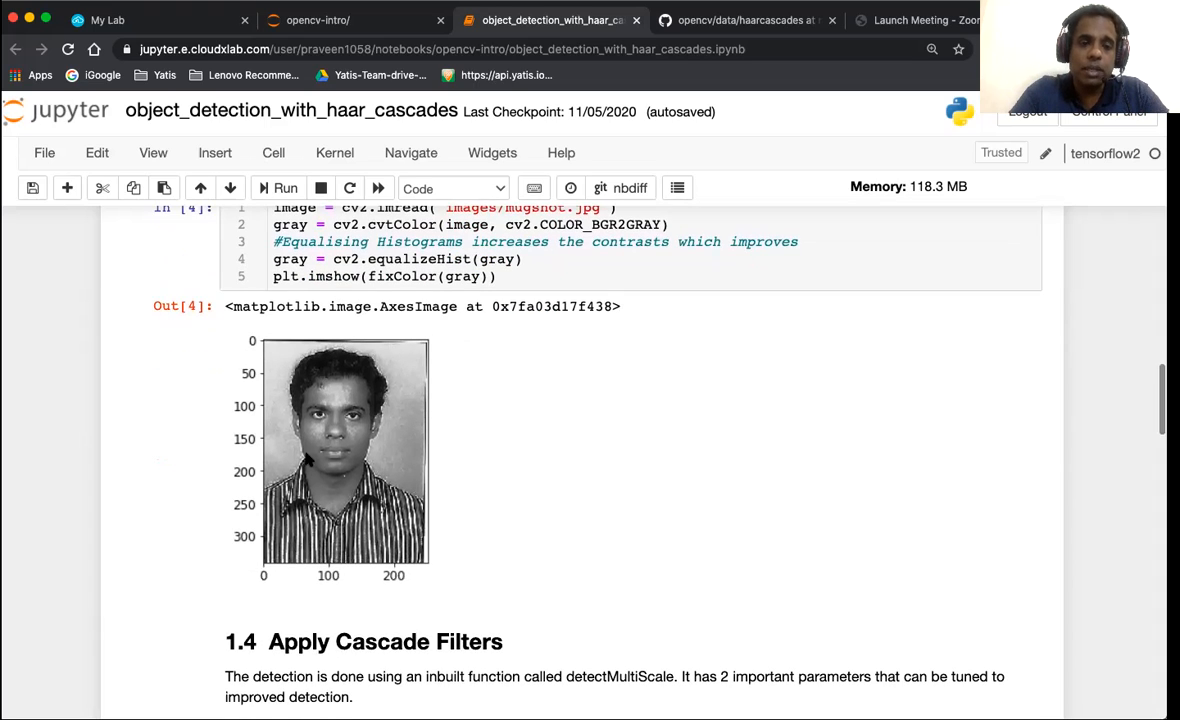
mouse_move(344, 422)
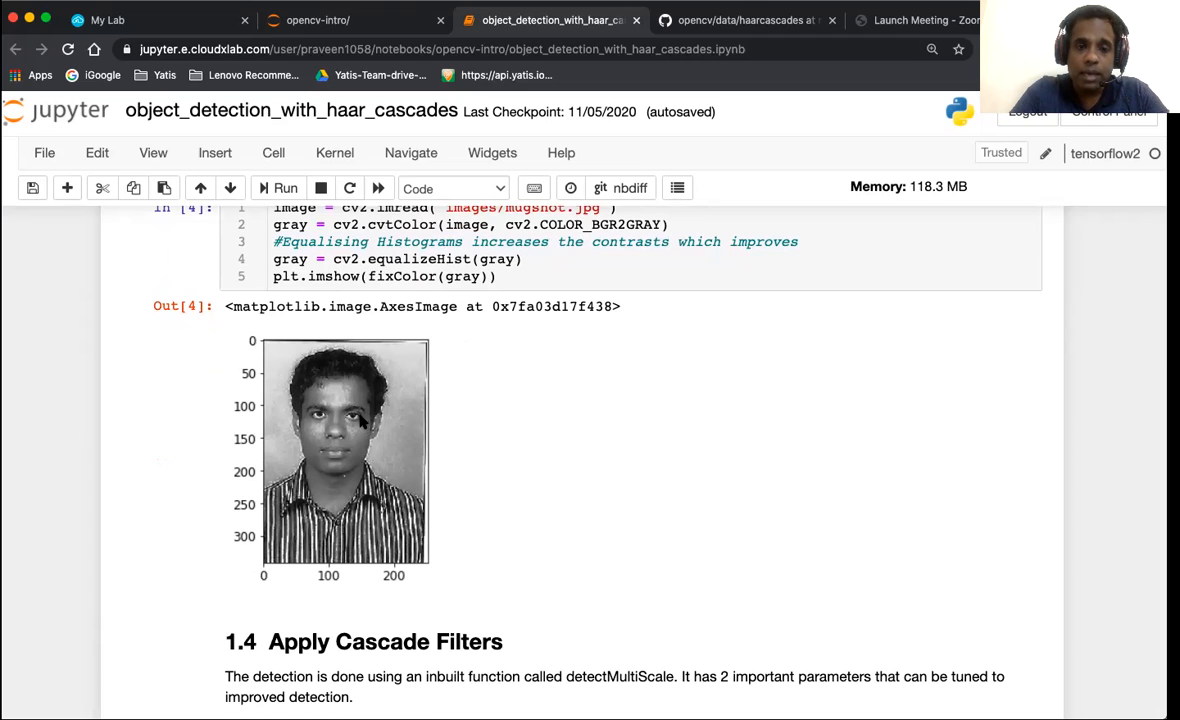
mouse_move(380, 436)
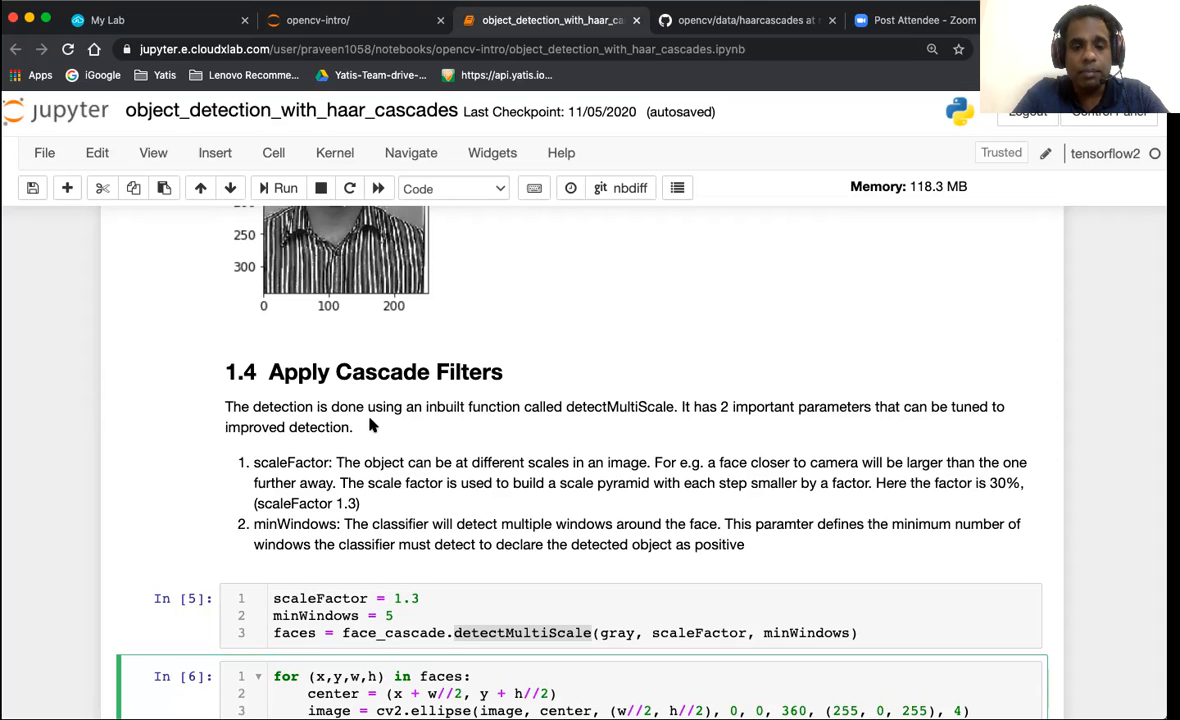
mouse_move(316, 626)
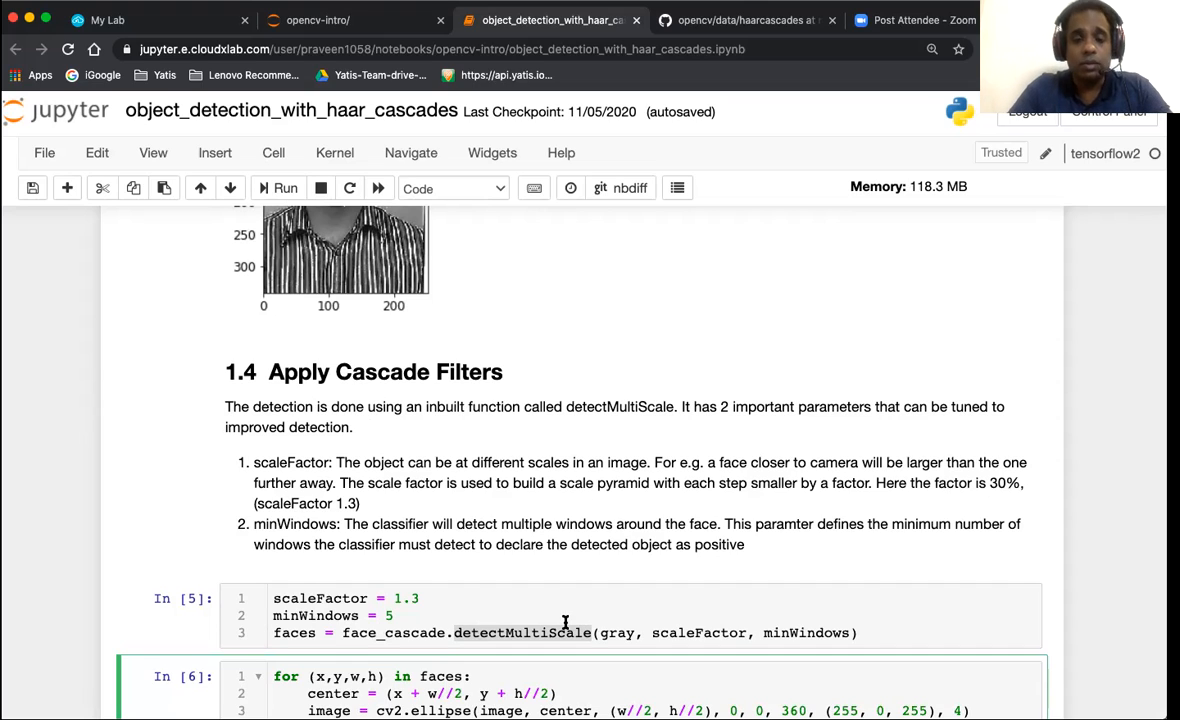
mouse_move(610, 646)
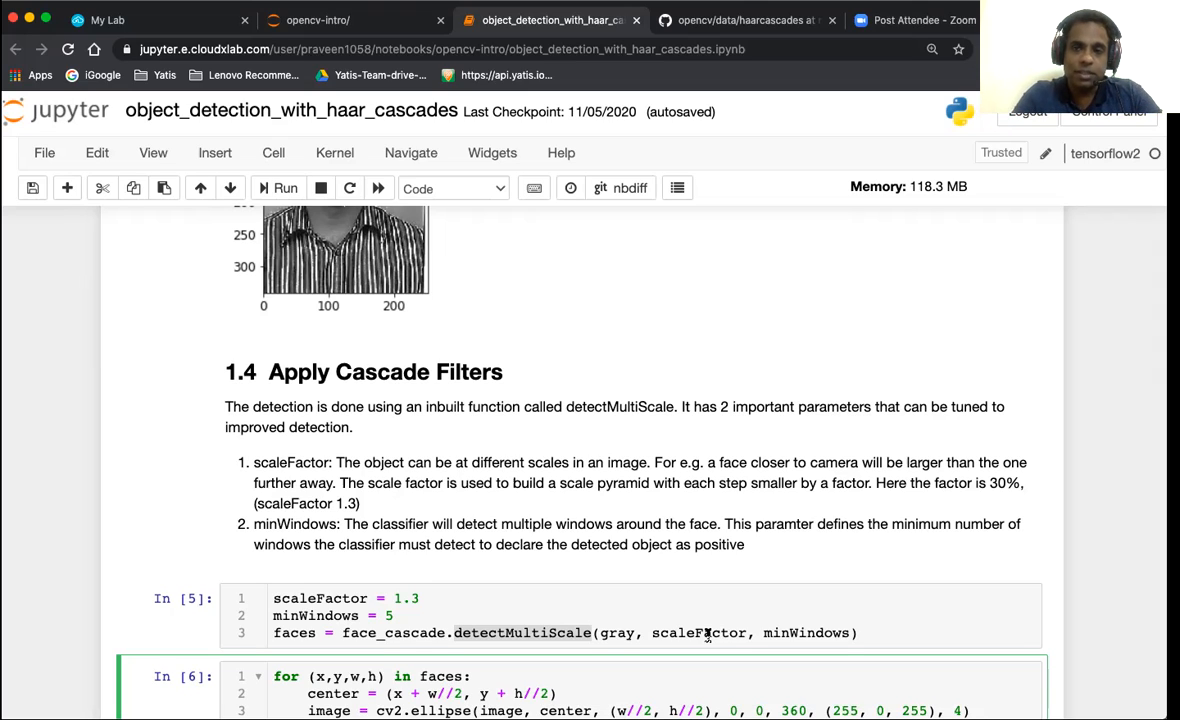
mouse_move(462, 588)
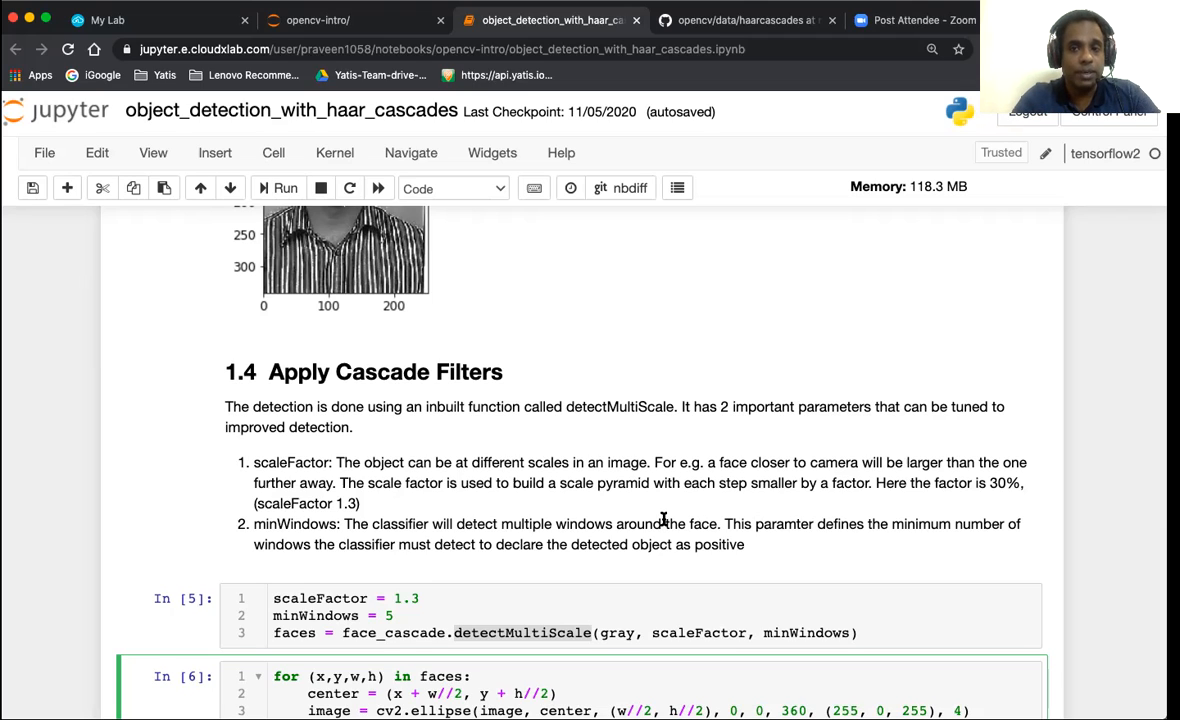
mouse_move(344, 560)
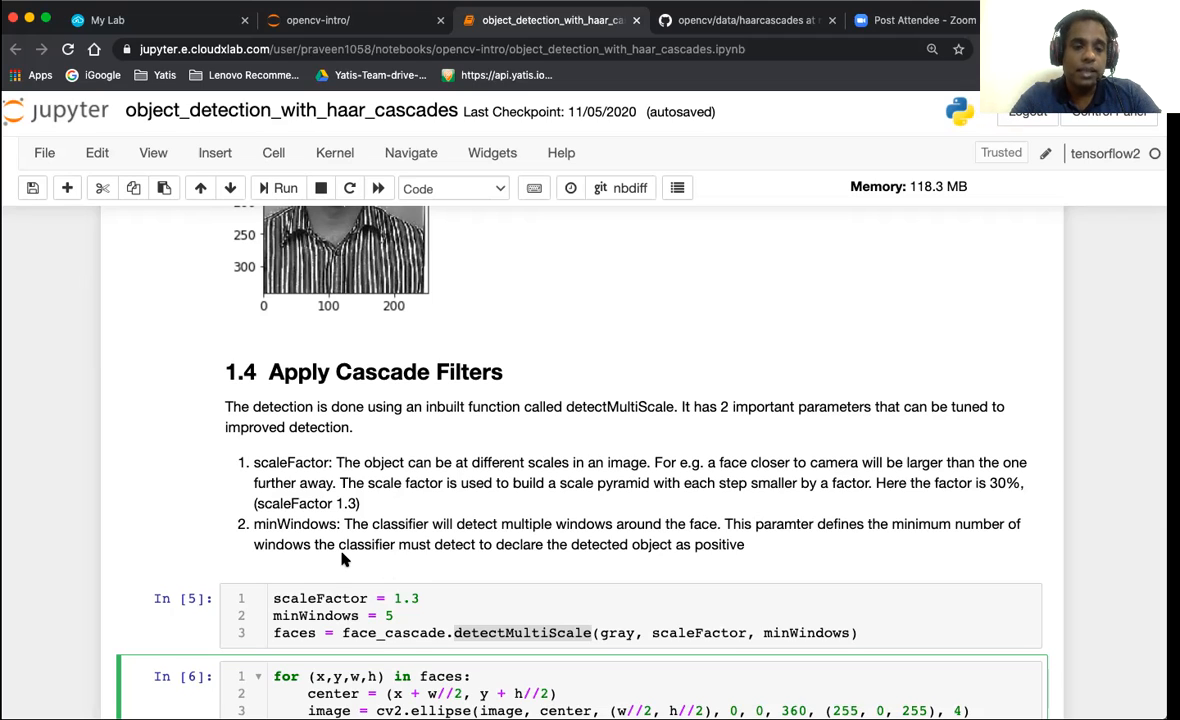
scroll("down", 3)
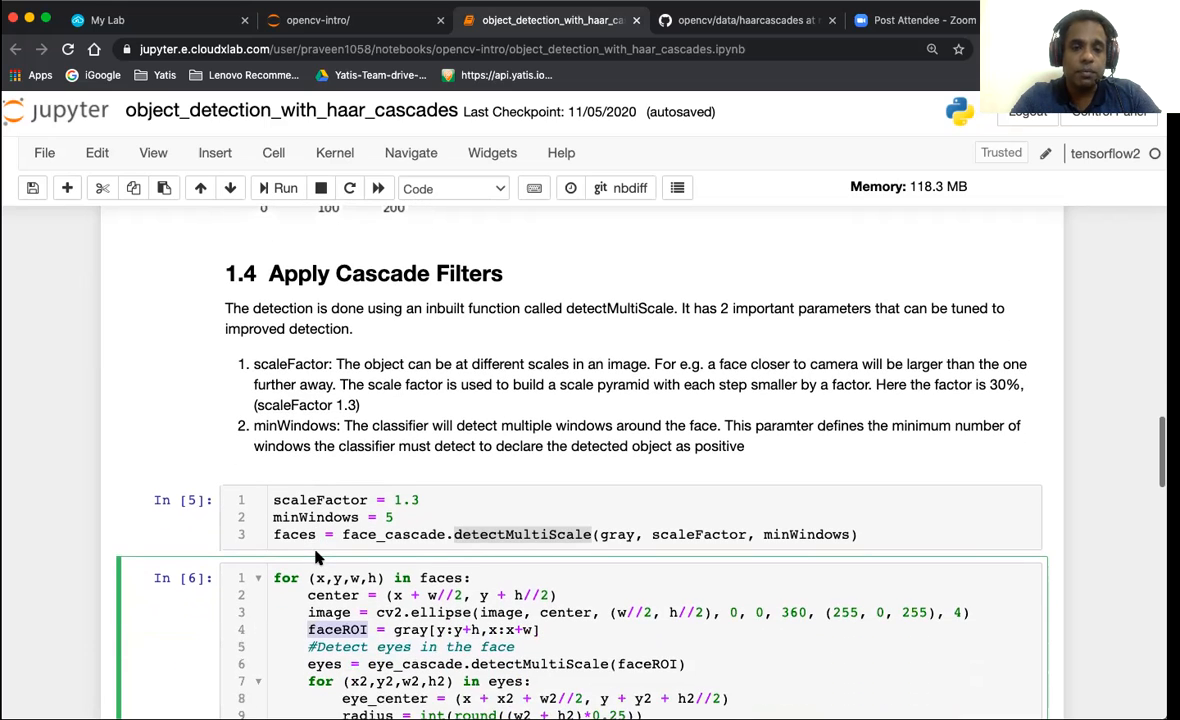
mouse_move(424, 404)
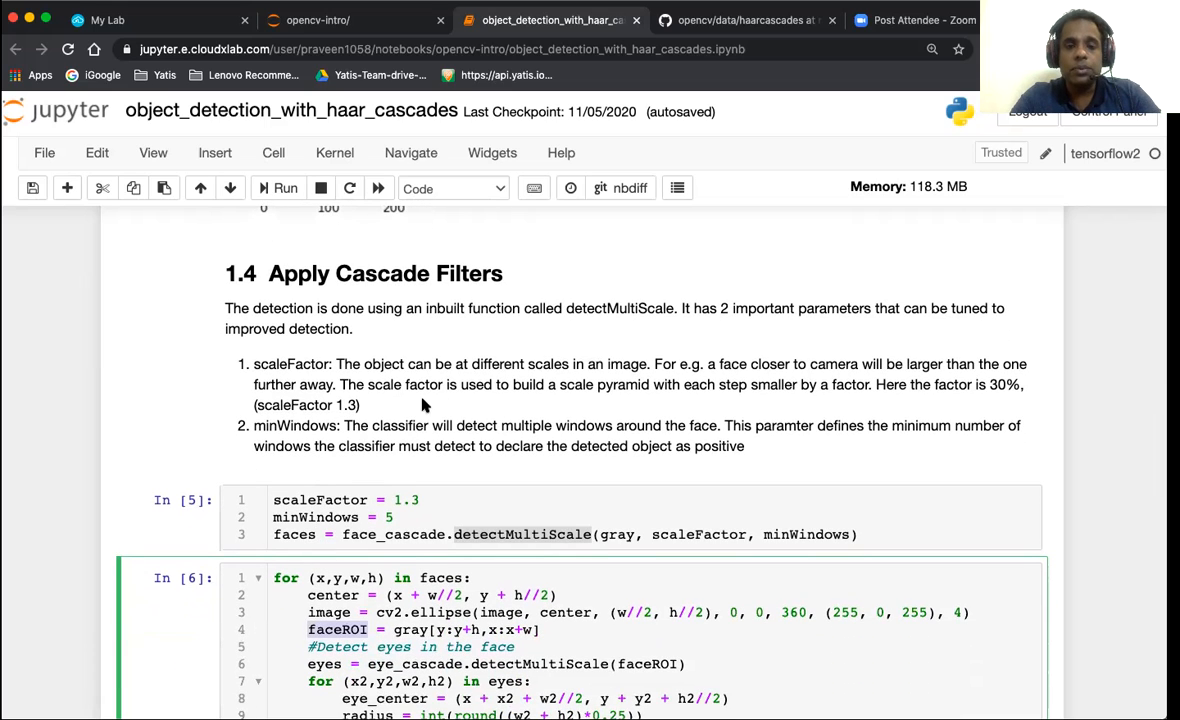
mouse_move(406, 414)
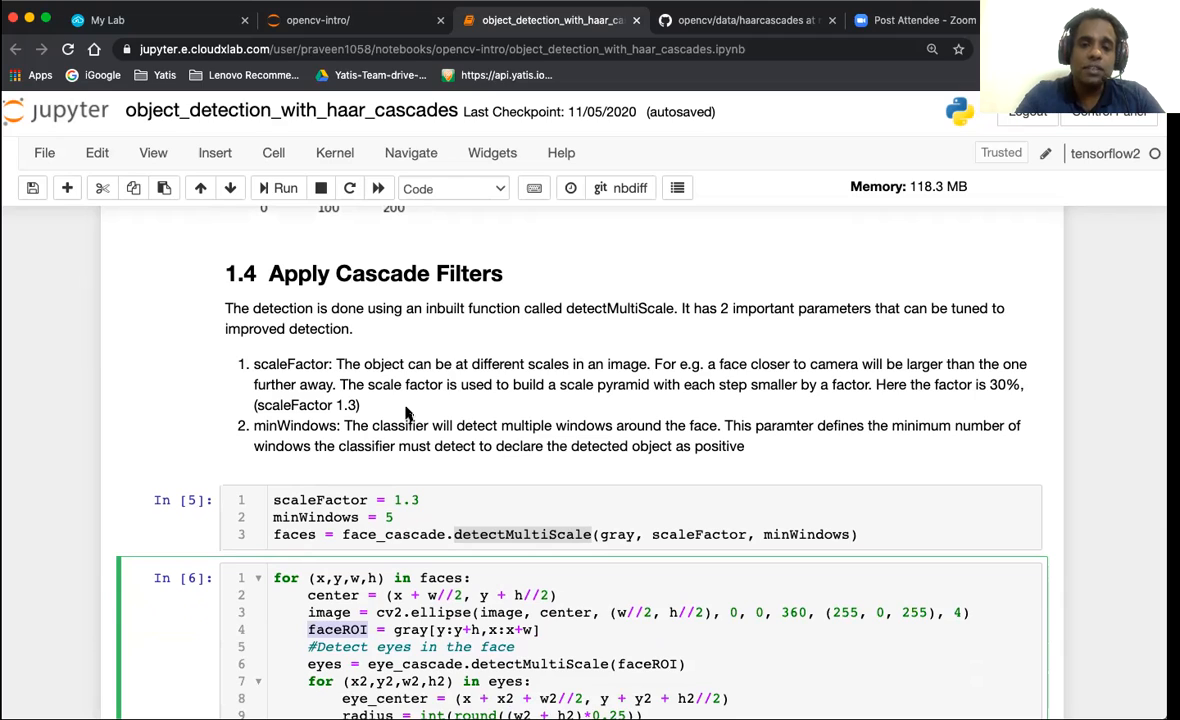
mouse_move(552, 412)
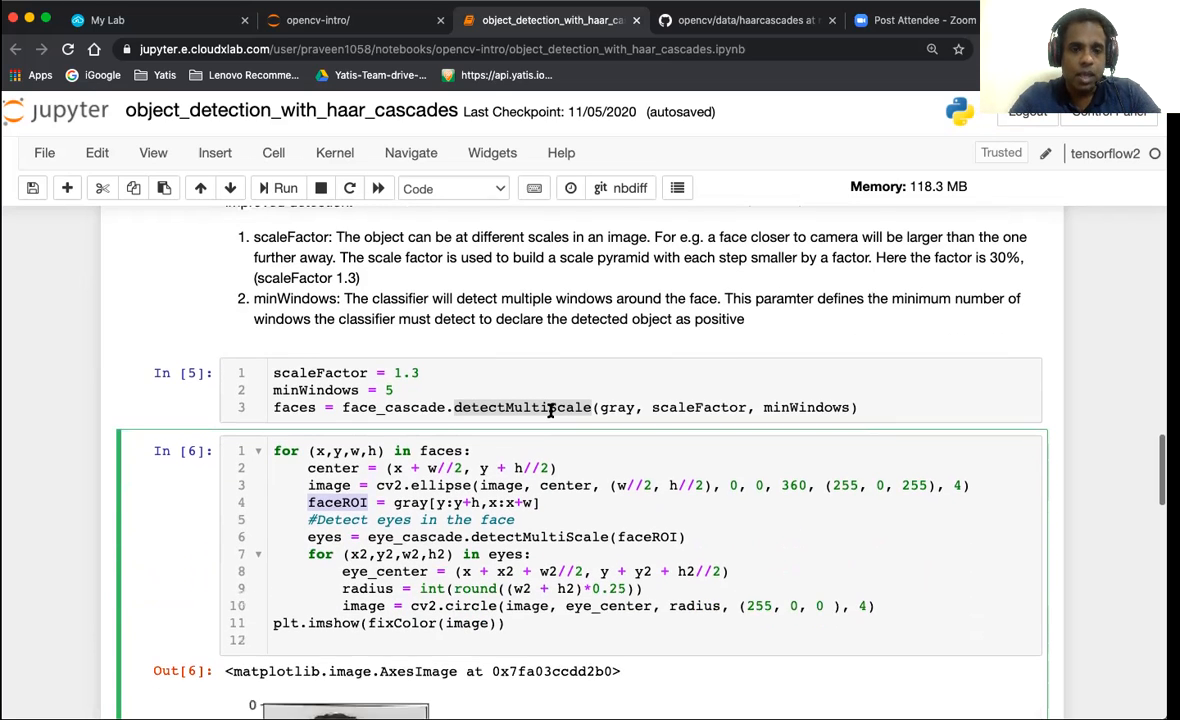
scroll("down", 3)
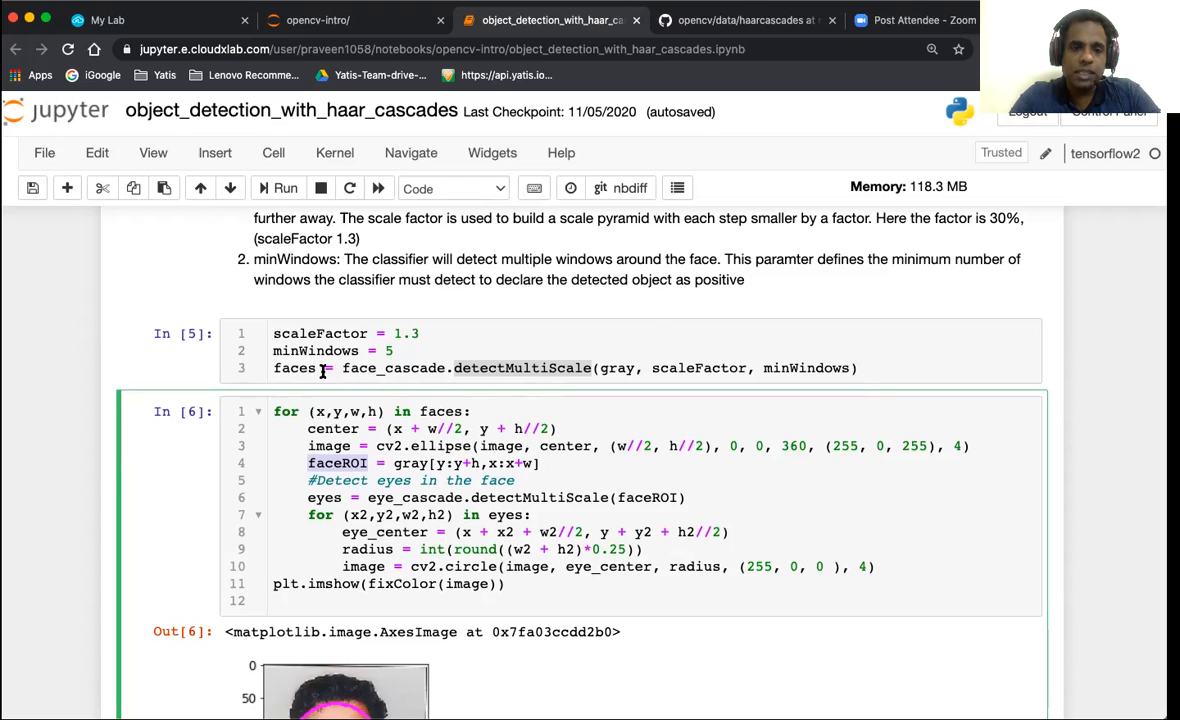
mouse_move(308, 388)
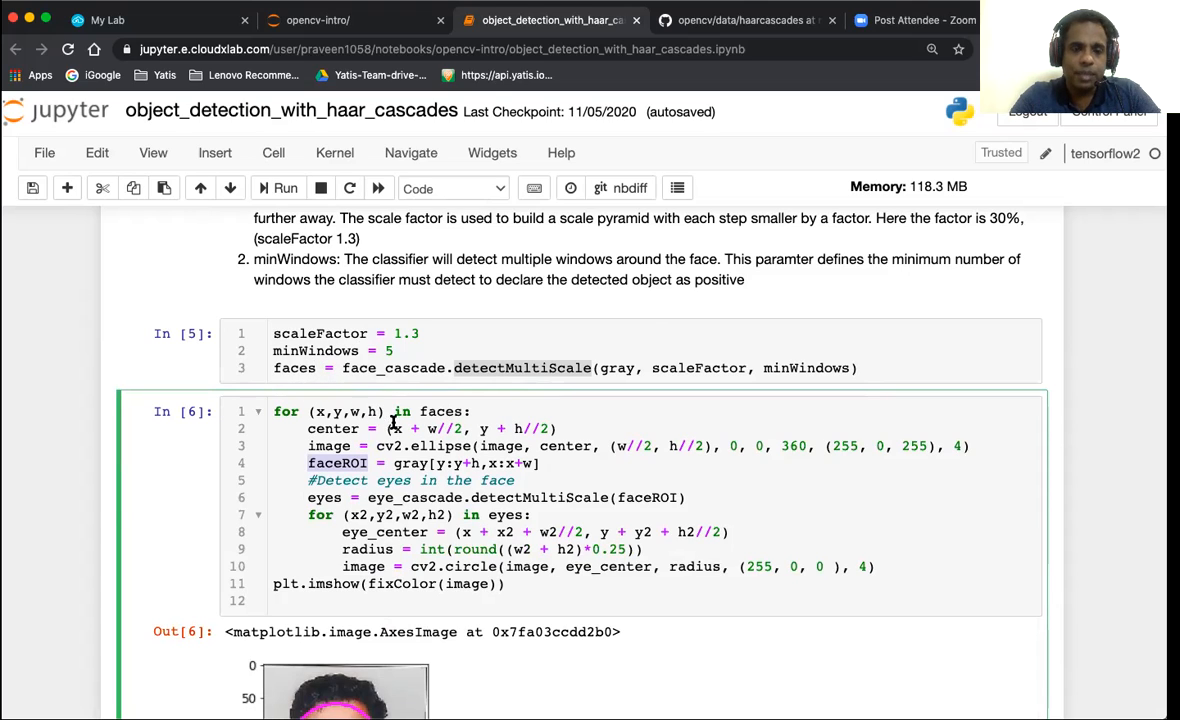
mouse_move(334, 412)
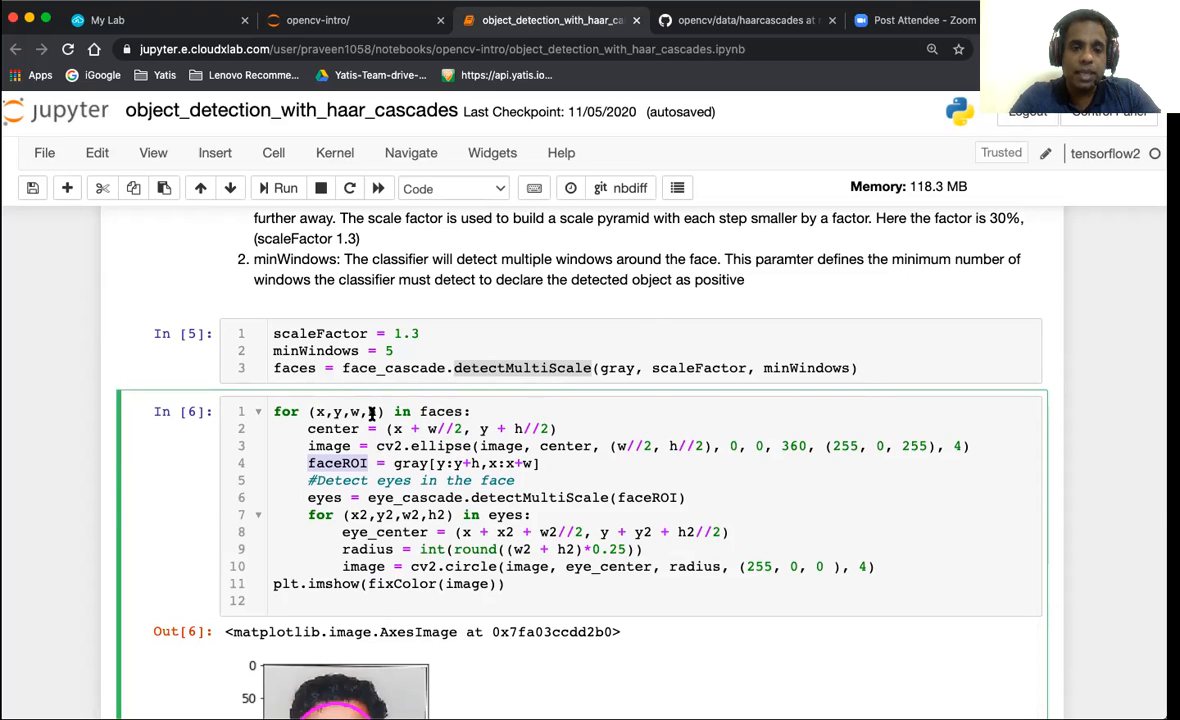
scroll("down", 3)
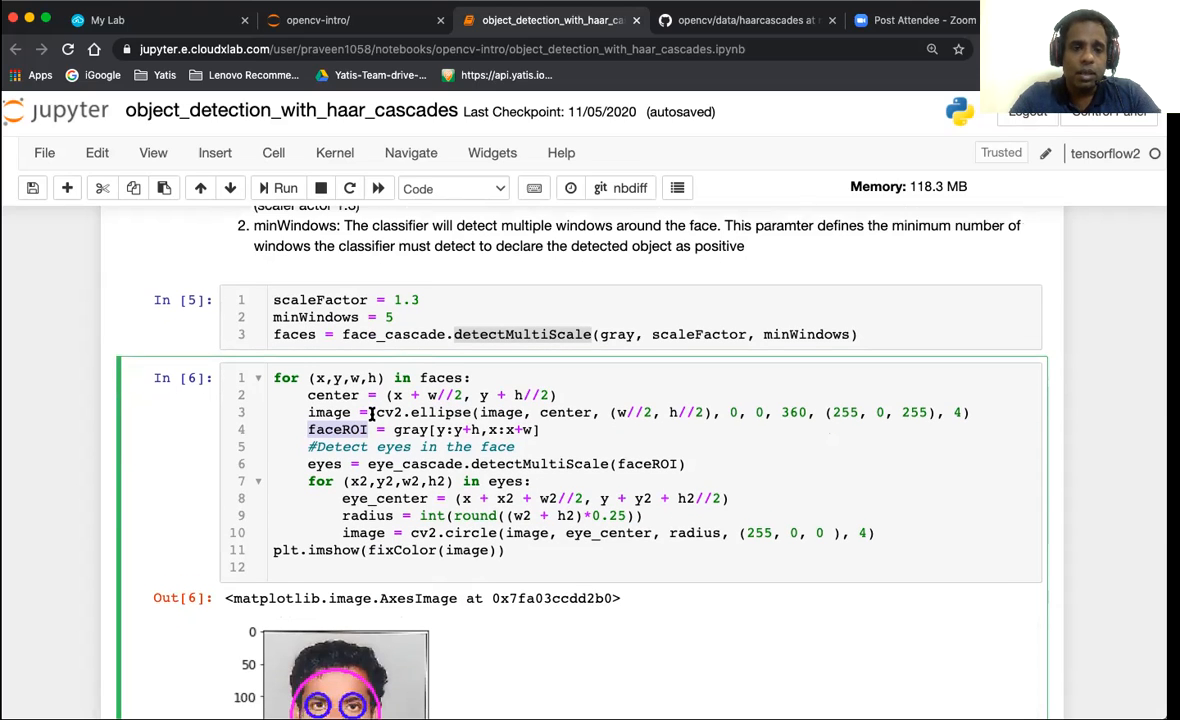
scroll("down", 3)
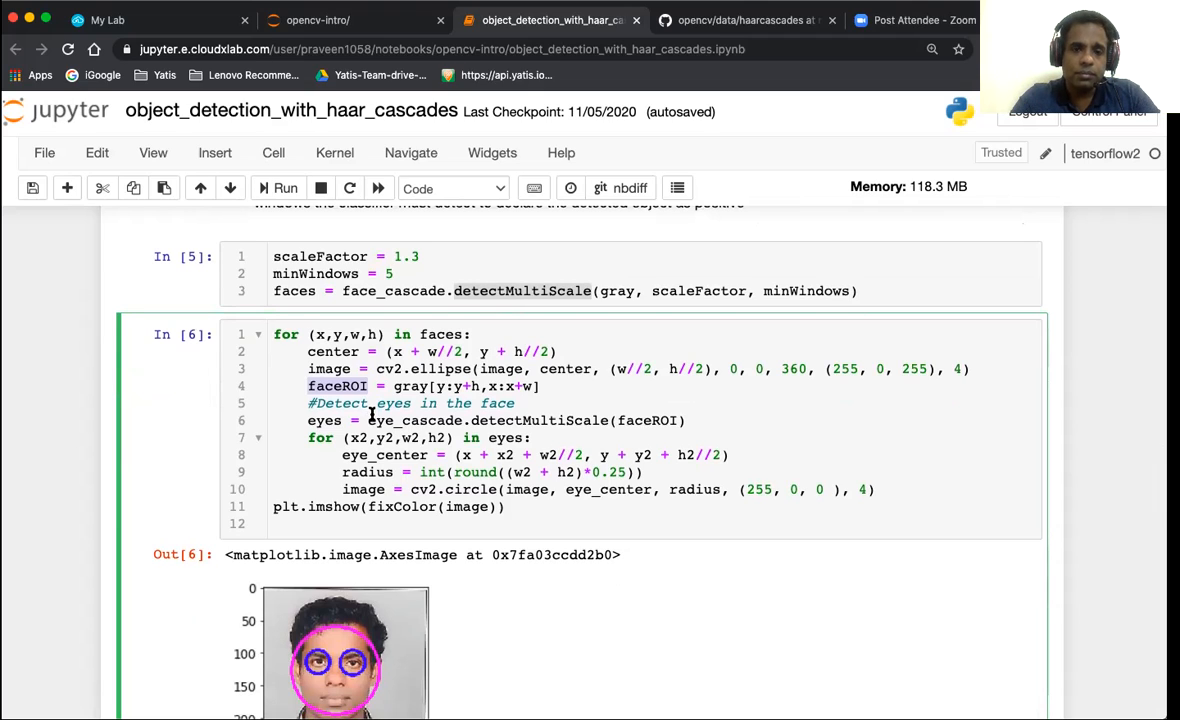
mouse_move(398, 334)
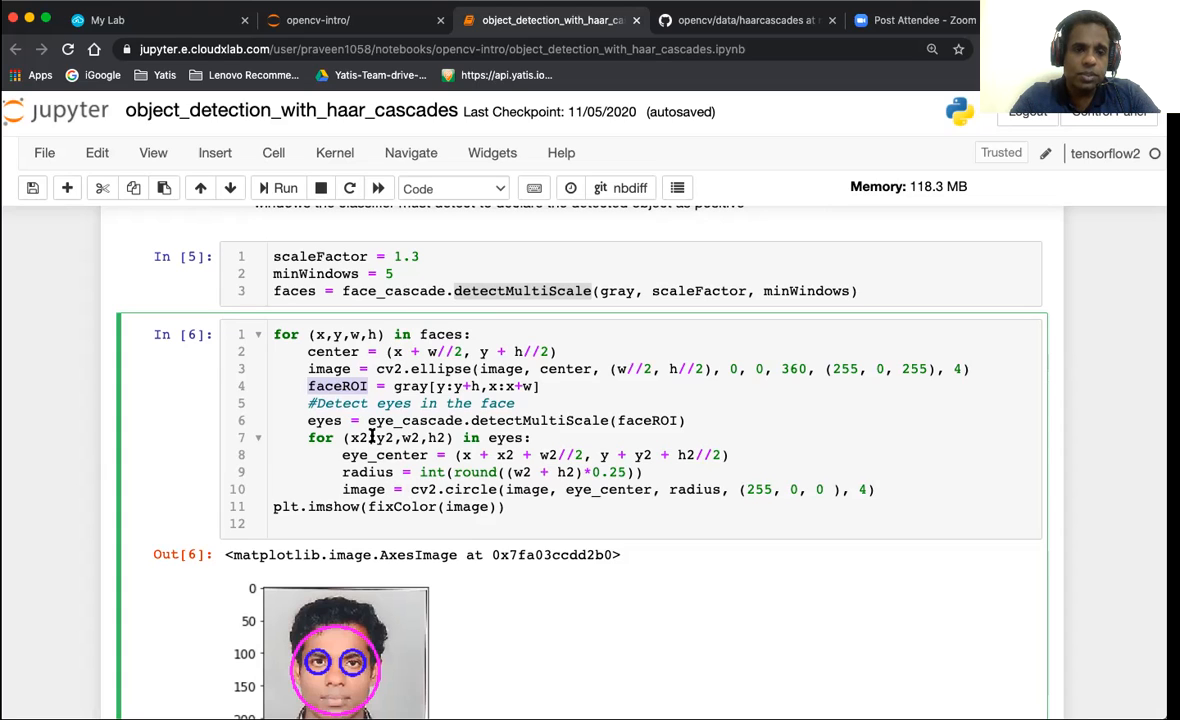
scroll("down", 3)
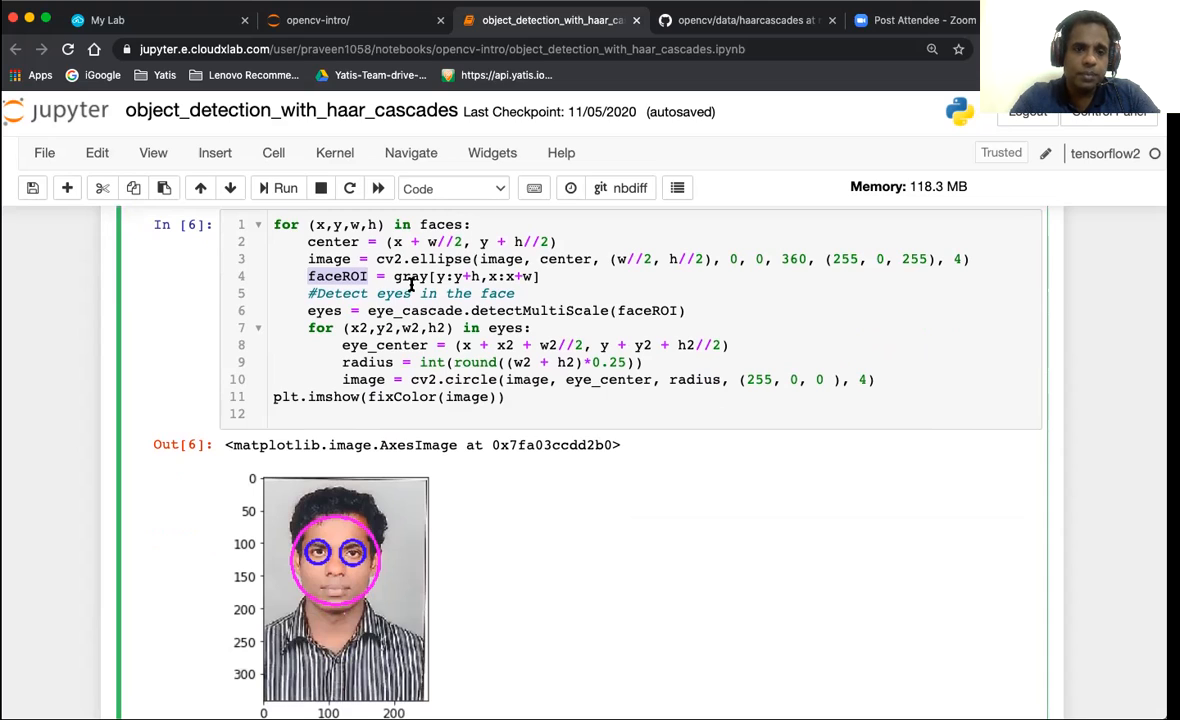
mouse_move(596, 310)
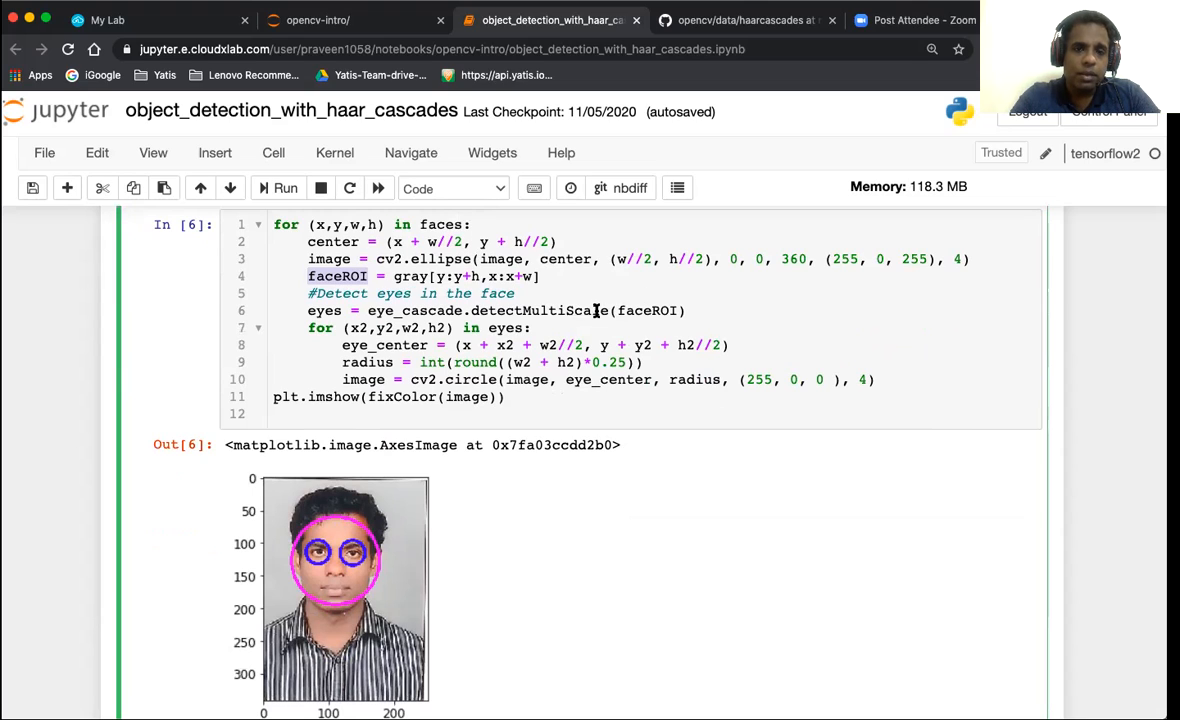
mouse_move(608, 260)
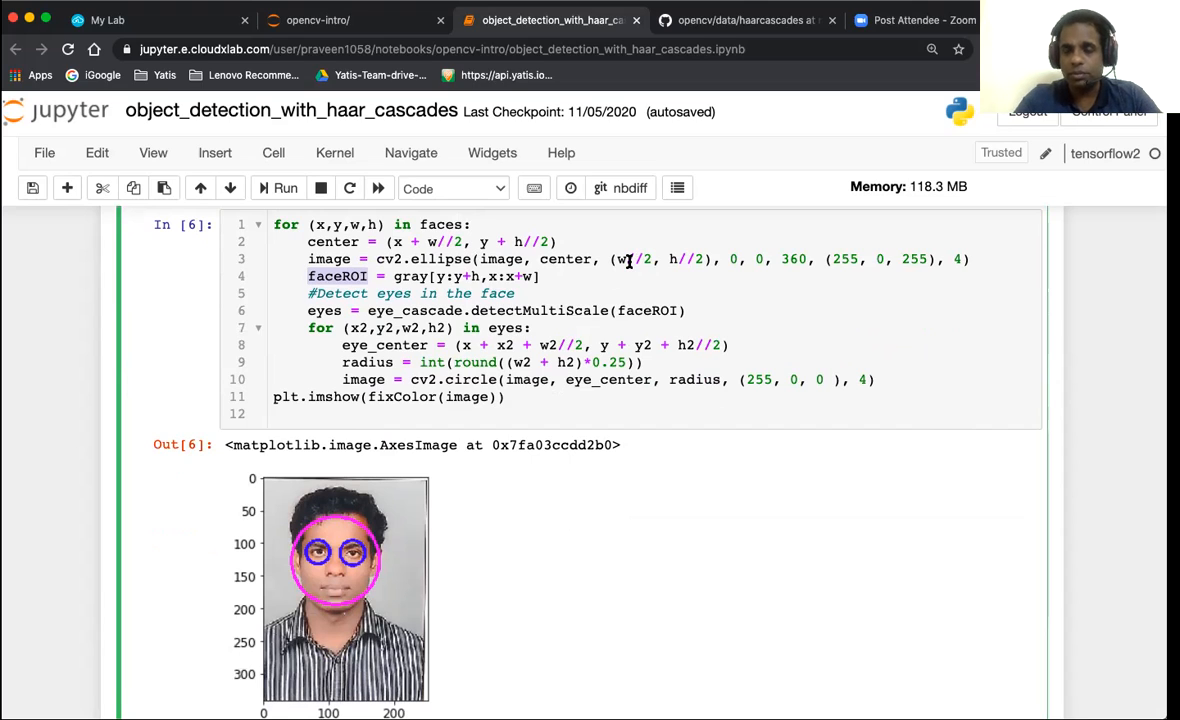
mouse_move(676, 260)
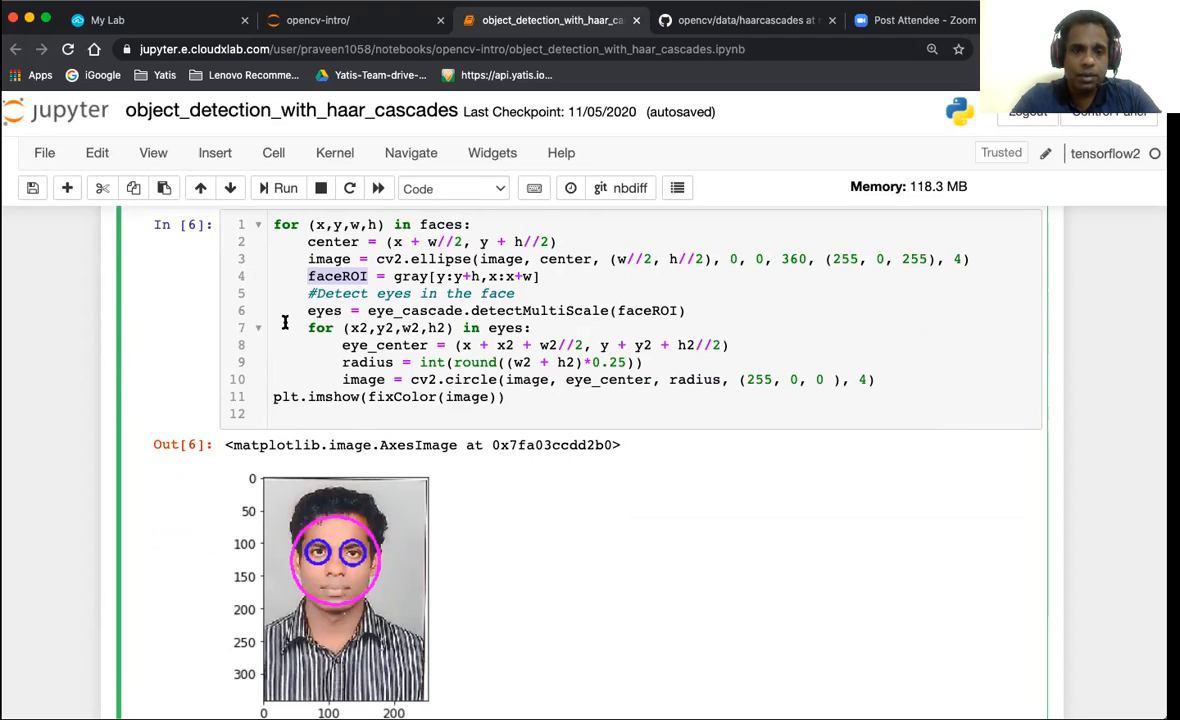
mouse_move(338, 540)
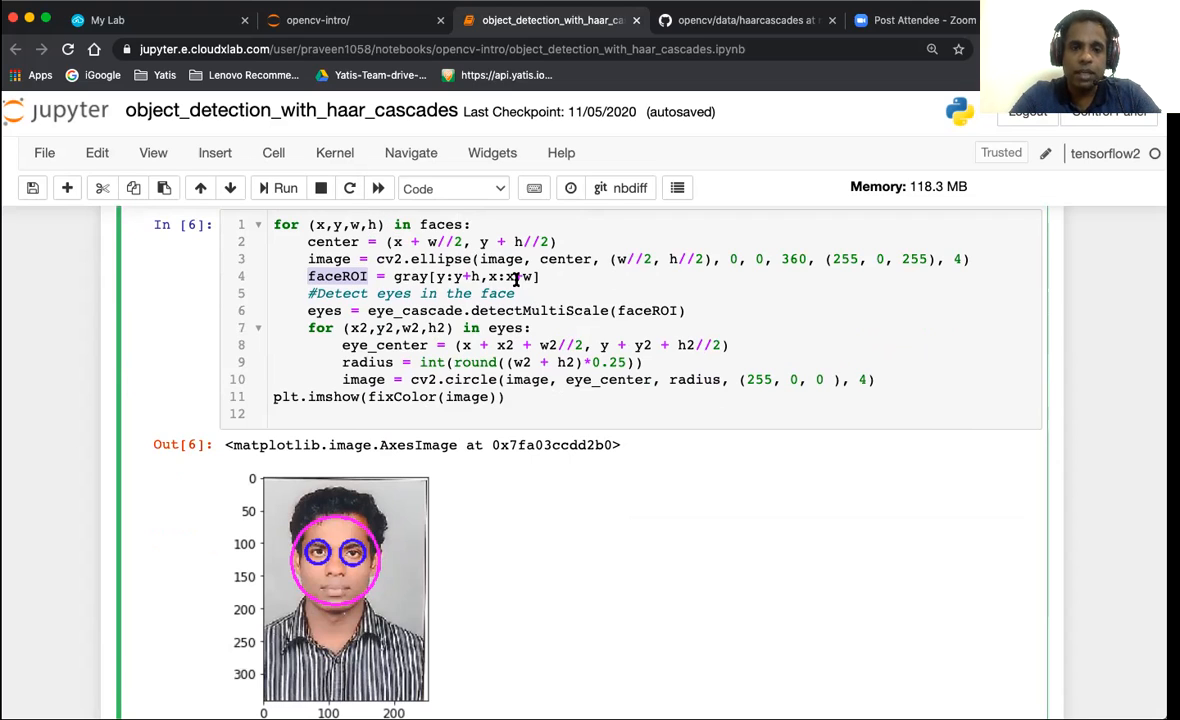
mouse_move(510, 276)
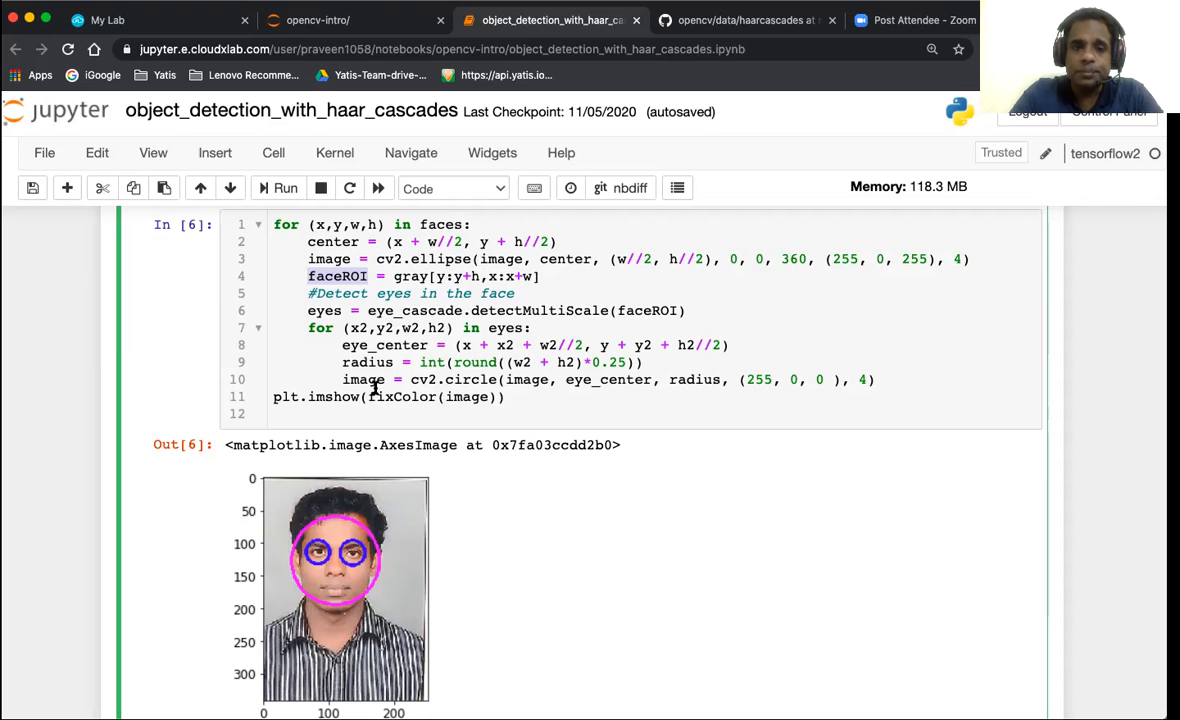
mouse_move(360, 330)
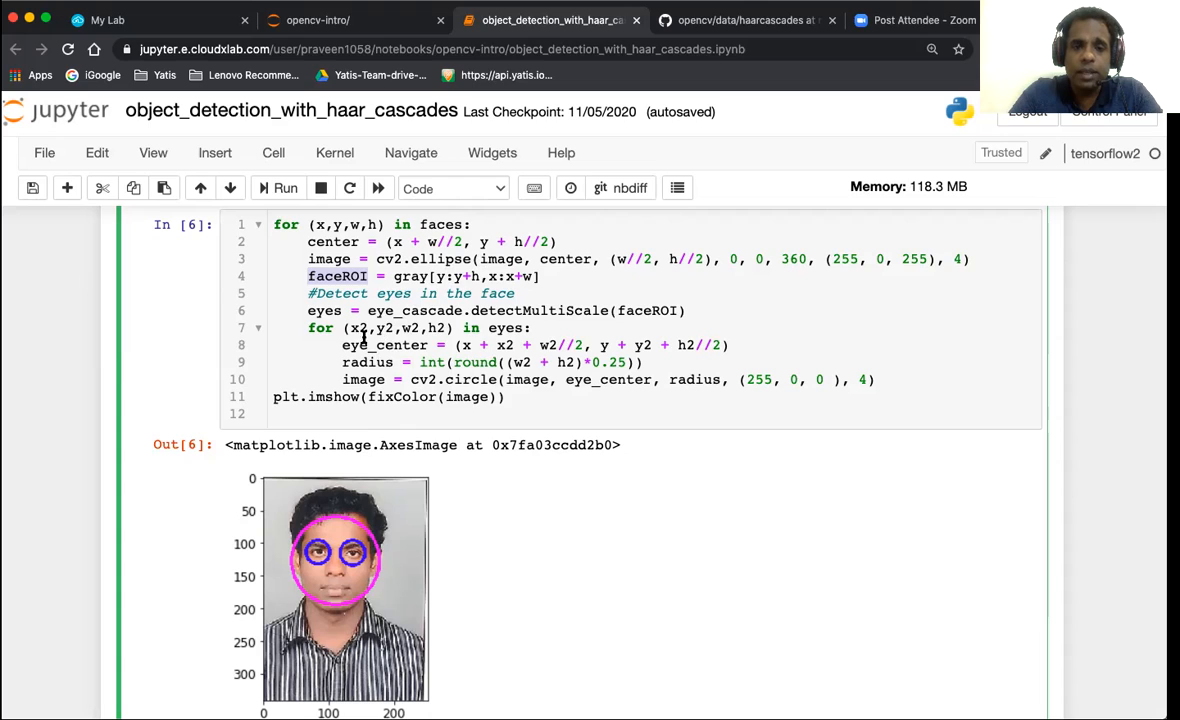
mouse_move(428, 310)
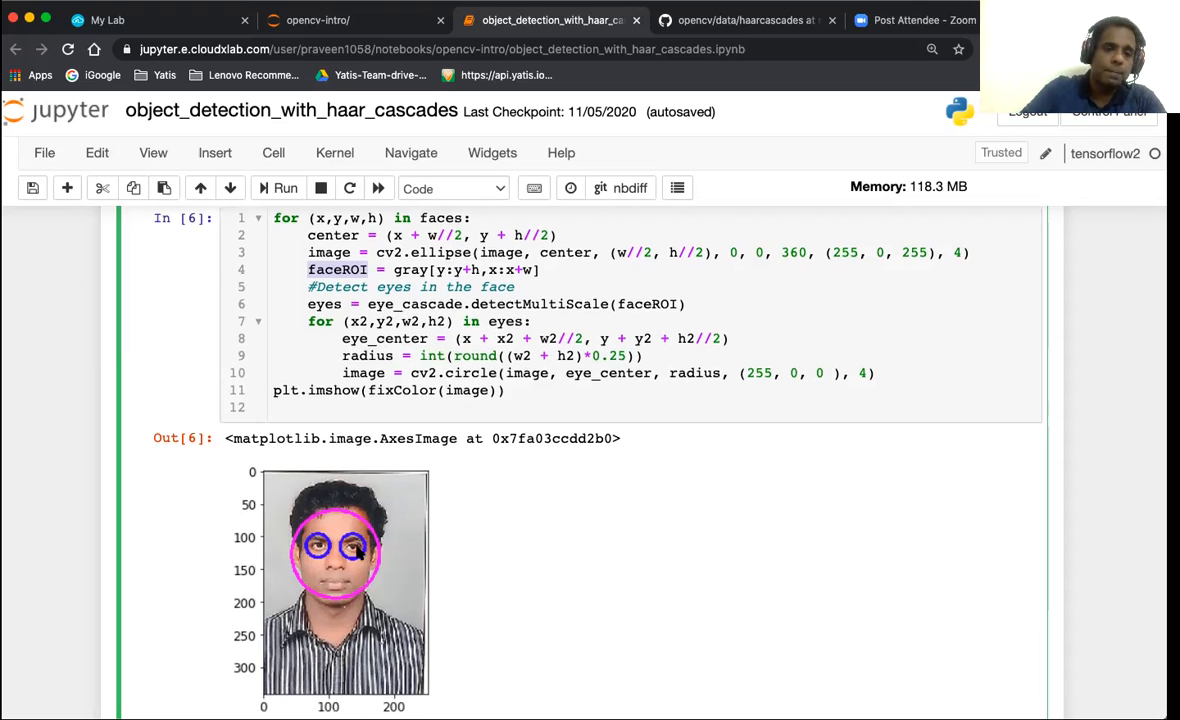
Scroll to section 2, Video Processing with Haar Cascade, cells In [41]-[43] showing 528 frames.
scroll("down", 3)
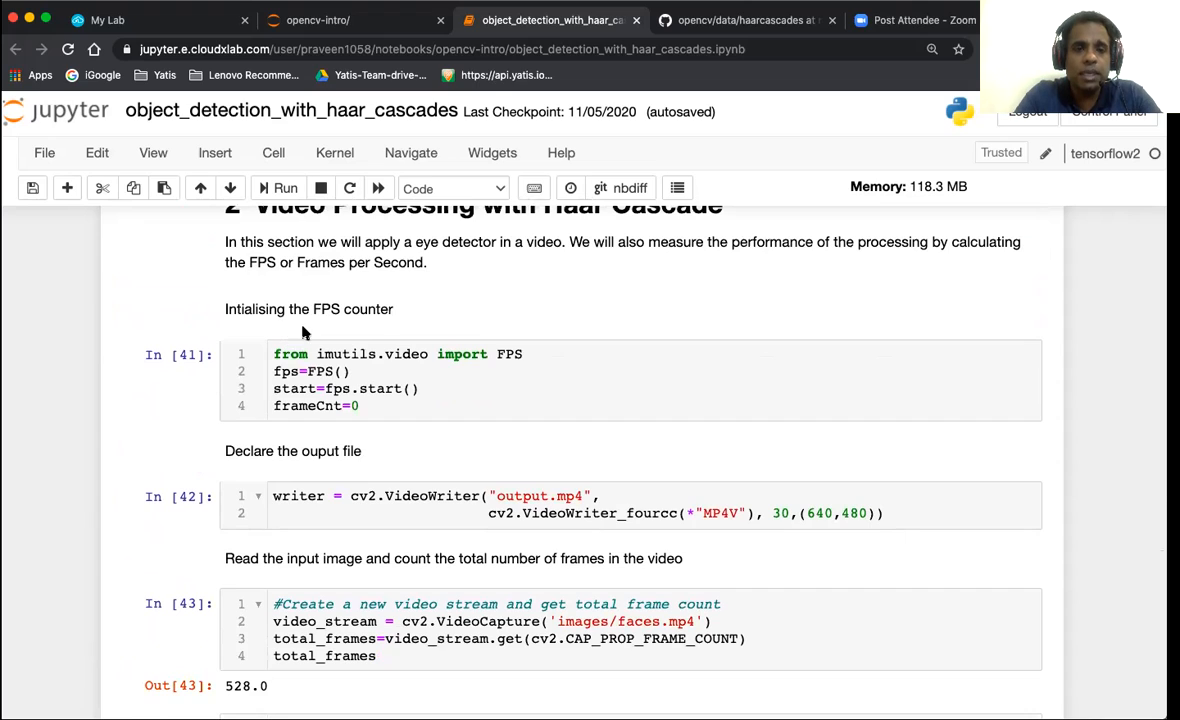
mouse_move(350, 316)
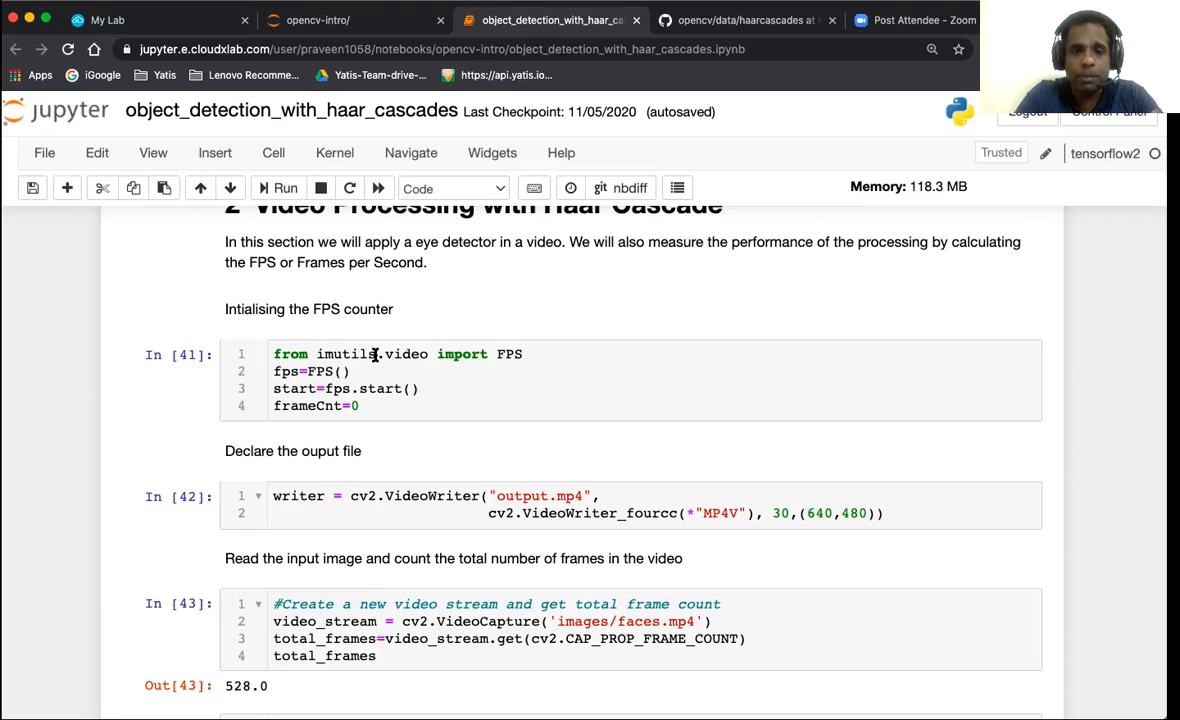
mouse_move(284, 384)
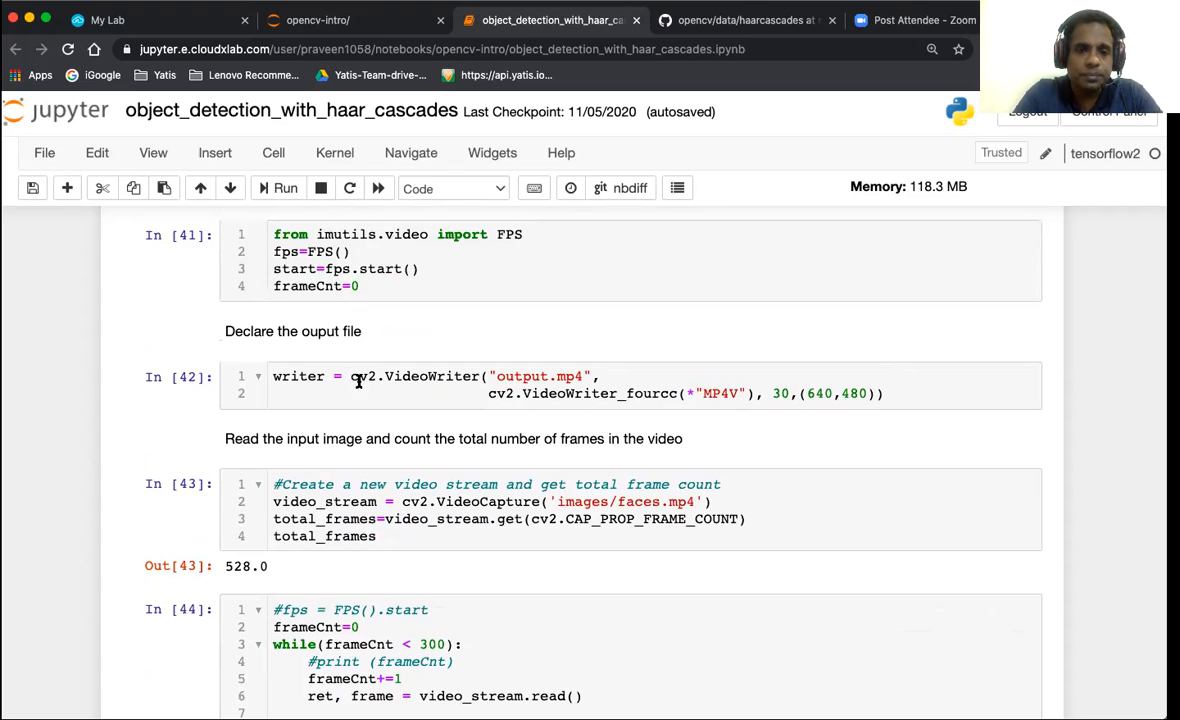
mouse_move(320, 384)
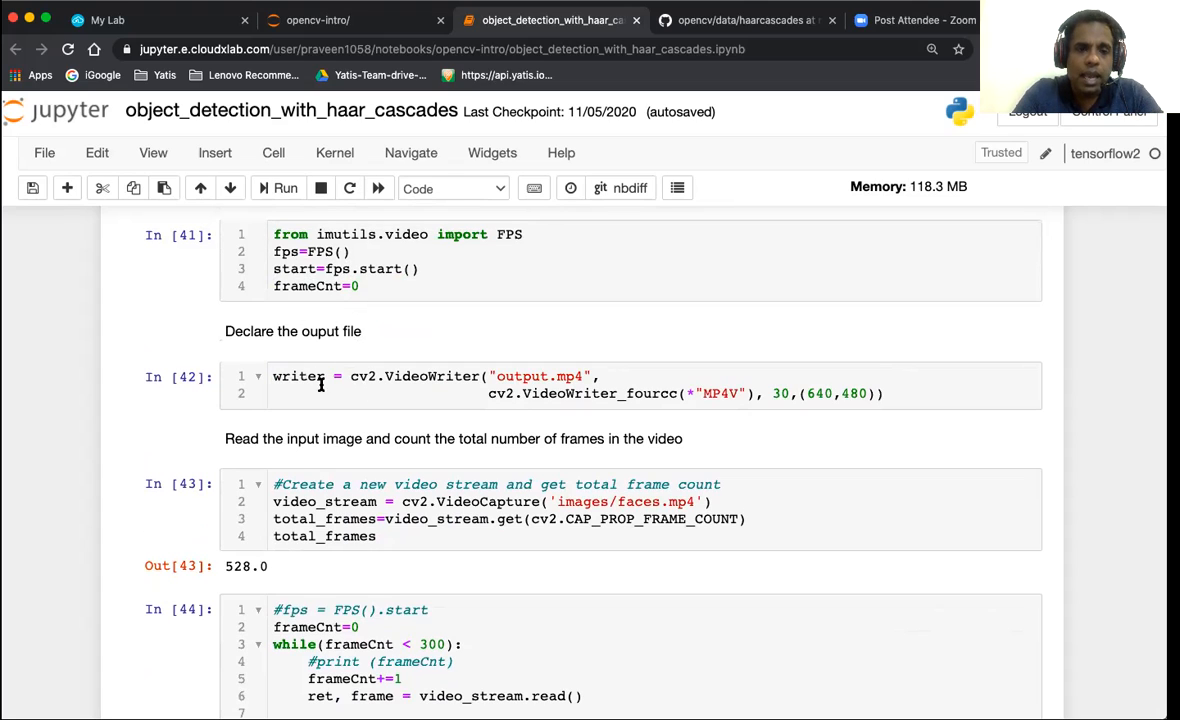
mouse_move(414, 378)
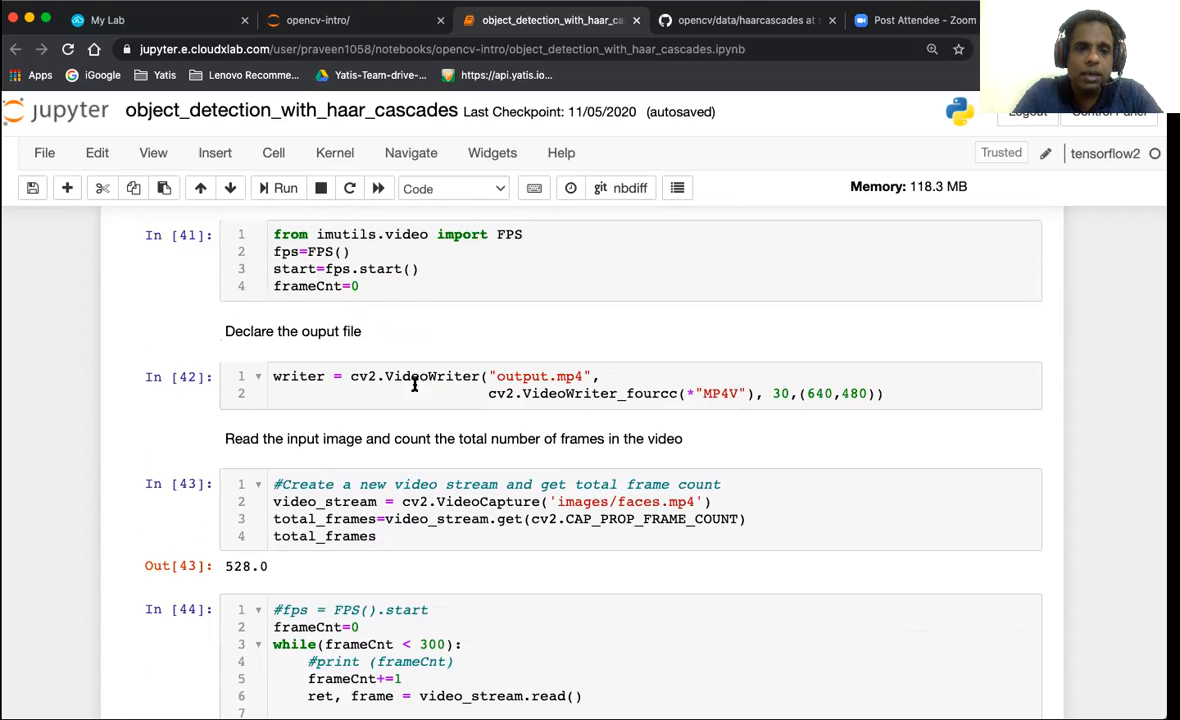
mouse_move(544, 362)
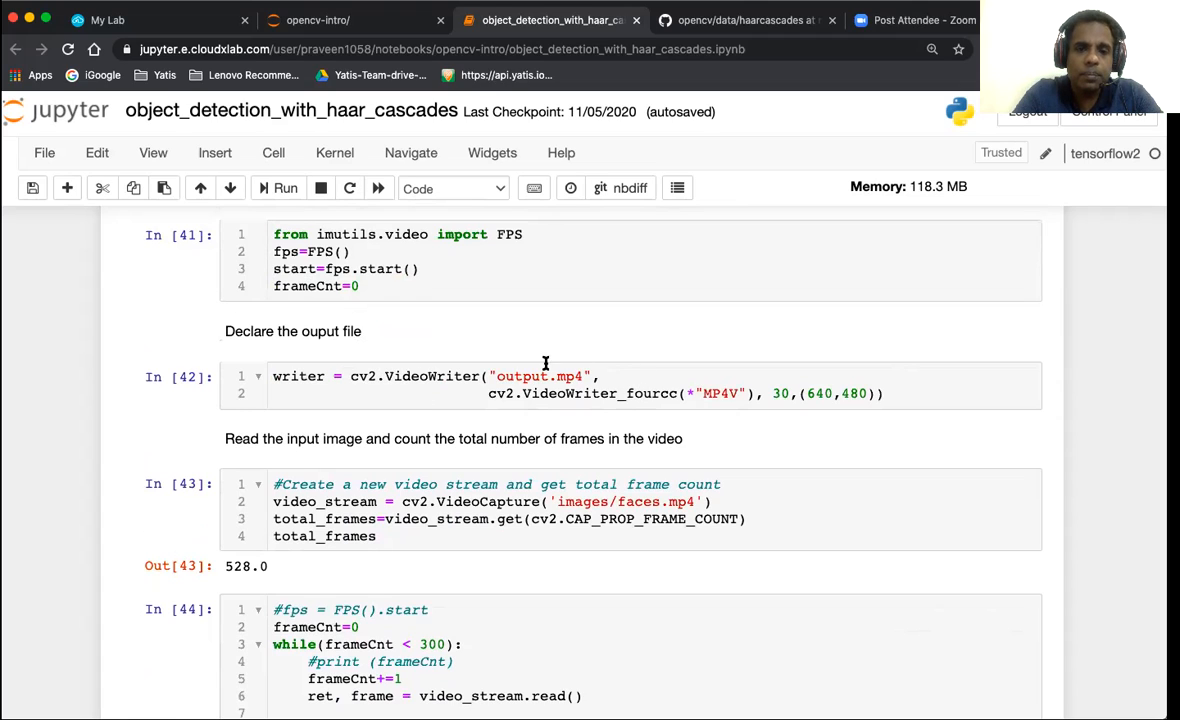
mouse_move(556, 368)
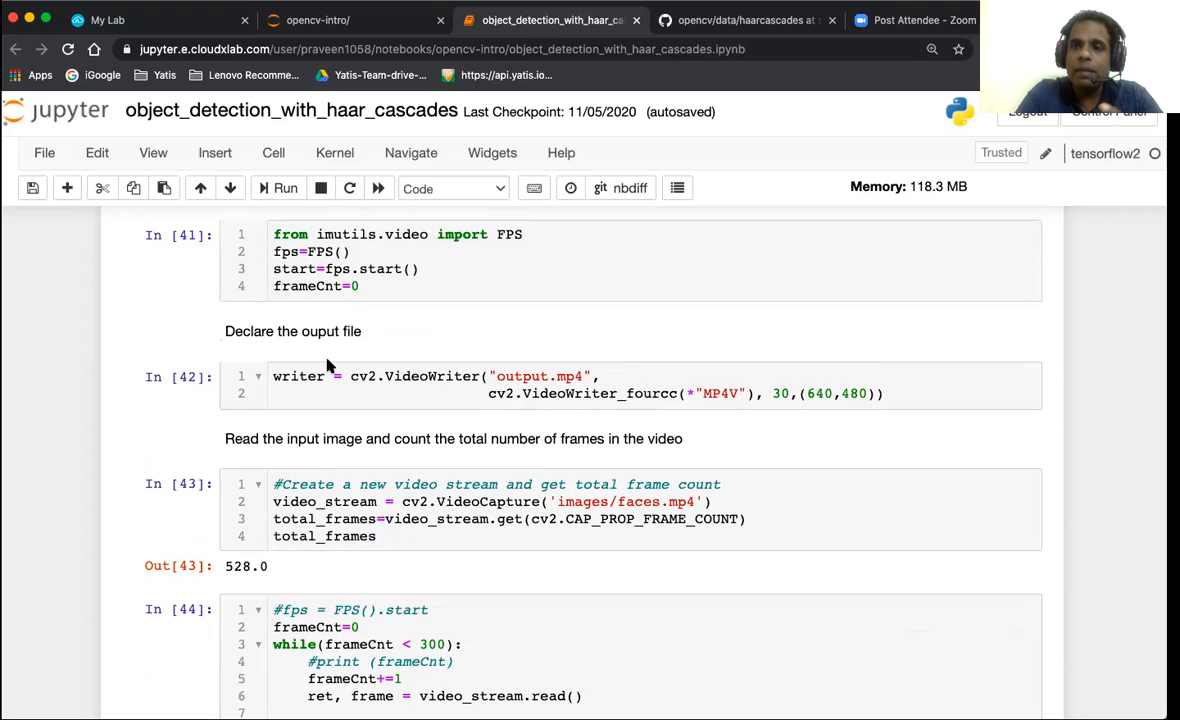
mouse_move(418, 362)
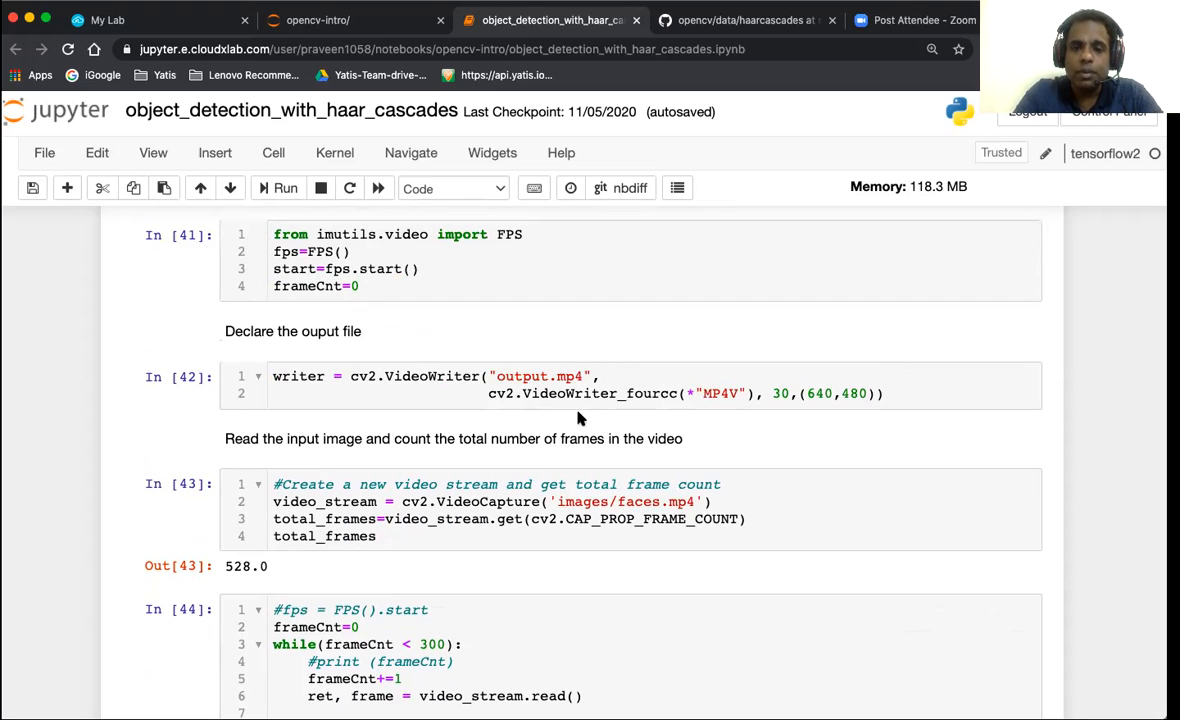
Scroll past Out[43] to the In [44] while loop detecting eyes, drawing ellipses and writing frames.
scroll("down", 3)
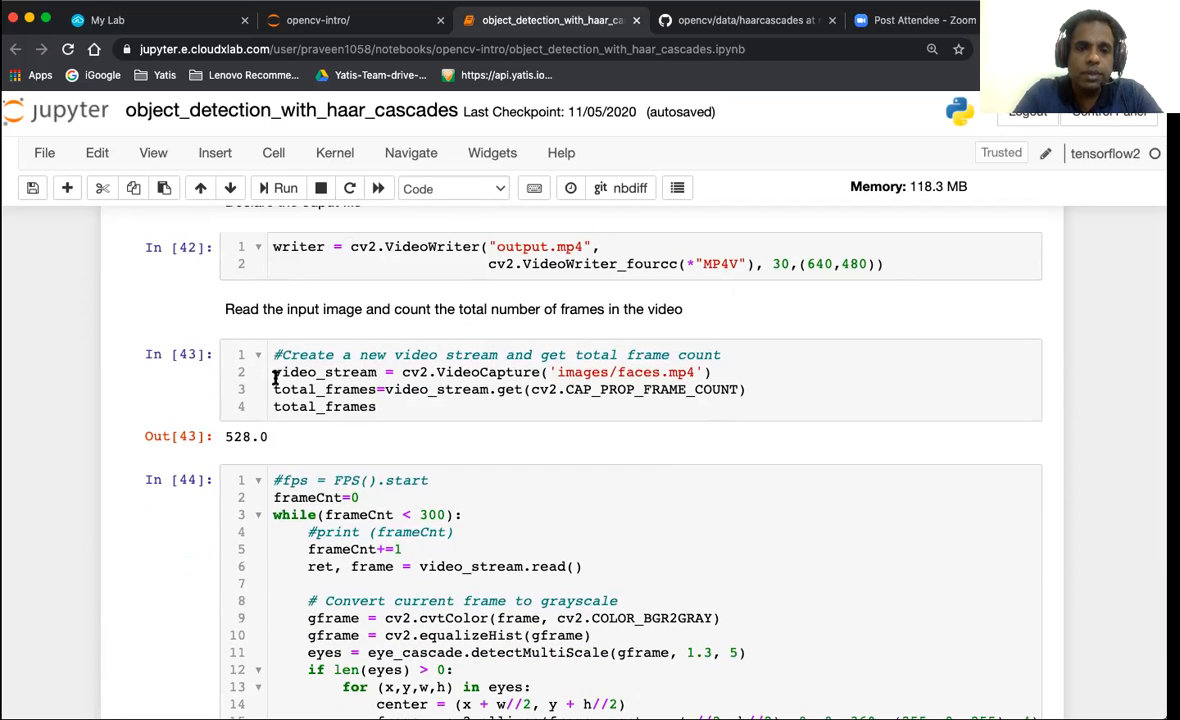
mouse_move(324, 300)
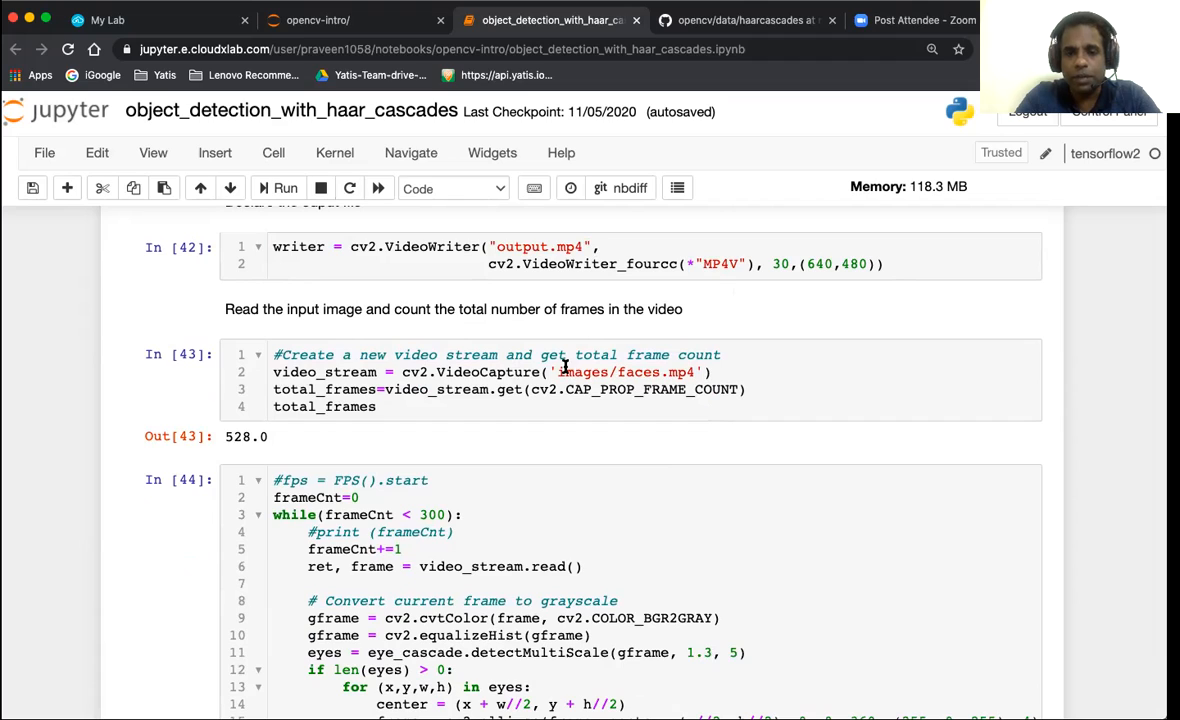
mouse_move(428, 372)
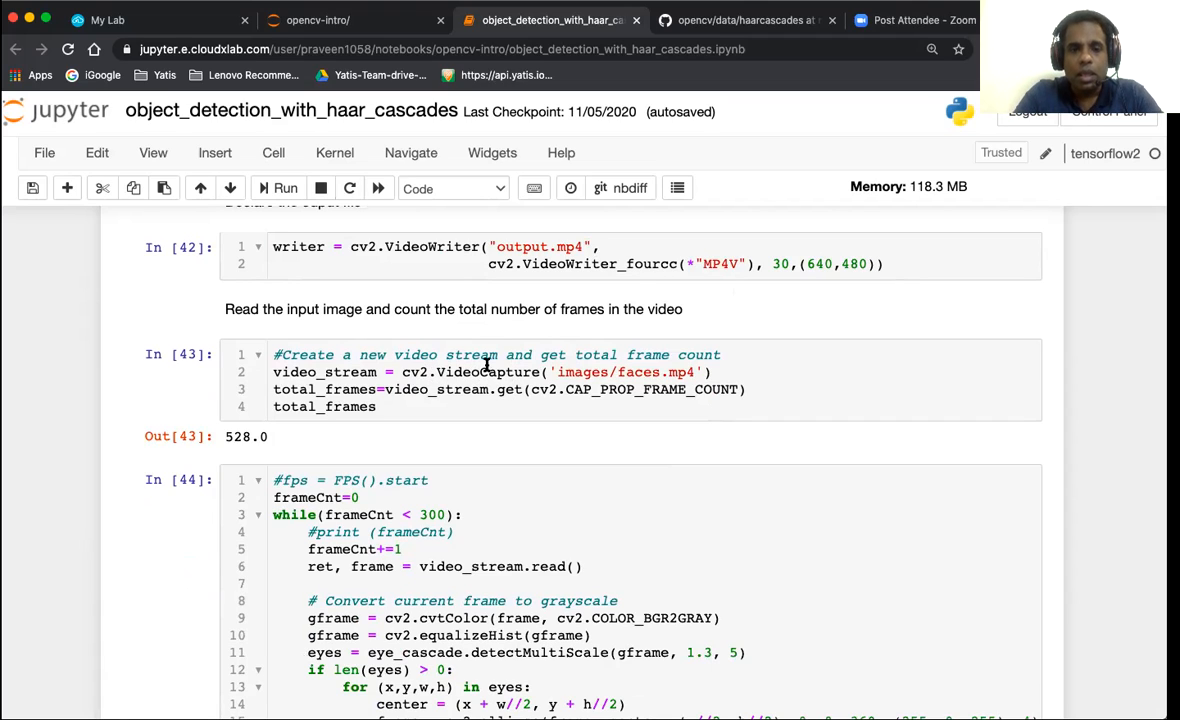
mouse_move(384, 396)
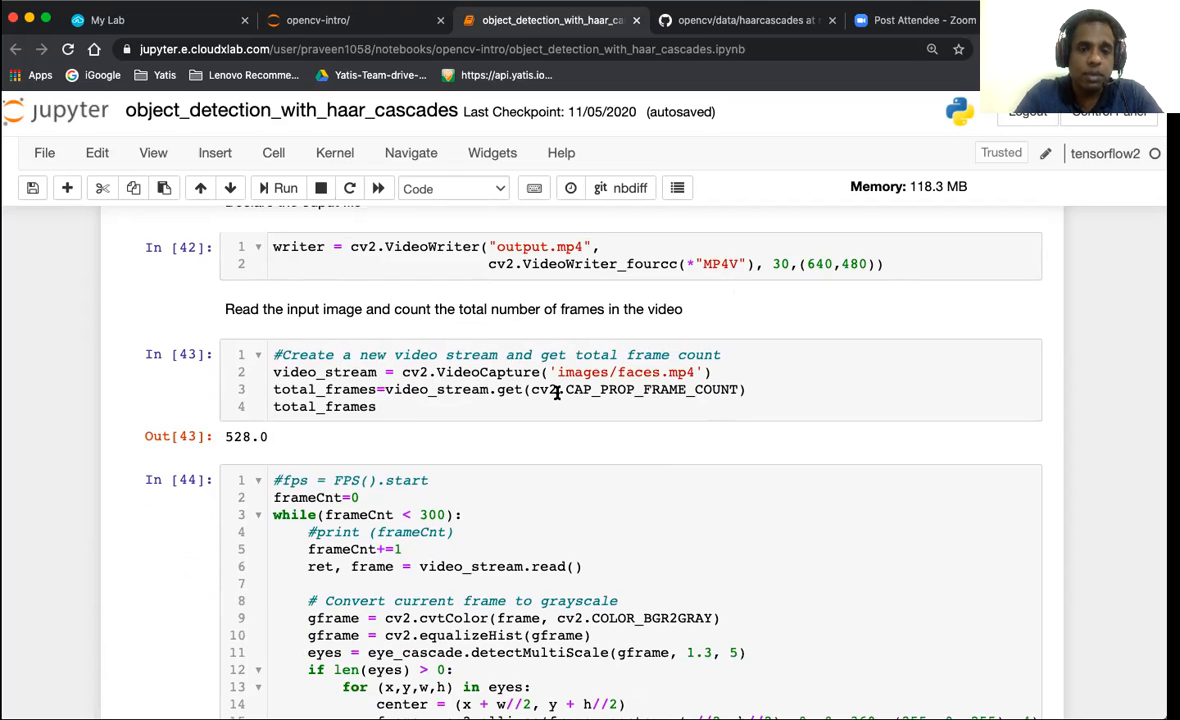
mouse_move(536, 388)
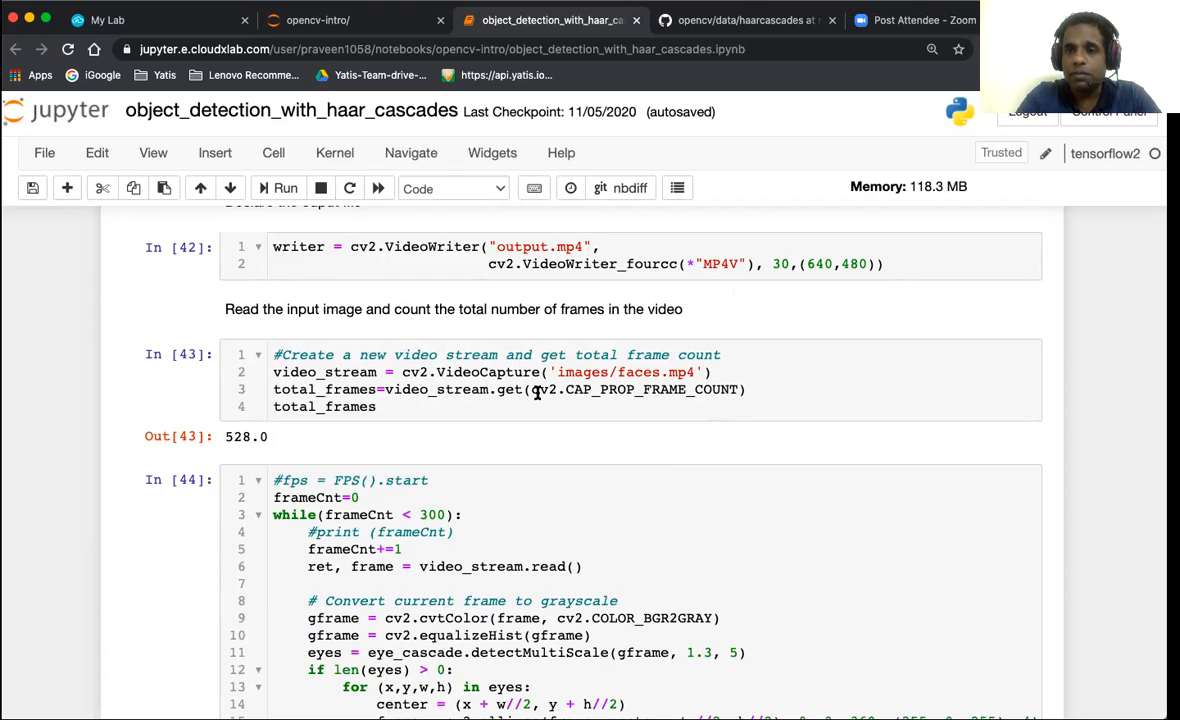
scroll("down", 3)
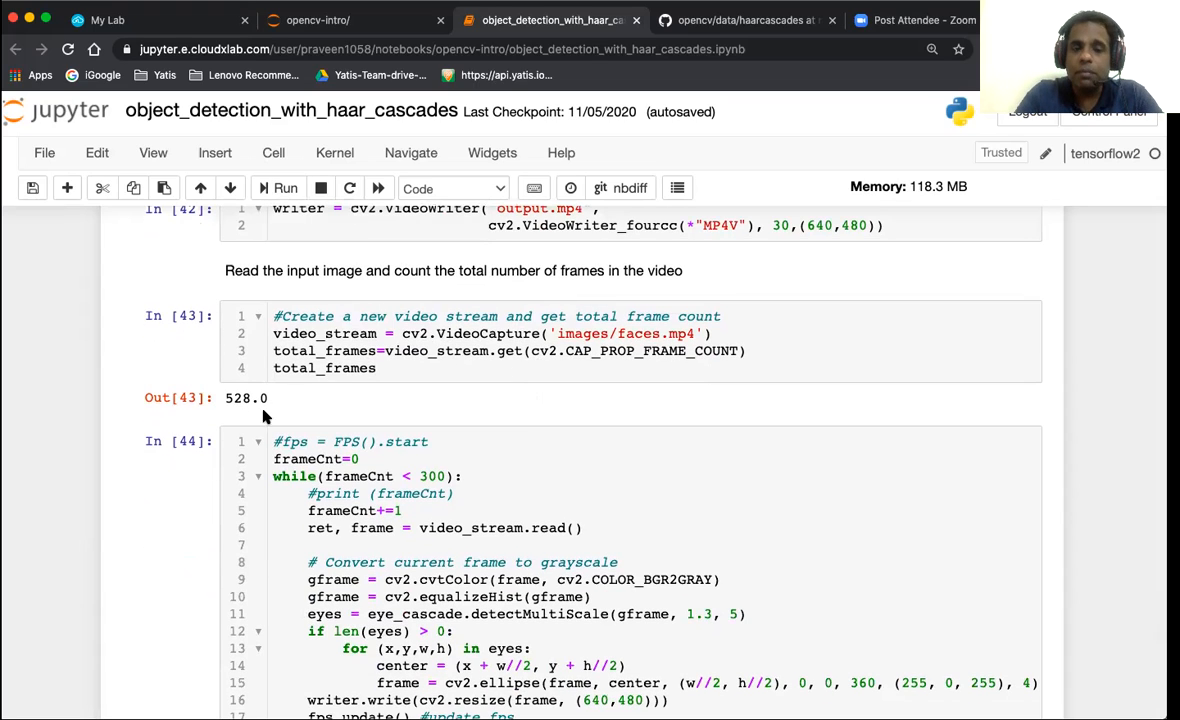
mouse_move(280, 416)
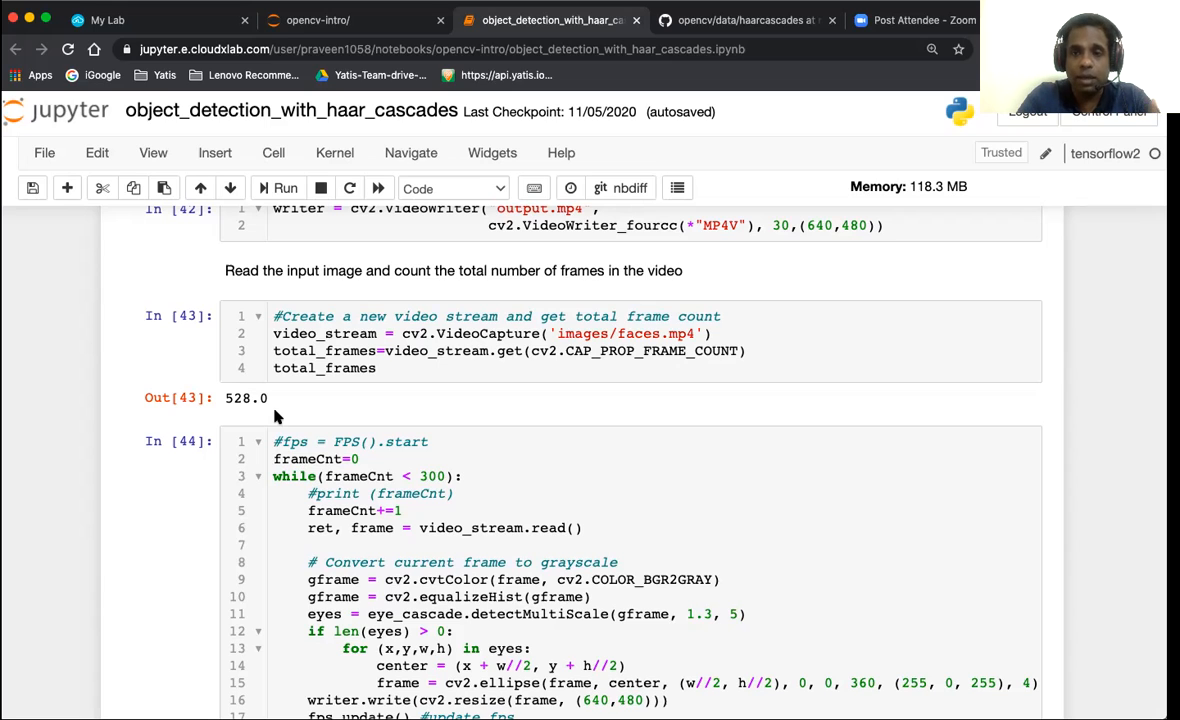
scroll("down", 3)
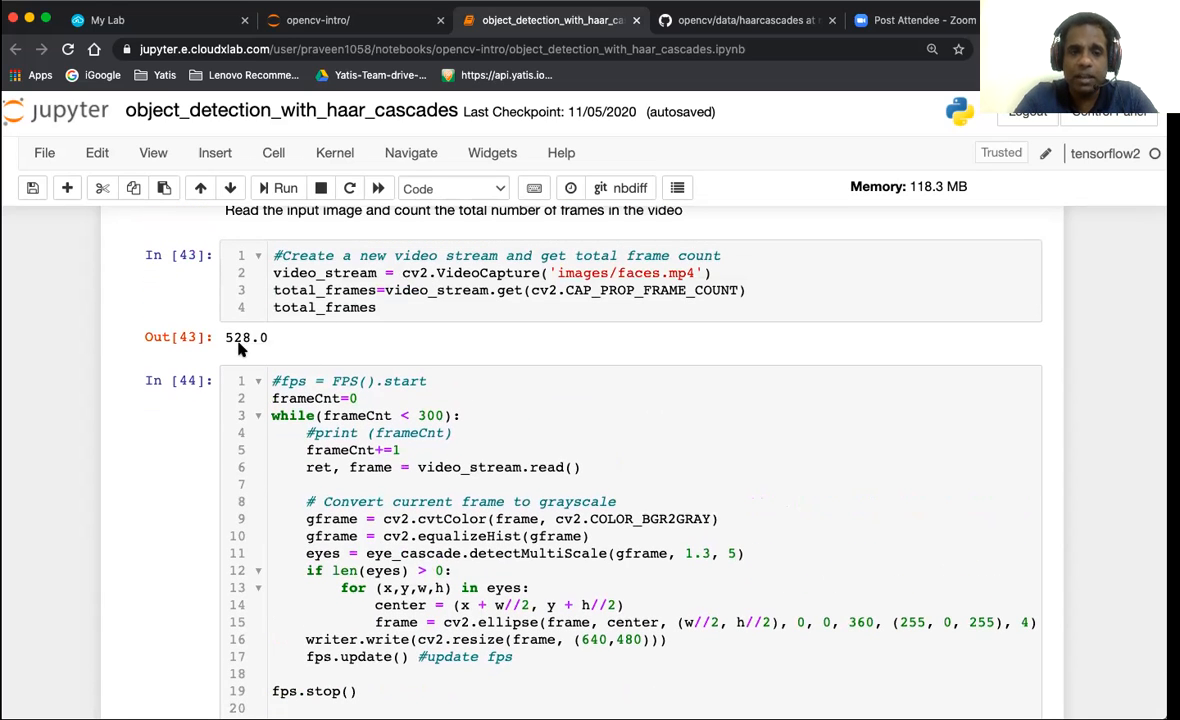
mouse_move(236, 336)
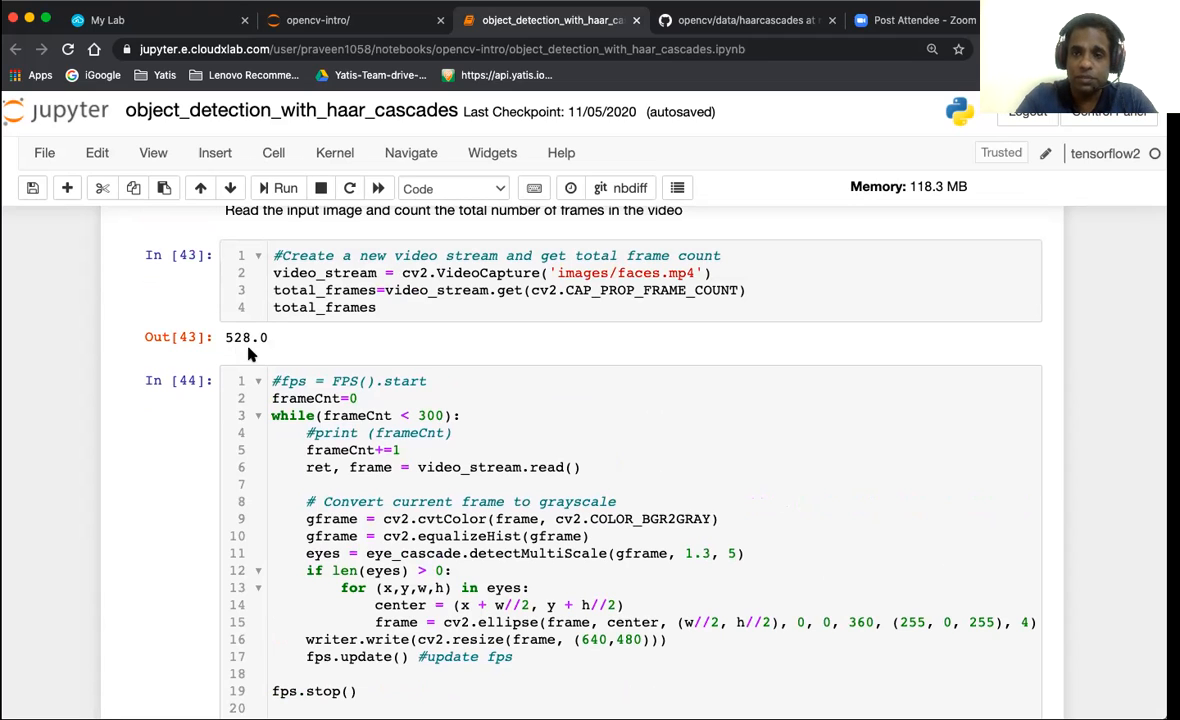
scroll("down", 3)
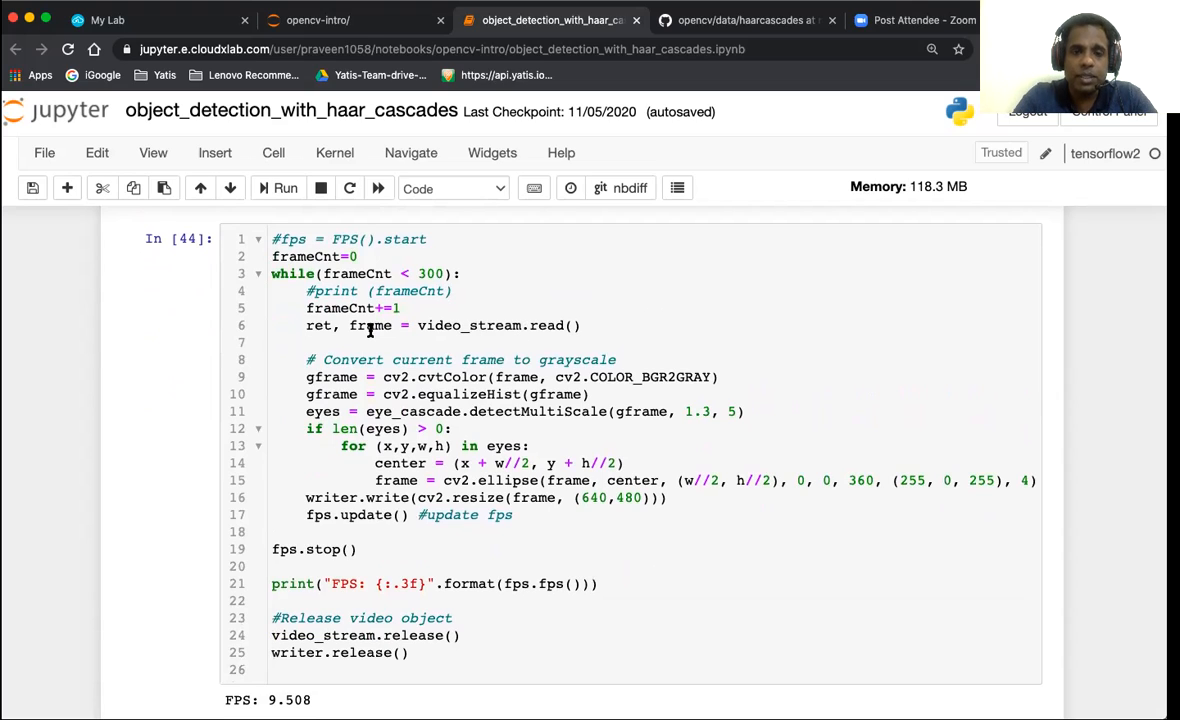
mouse_move(398, 384)
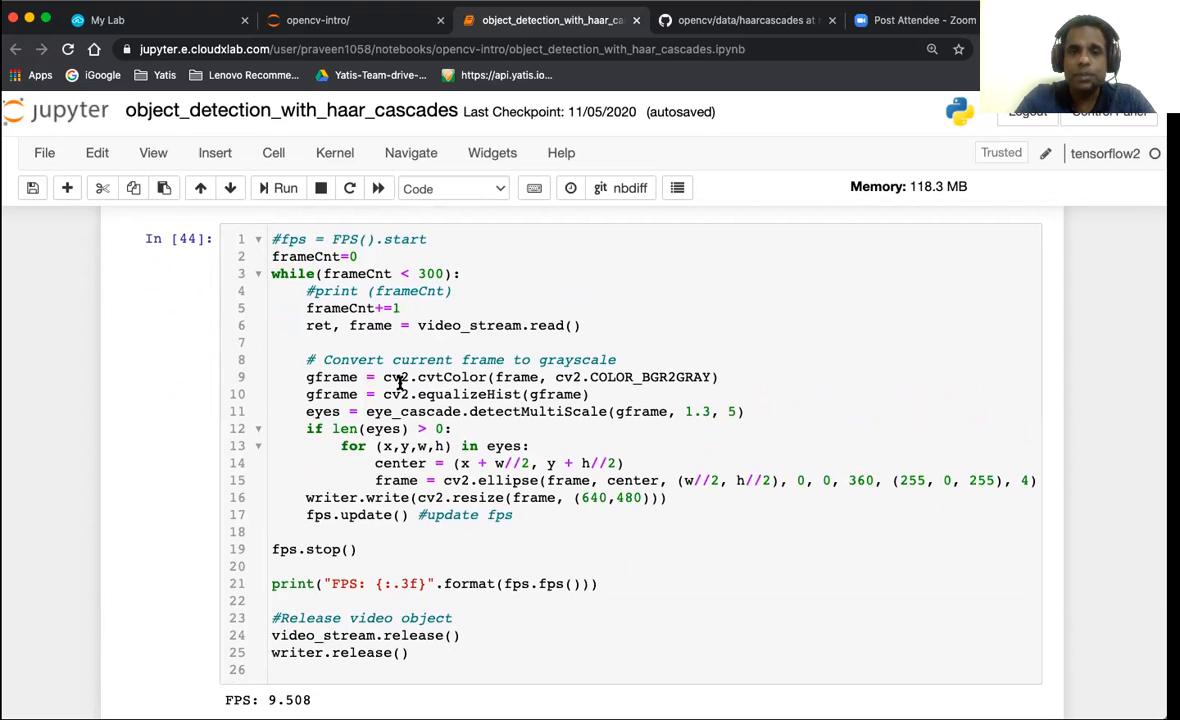
mouse_move(458, 394)
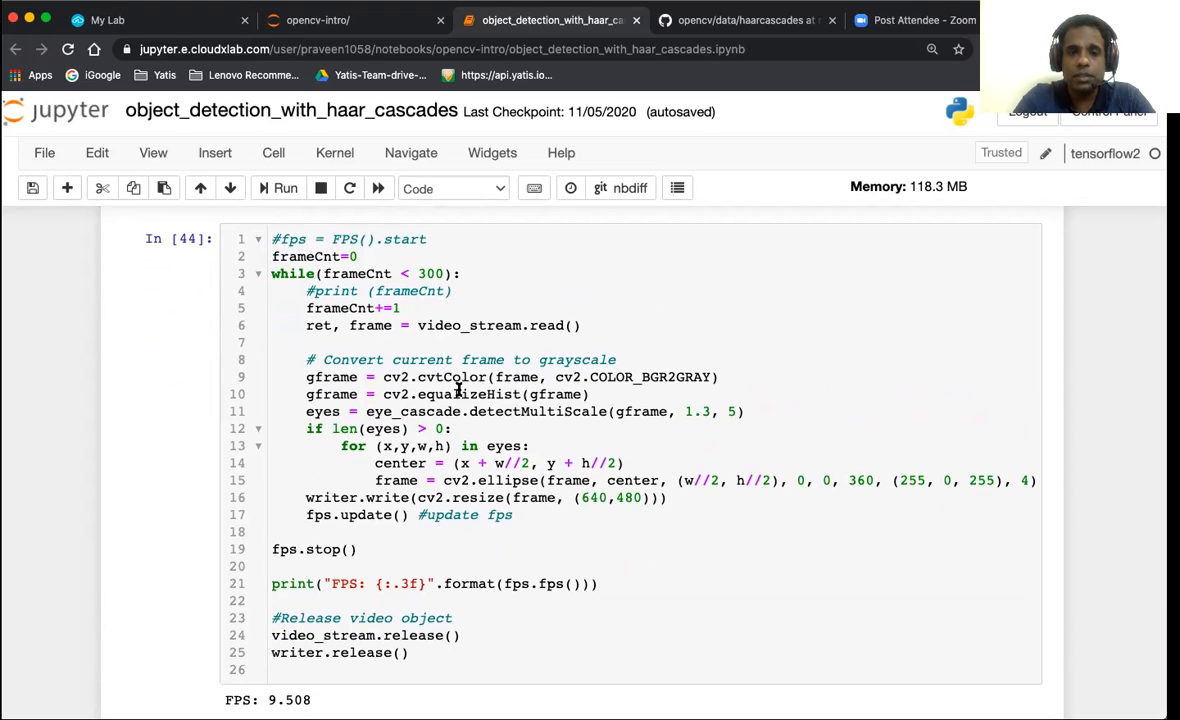
mouse_move(564, 412)
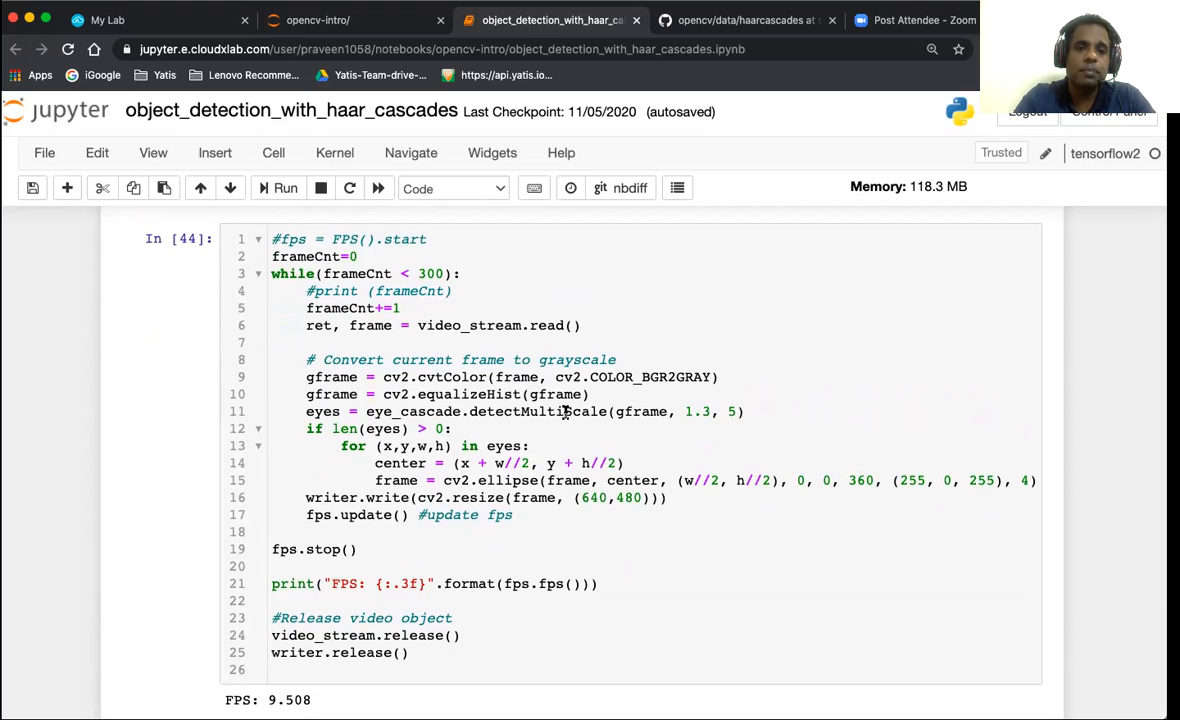
mouse_move(448, 388)
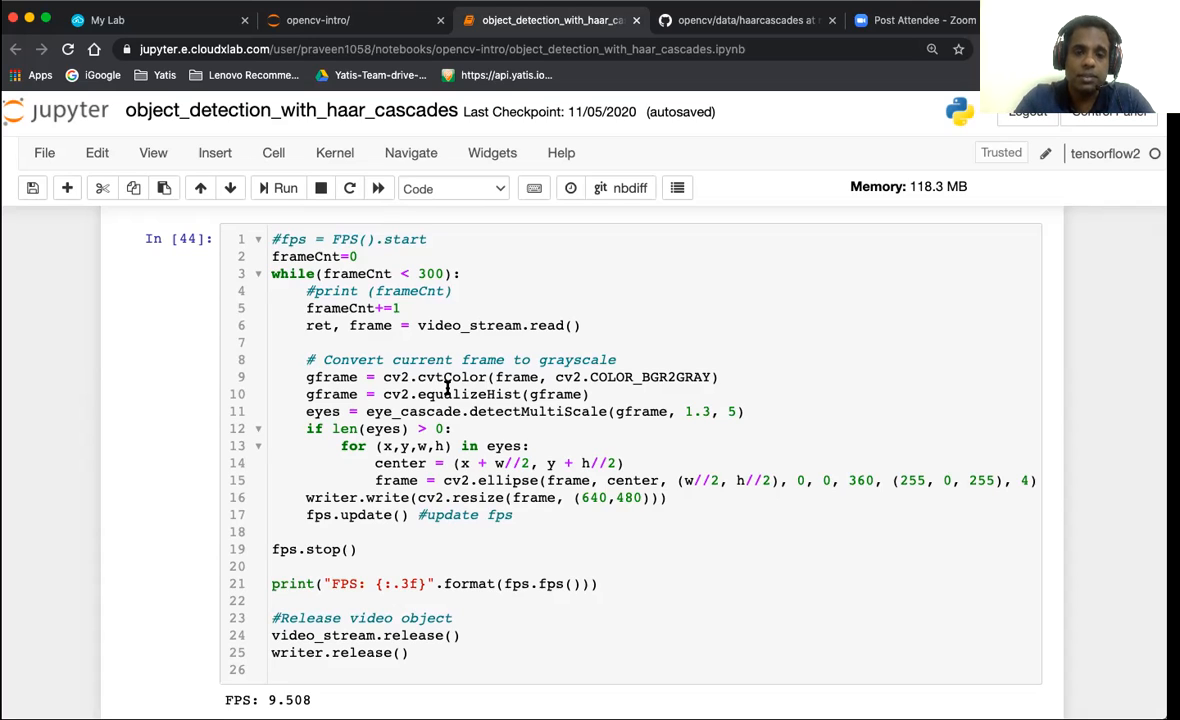
mouse_move(416, 412)
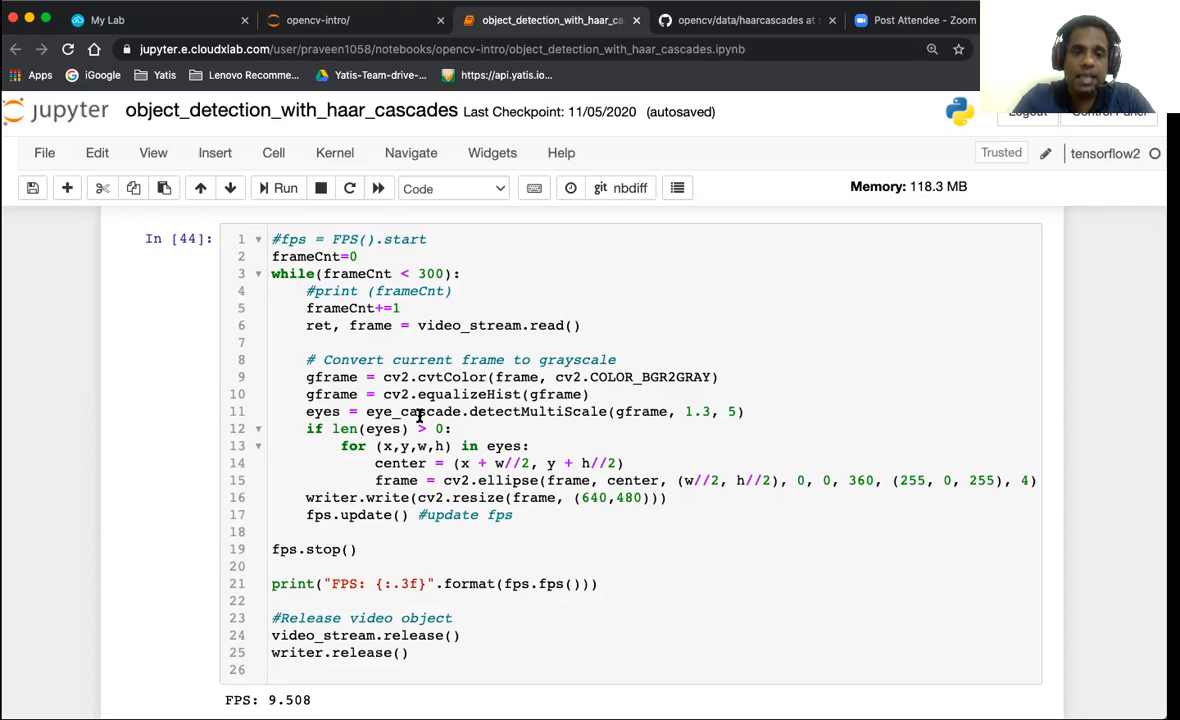
mouse_move(508, 412)
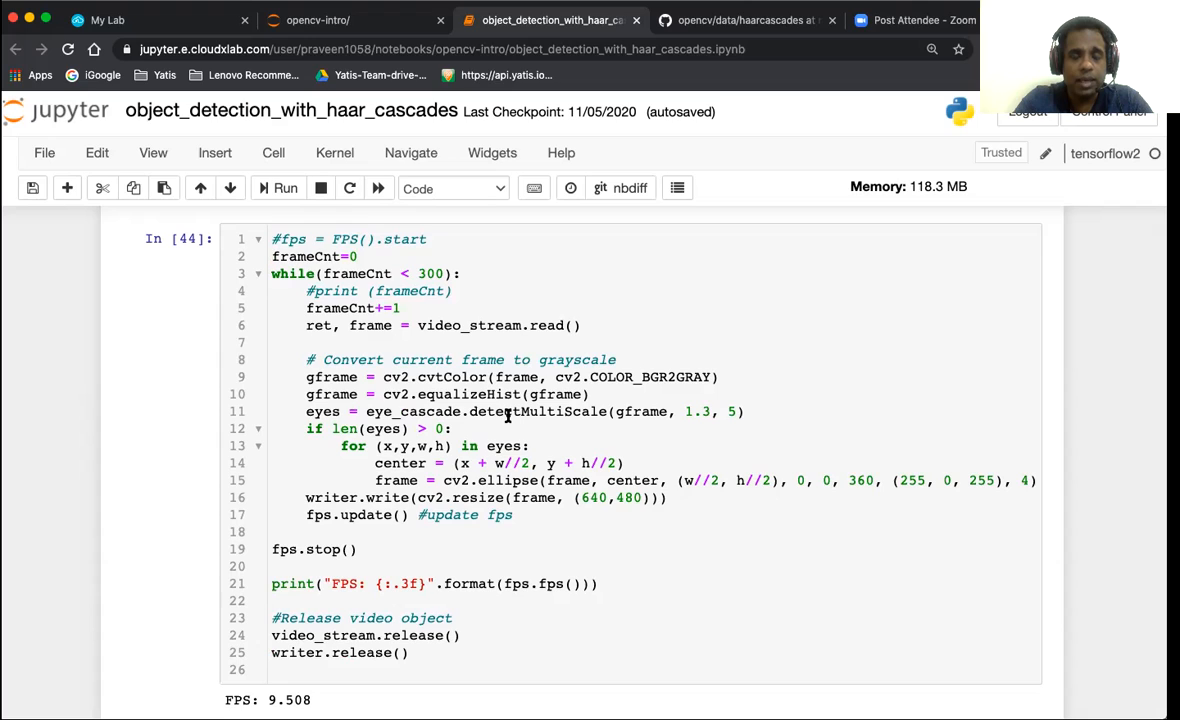
scroll("down", 3)
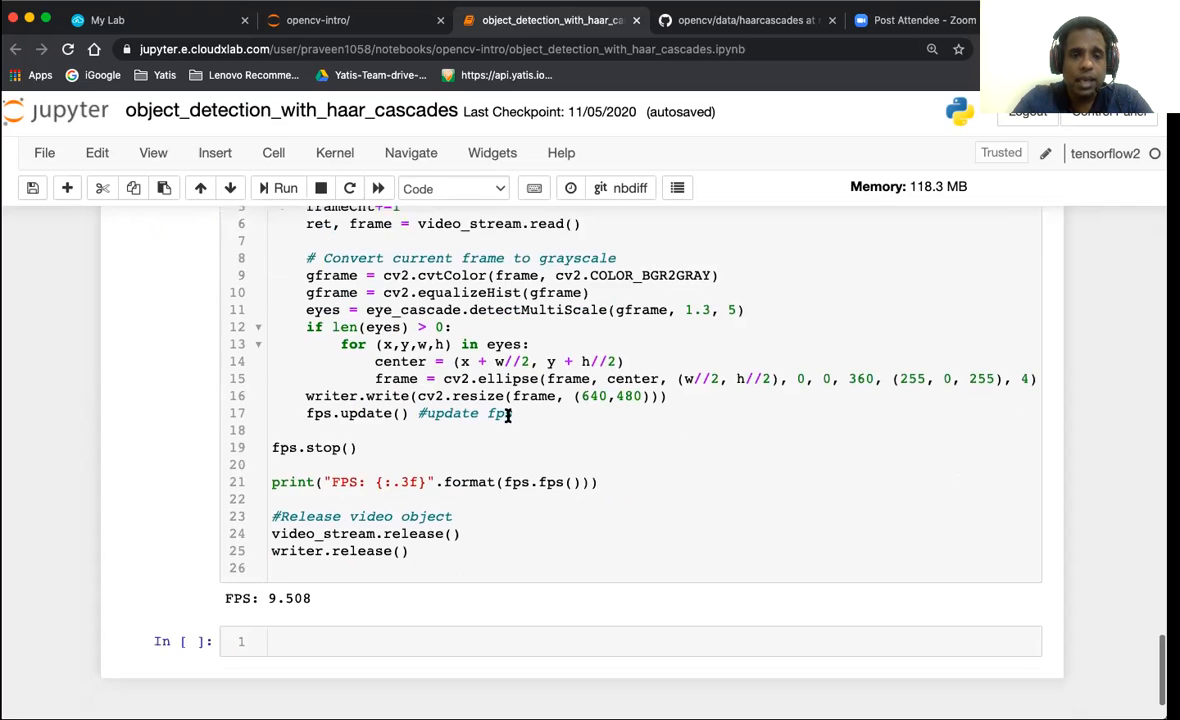
scroll("down", 3)
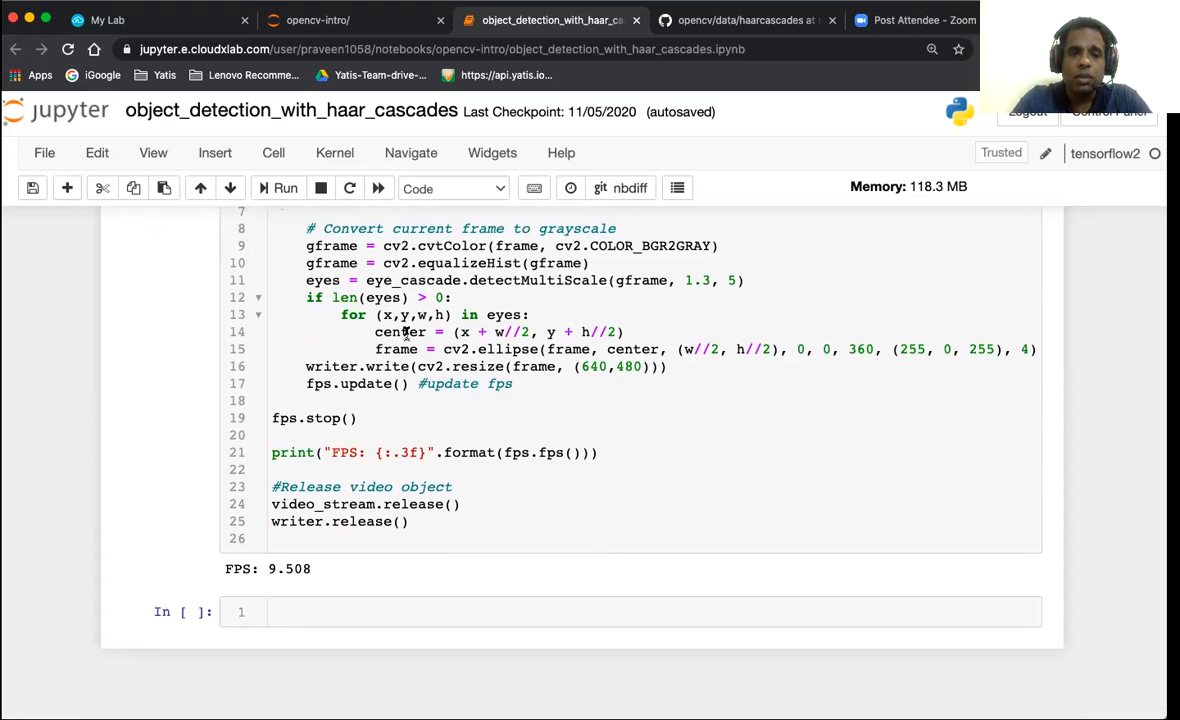
mouse_move(466, 296)
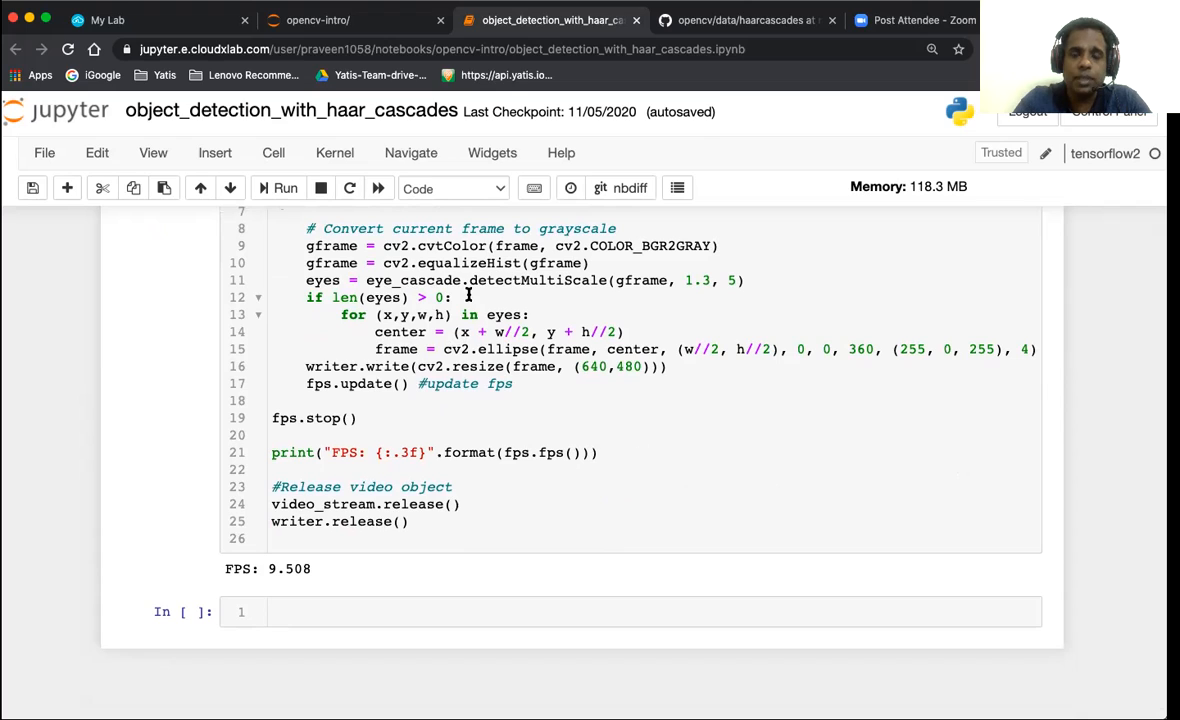
mouse_move(500, 332)
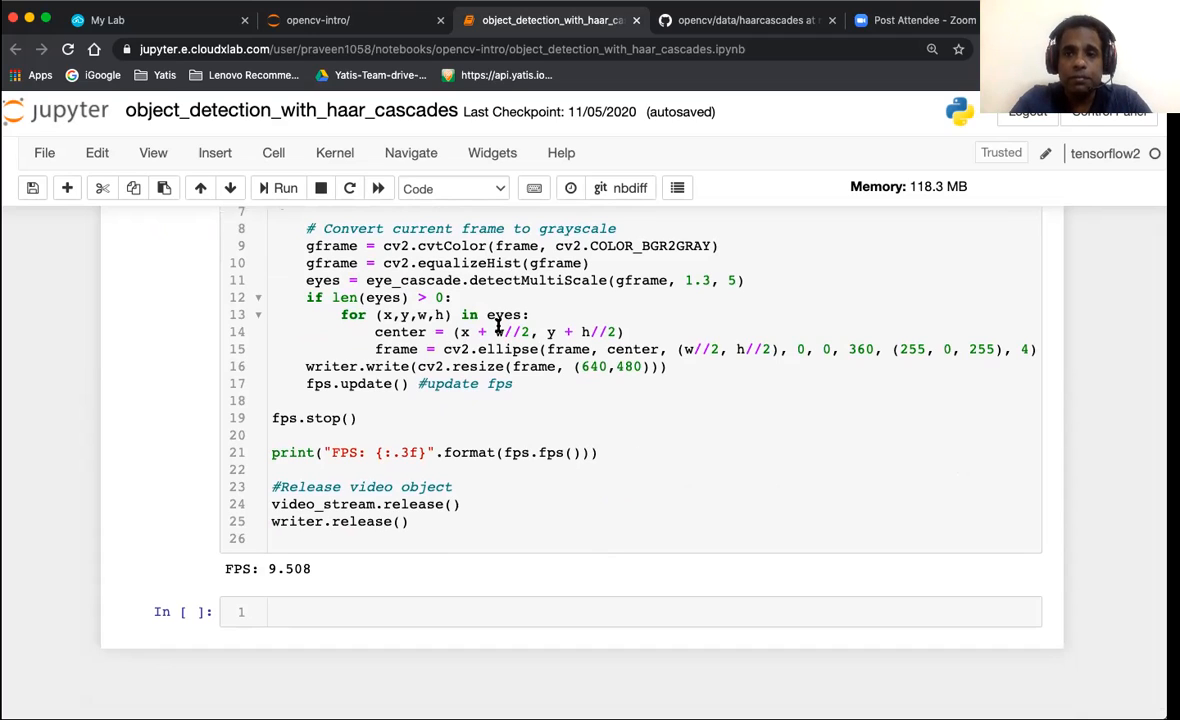
mouse_move(456, 344)
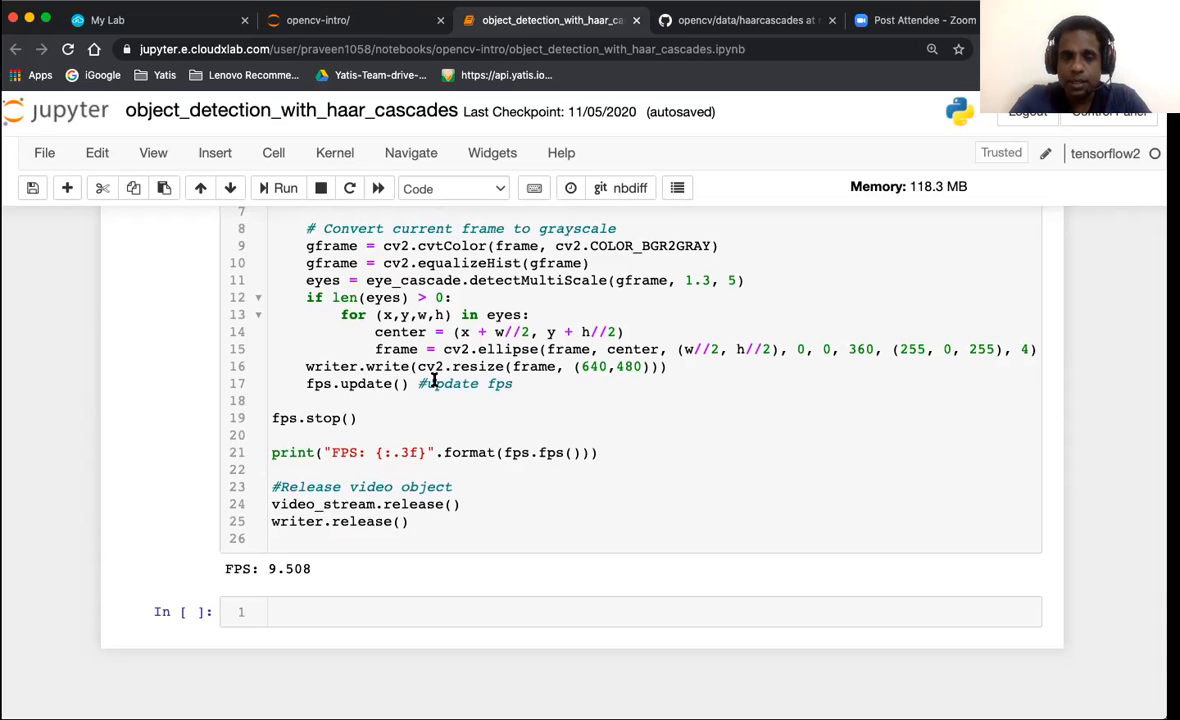
mouse_move(344, 384)
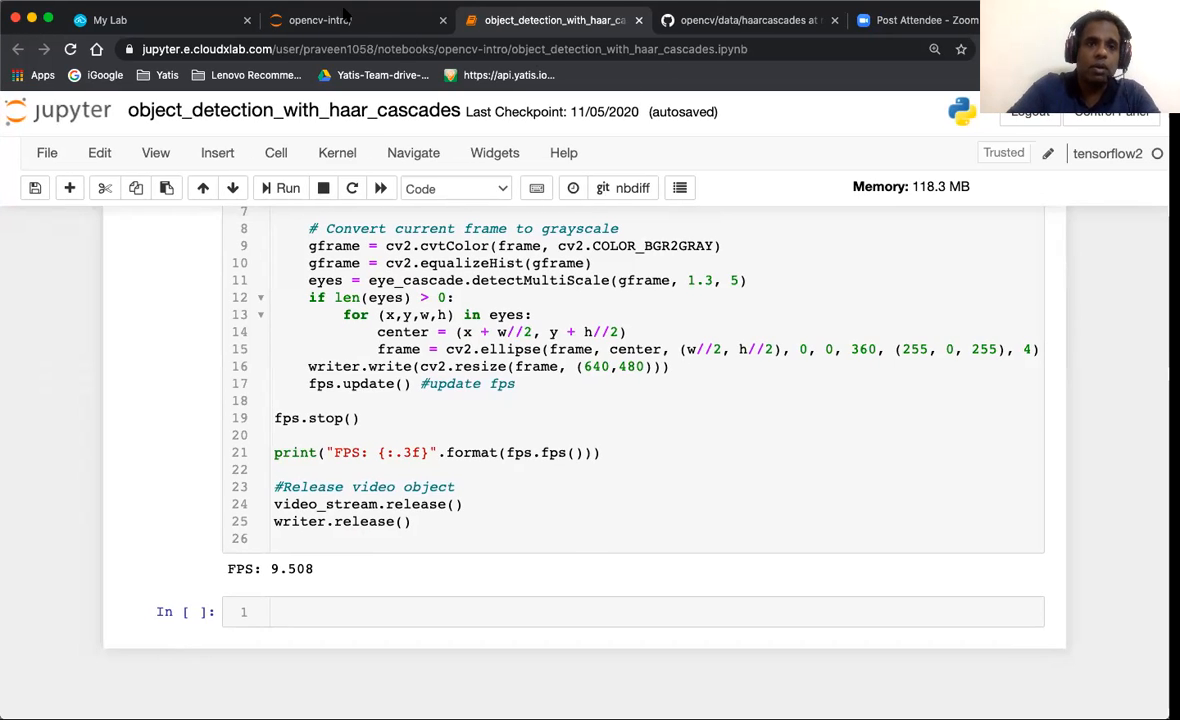
Switch to the opencv-intro tab showing the Jupyter file tree of notebooks and data folders.
left_click(344, 20)
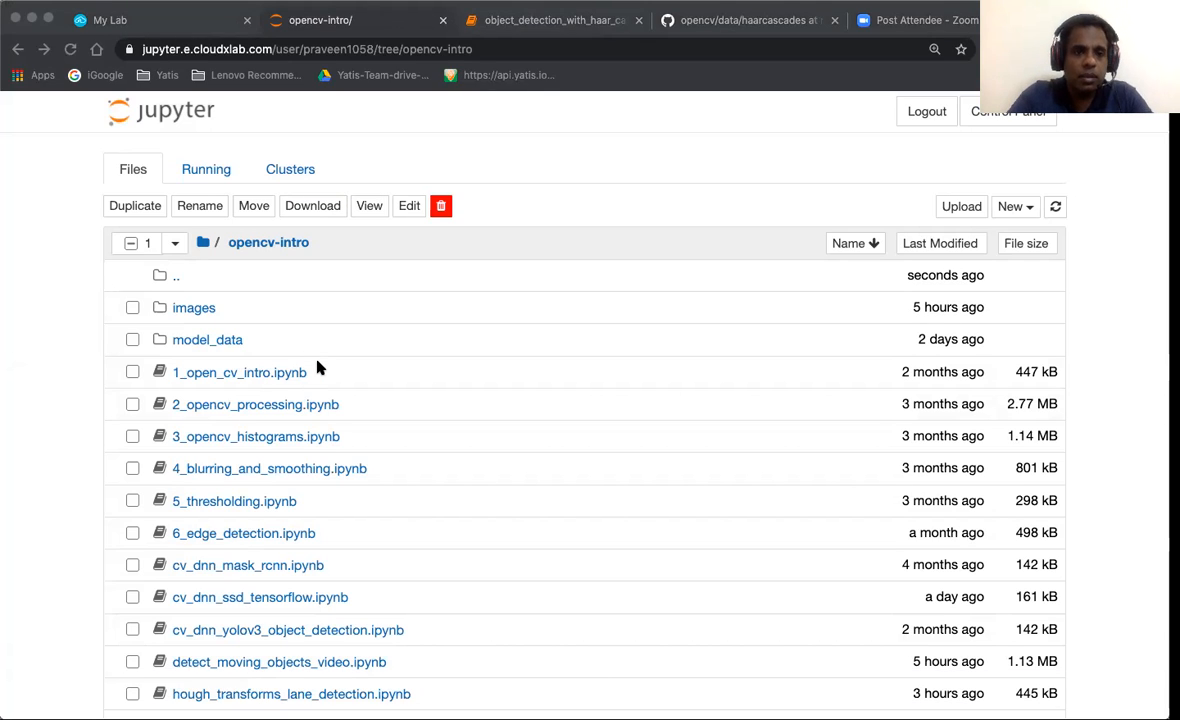
mouse_move(368, 344)
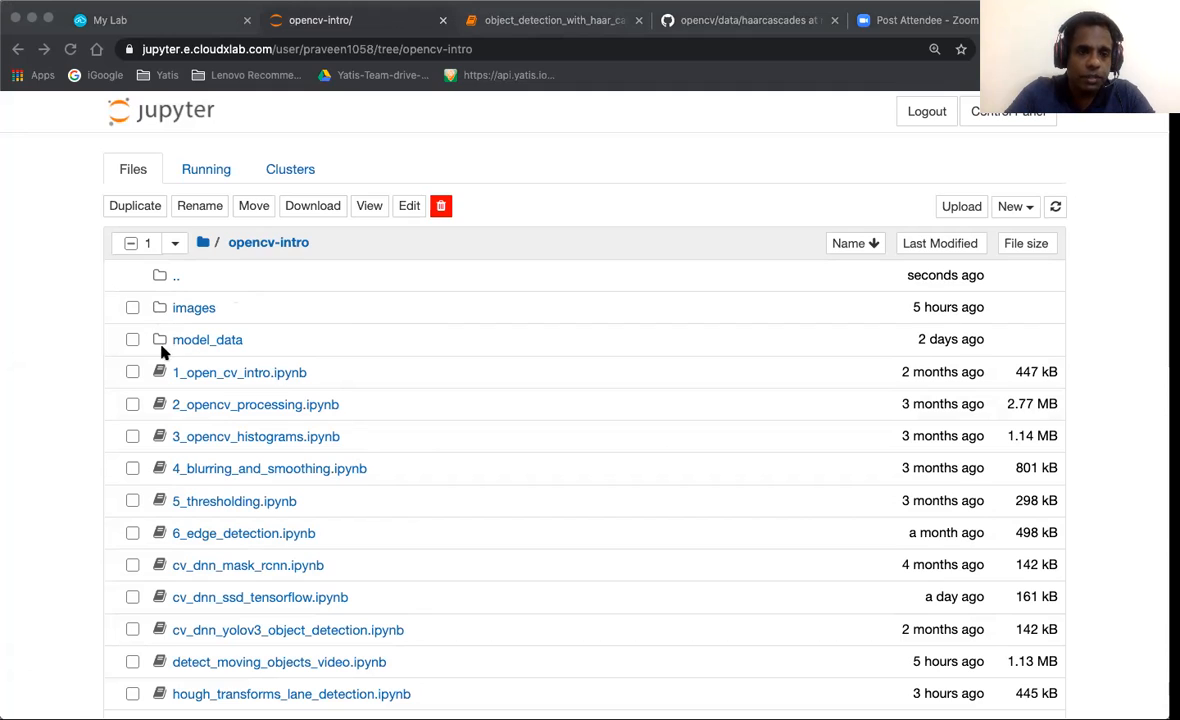
mouse_move(394, 302)
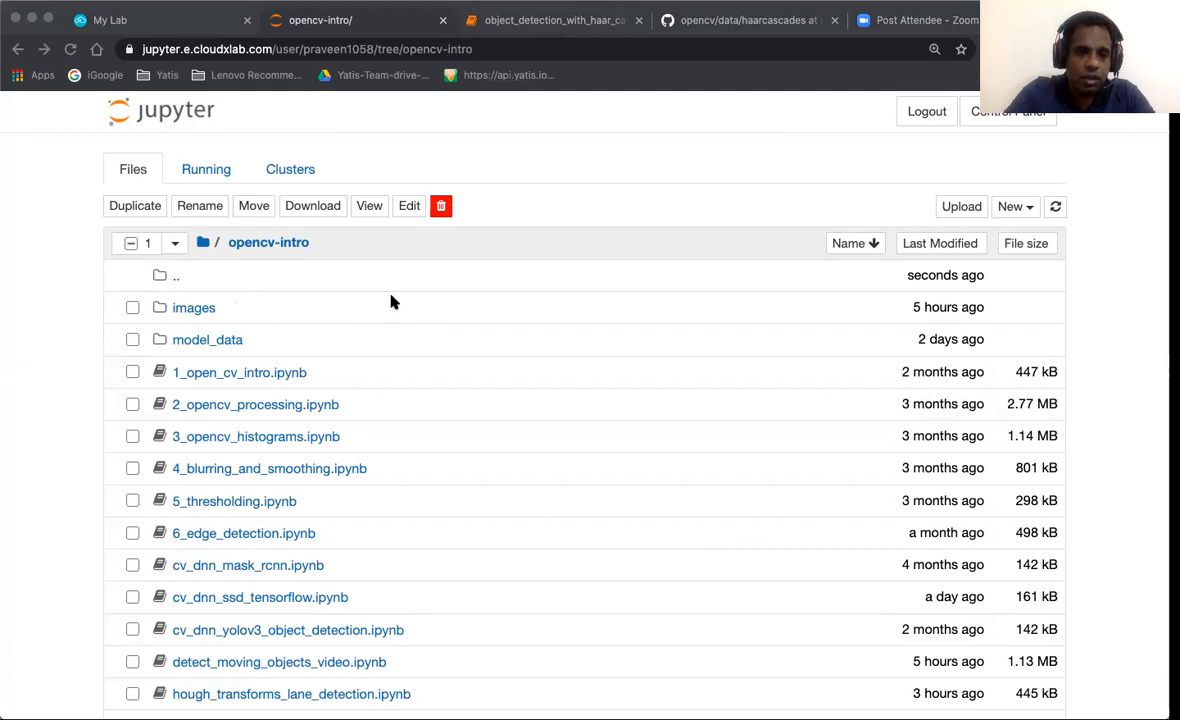
mouse_move(504, 304)
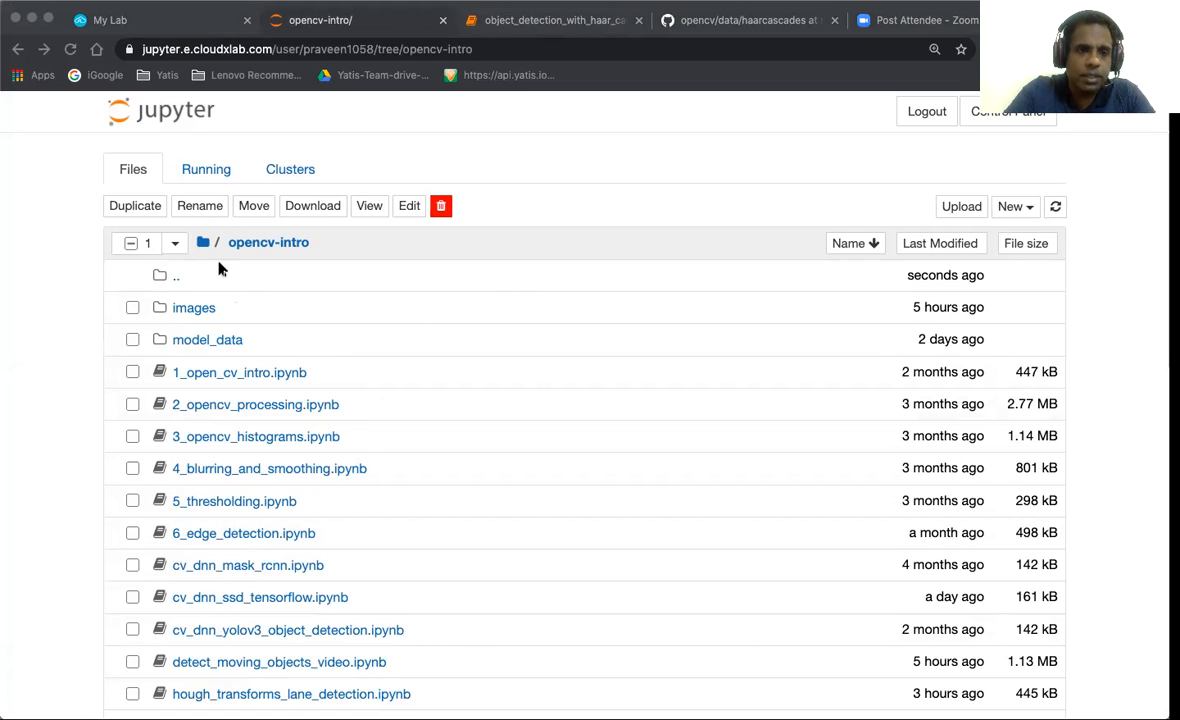
mouse_move(568, 242)
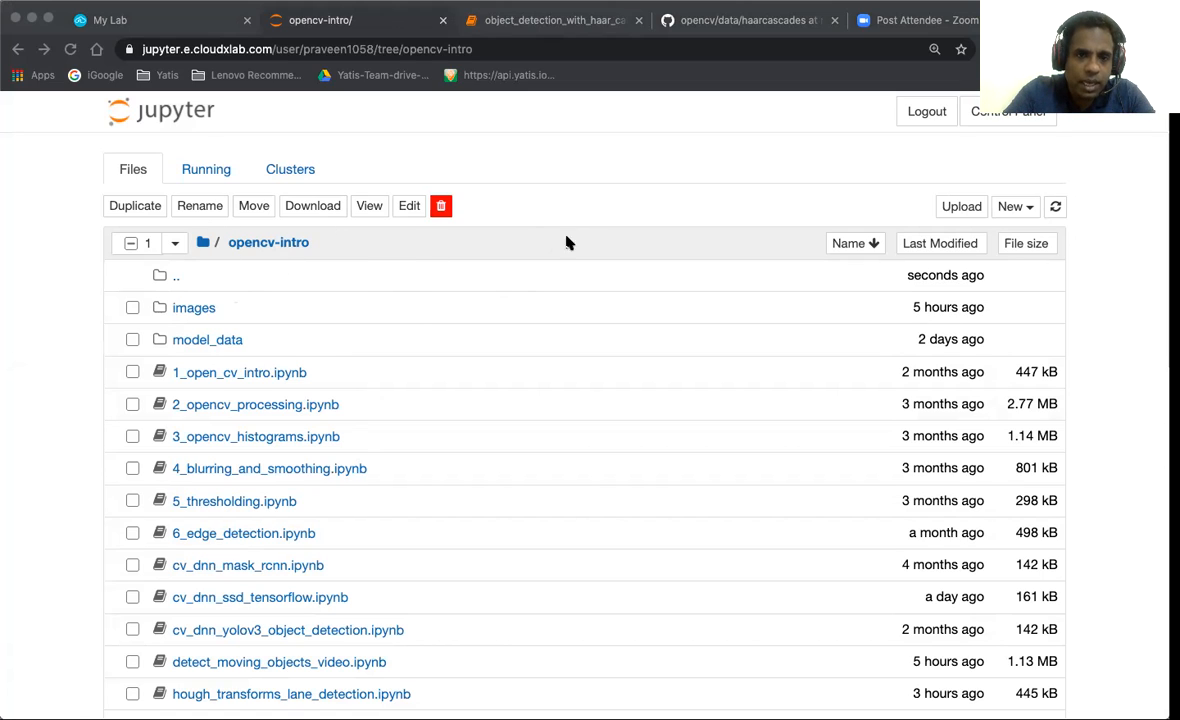
mouse_move(208, 424)
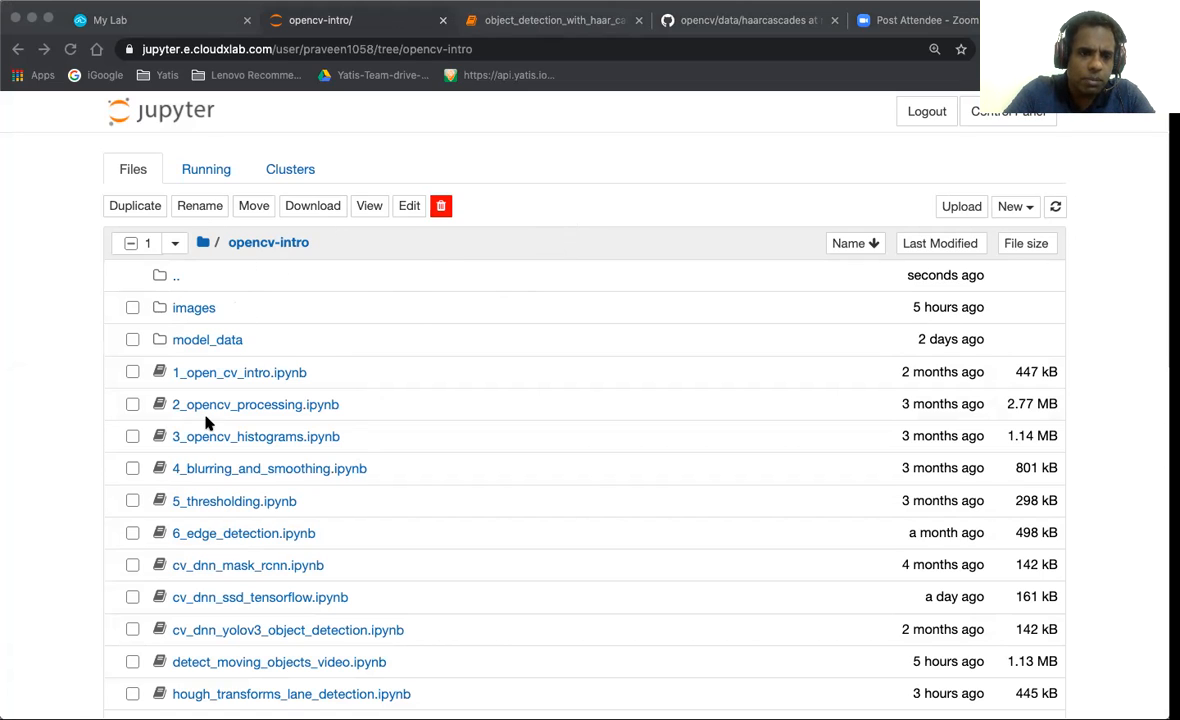
mouse_move(284, 422)
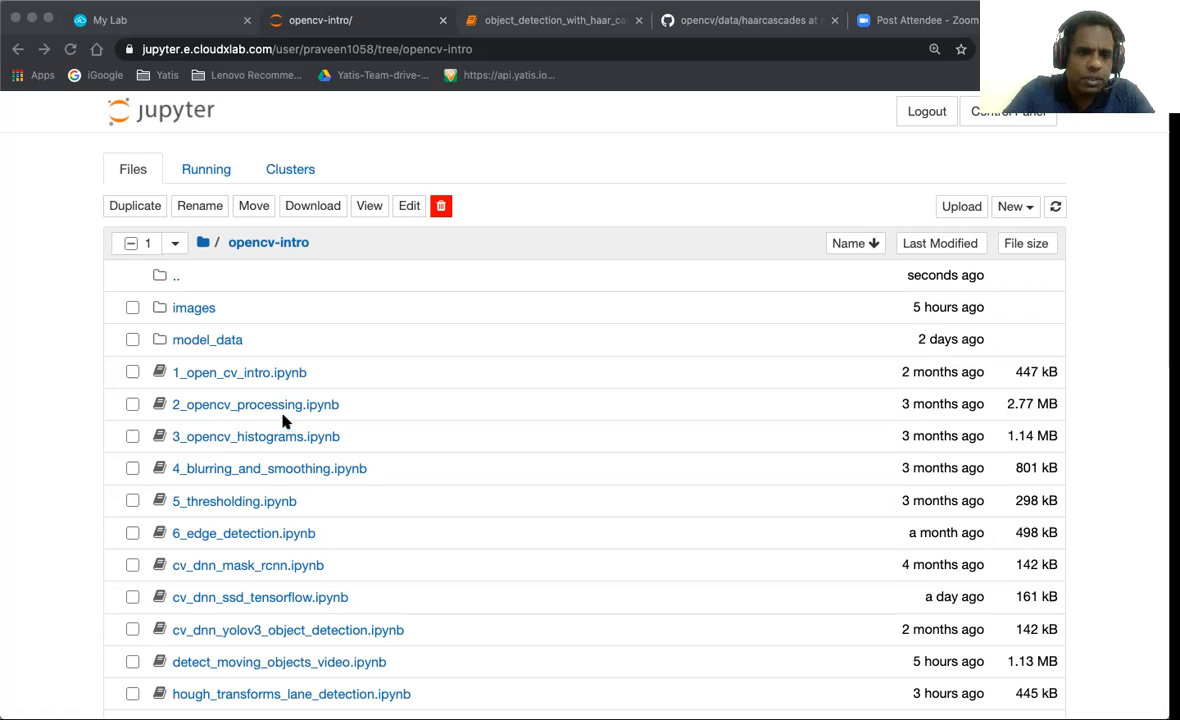
mouse_move(170, 392)
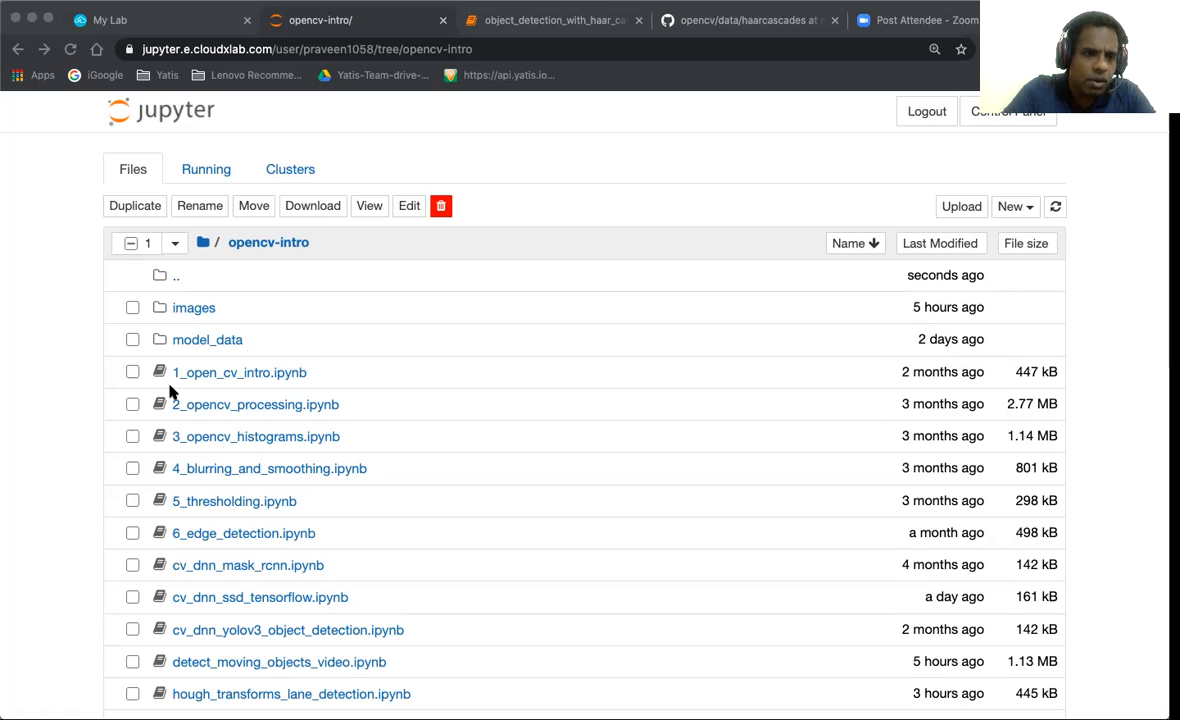
mouse_move(64, 296)
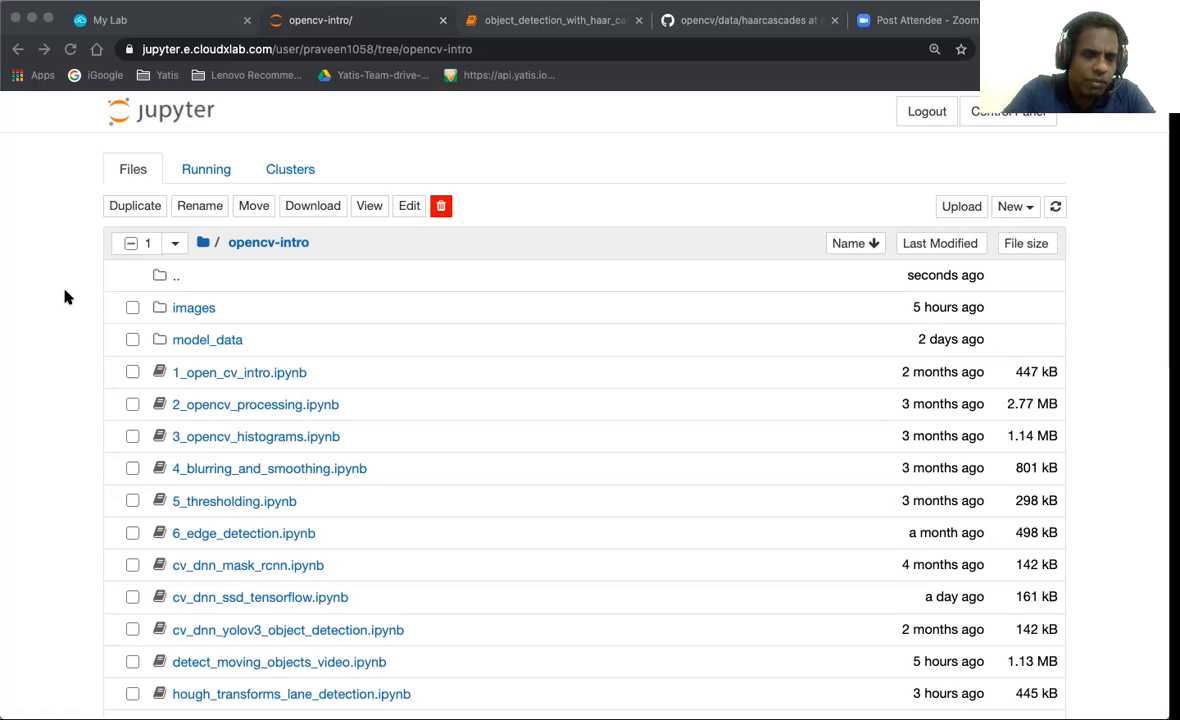
mouse_move(94, 300)
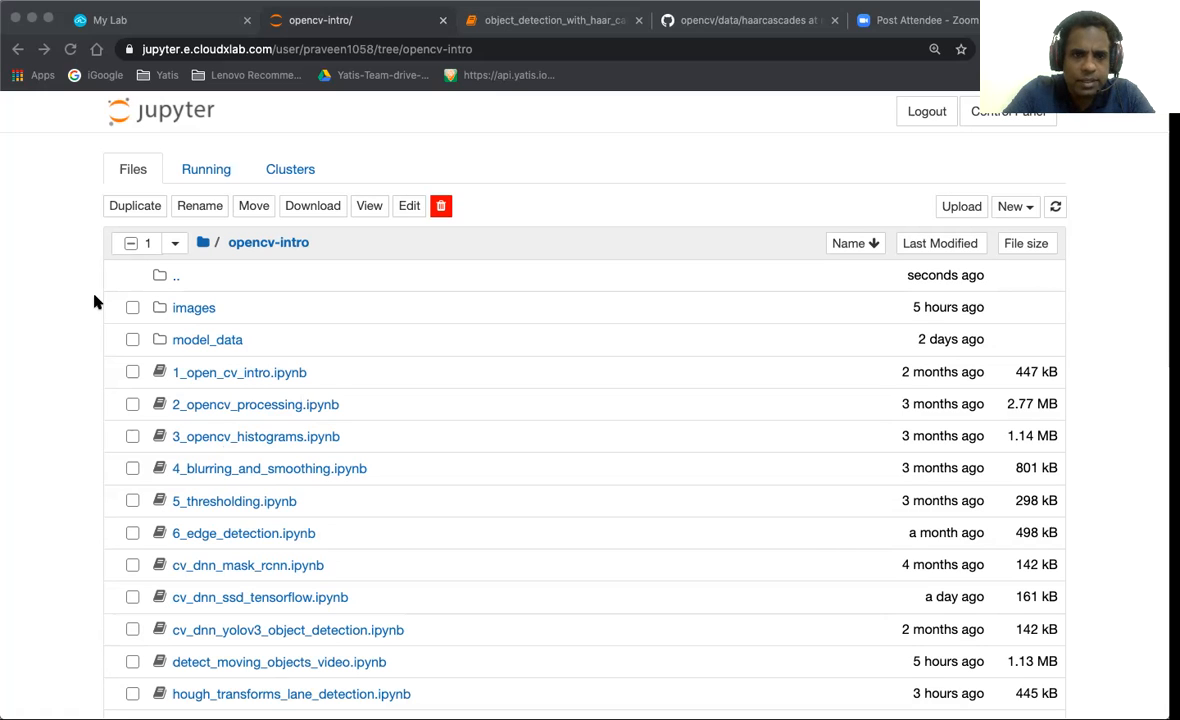
mouse_move(284, 348)
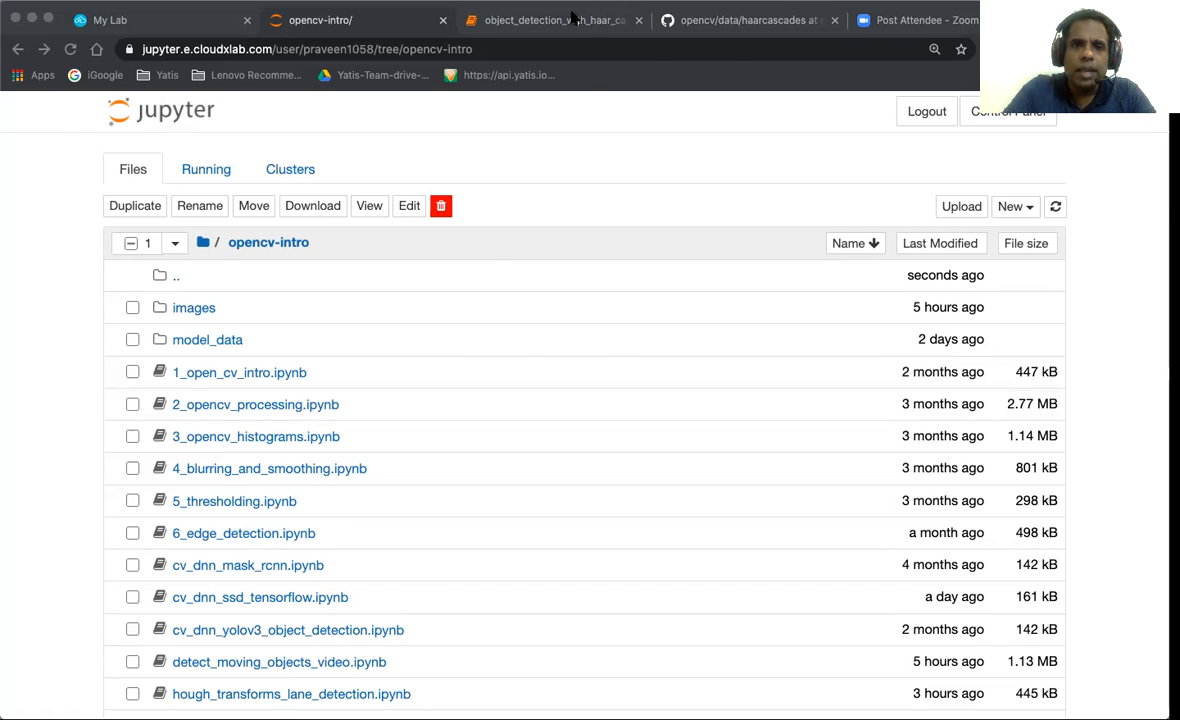
Switch back to the object_detection_with_haar_cascades notebook showing FPS 9.508.
left_click(564, 16)
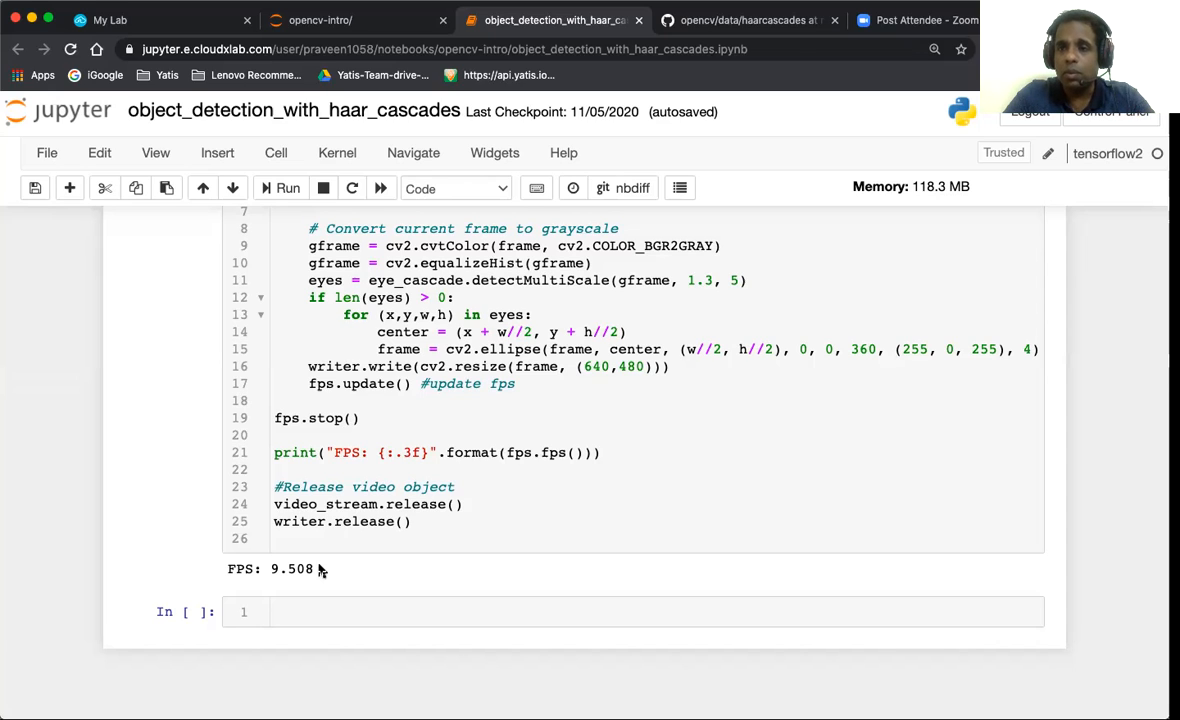
mouse_move(364, 350)
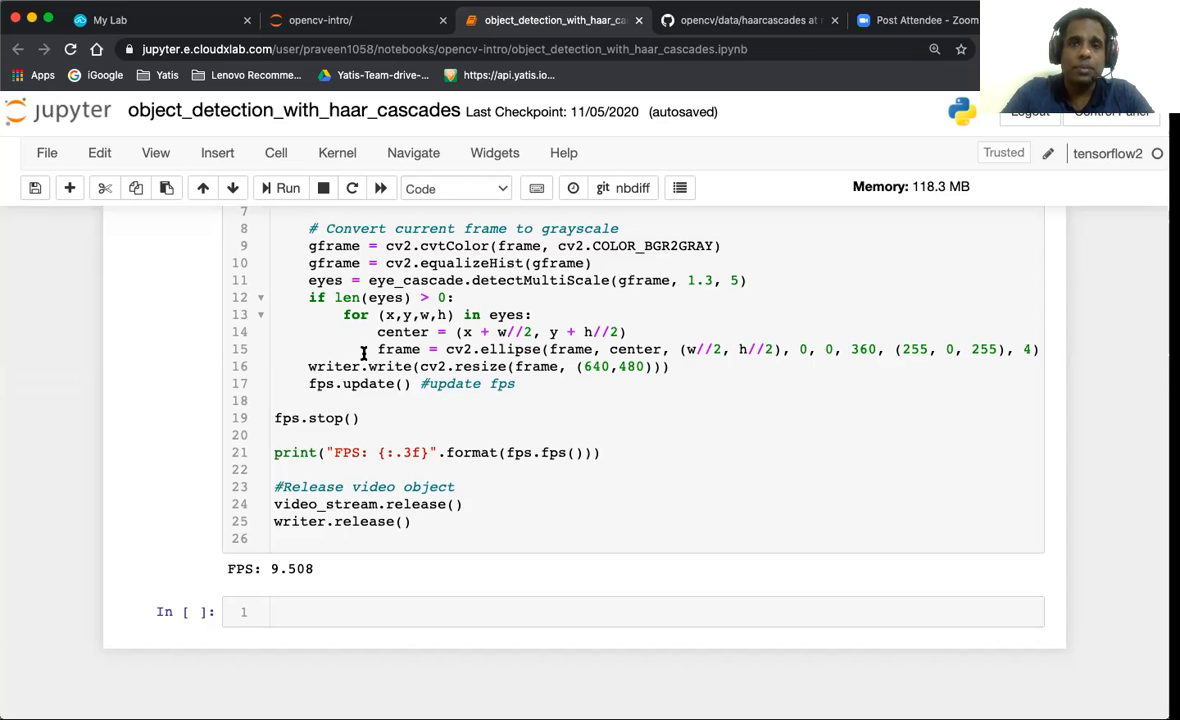